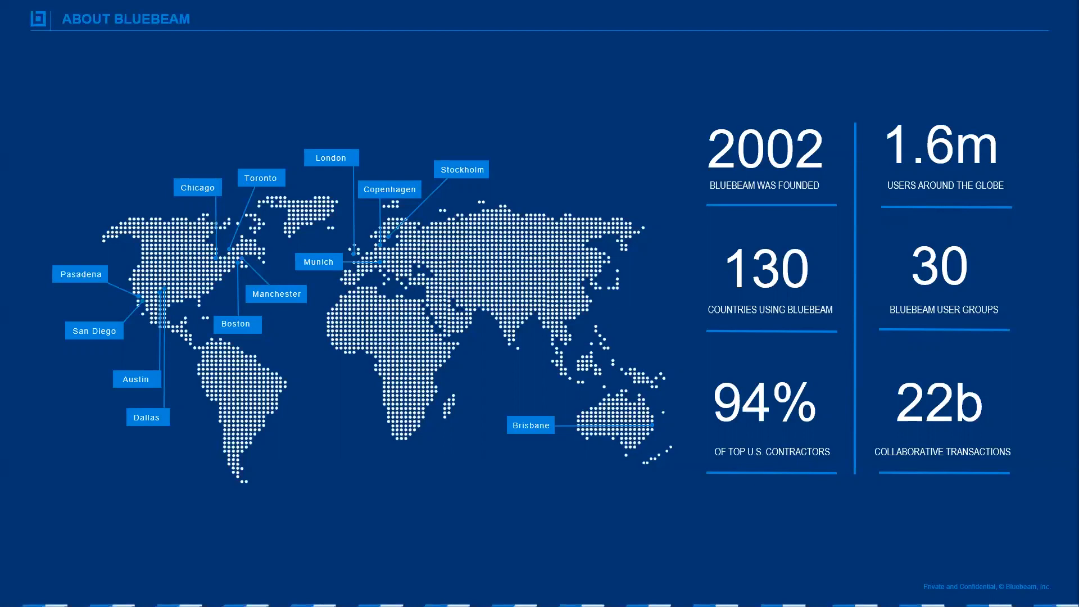
Step: Leave the PowerPoint slides and return to the Revu A2.02 Level 2 floor plan drawing
{"action": "key", "text": "Right"}
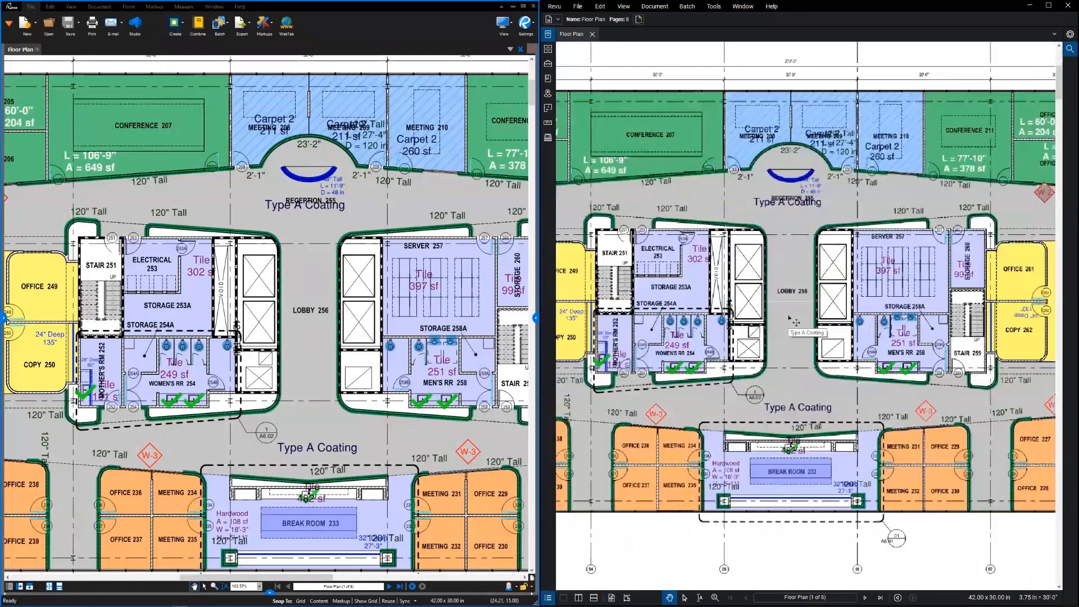
{"action": "scroll", "scroll_direction": "down", "scroll_amount": 3}
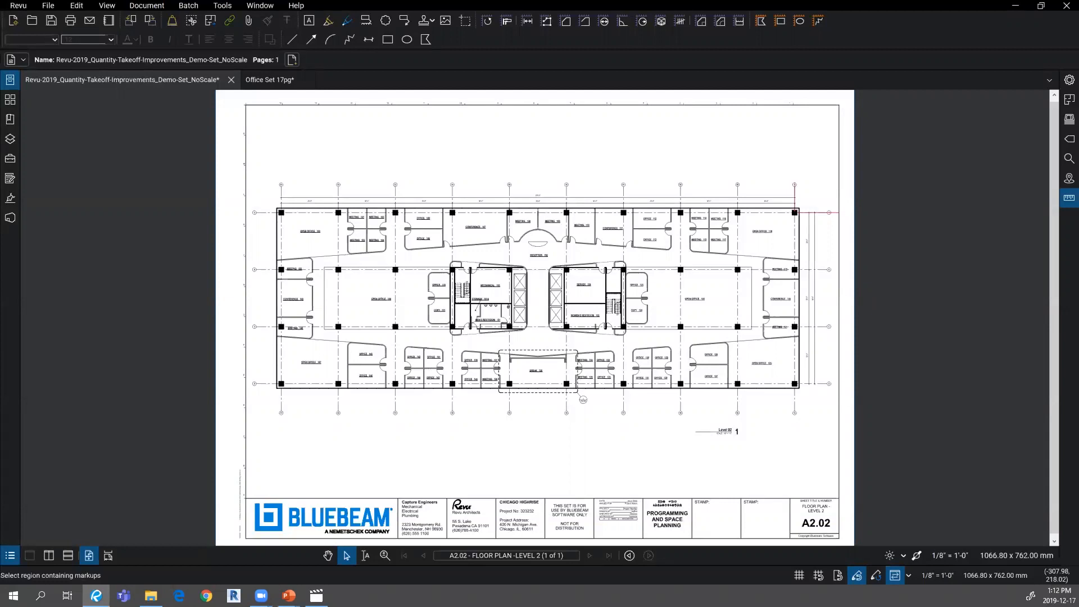
{"action": "mouse_move", "coordinate": [337, 168]}
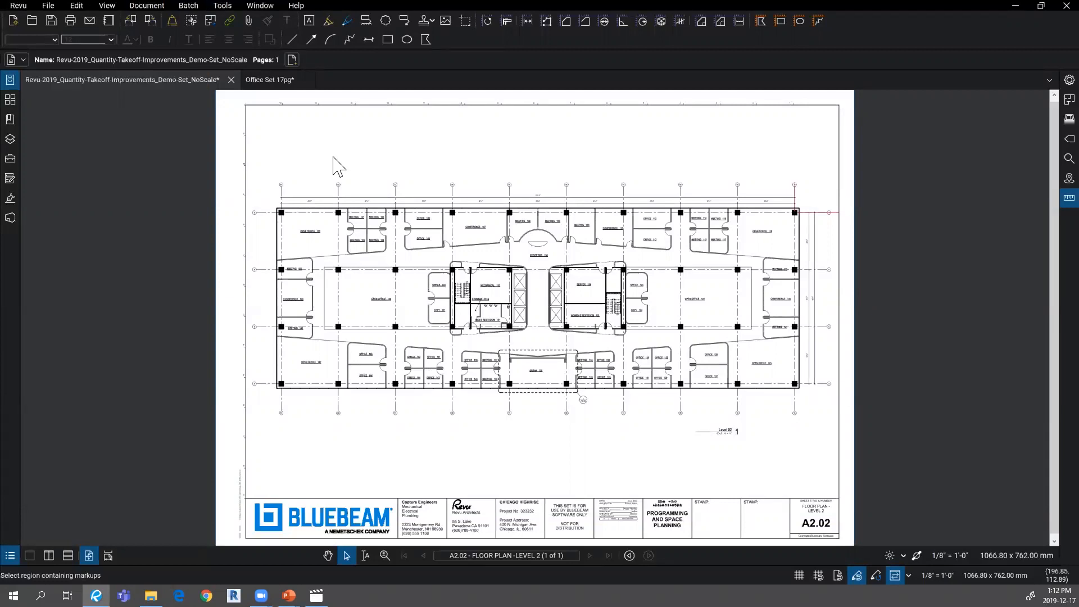
Step: Open the Revu menu listing Preferences, Profiles, Keyboard Shortcuts and Administrator
{"action": "left_click", "coordinate": [18, 5]}
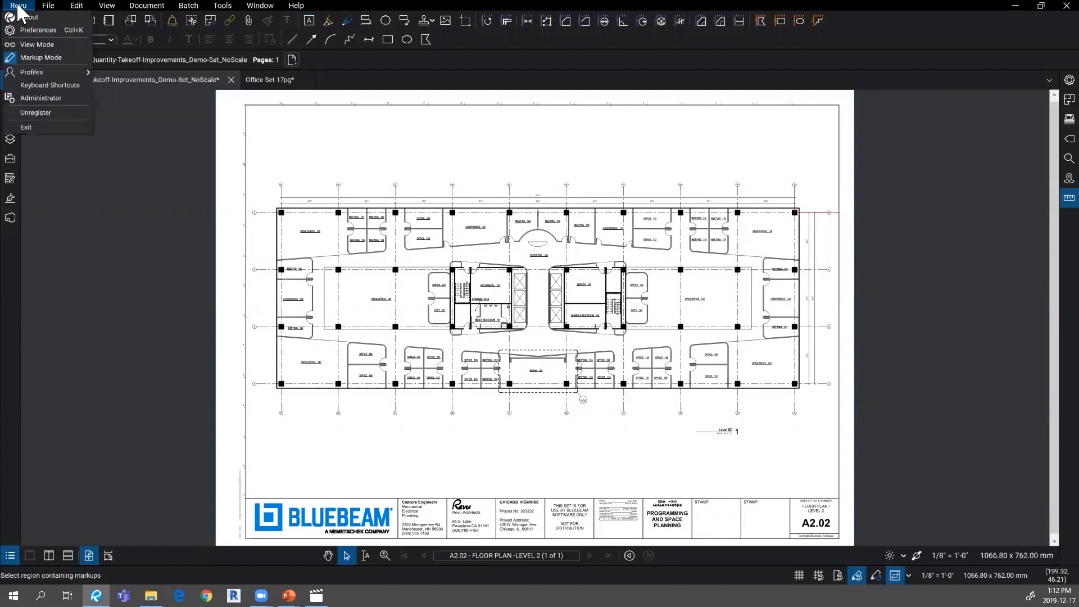
{"action": "mouse_move", "coordinate": [38, 29]}
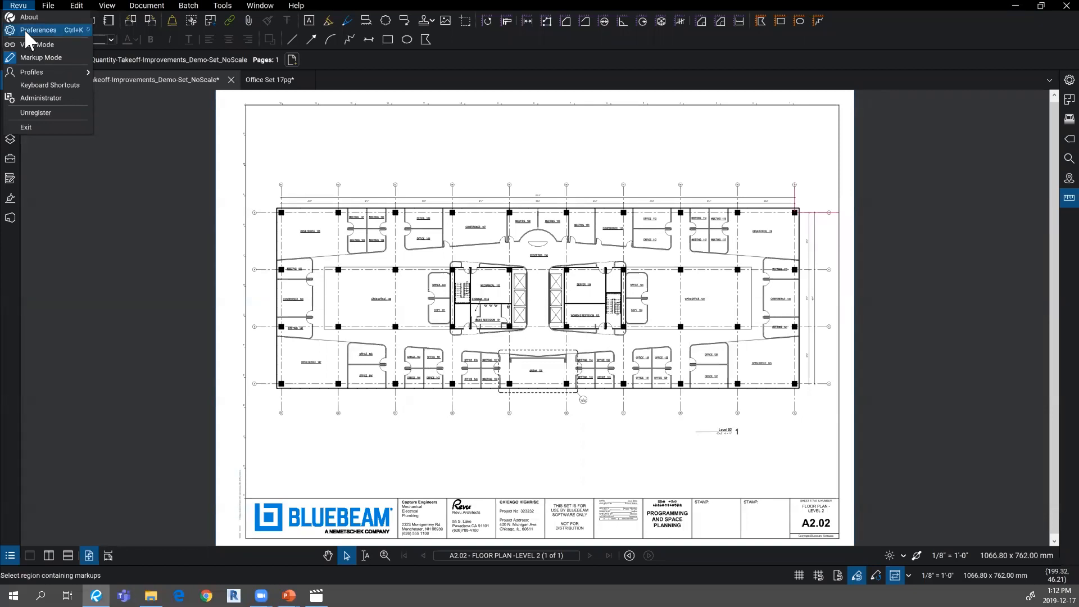
{"action": "mouse_move", "coordinate": [41, 58]}
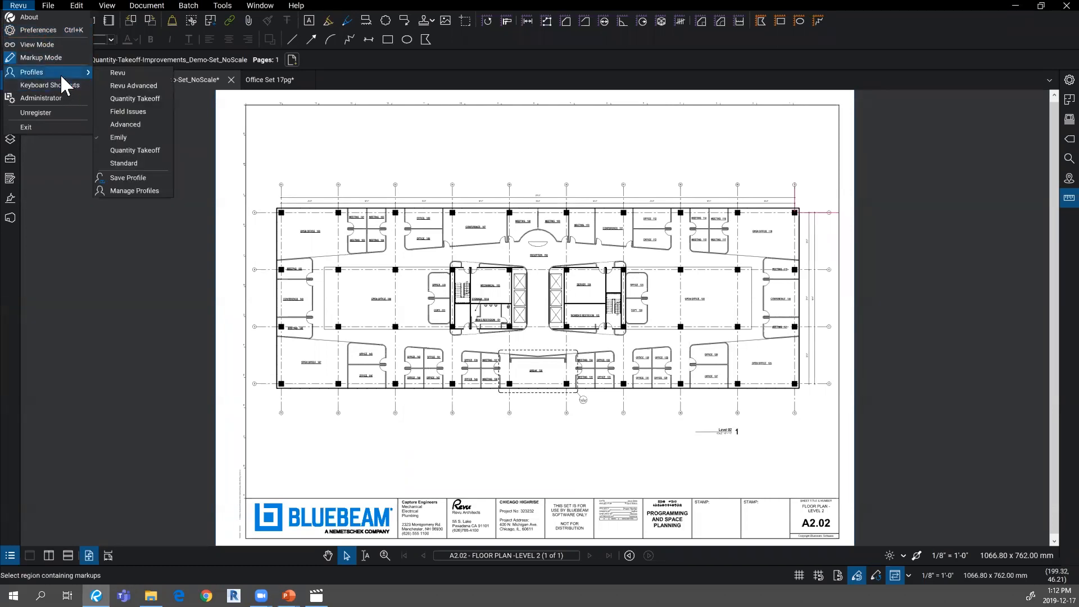
{"action": "mouse_move", "coordinate": [48, 85]}
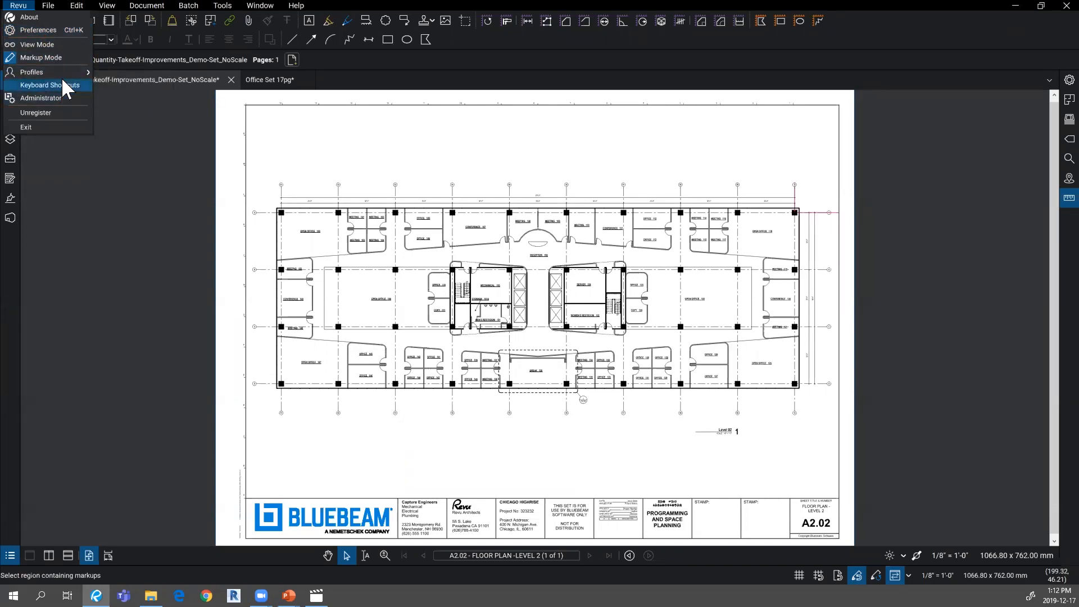
{"action": "mouse_move", "coordinate": [65, 101]}
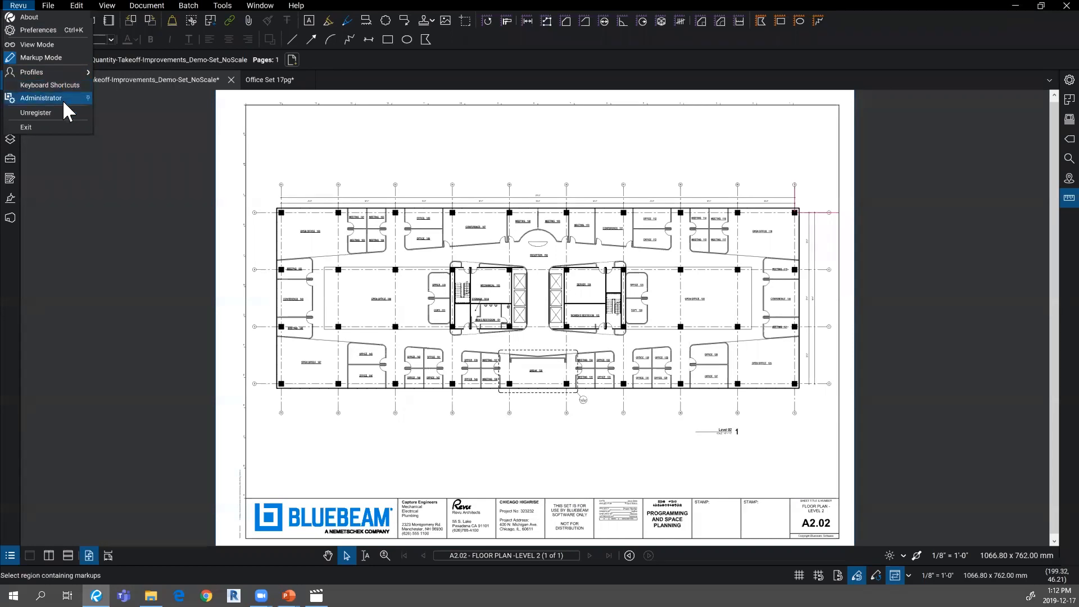
{"action": "mouse_move", "coordinate": [55, 30]}
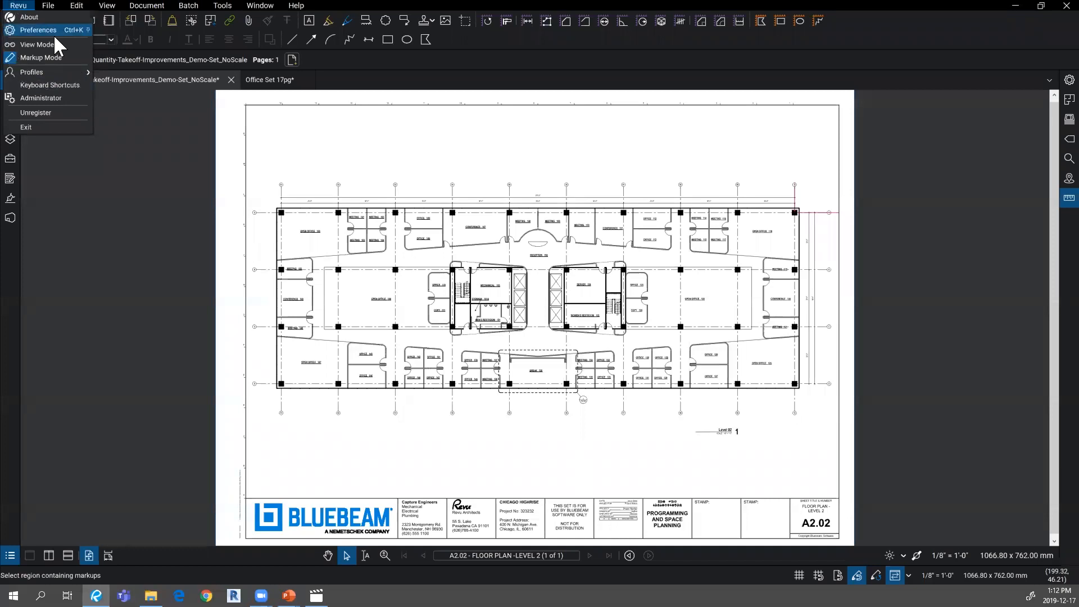
Step: Inspect Preferences > Advanced 2D Rendering options, including 300 Maximum Print DPI, then close
{"action": "left_click", "coordinate": [37, 29]}
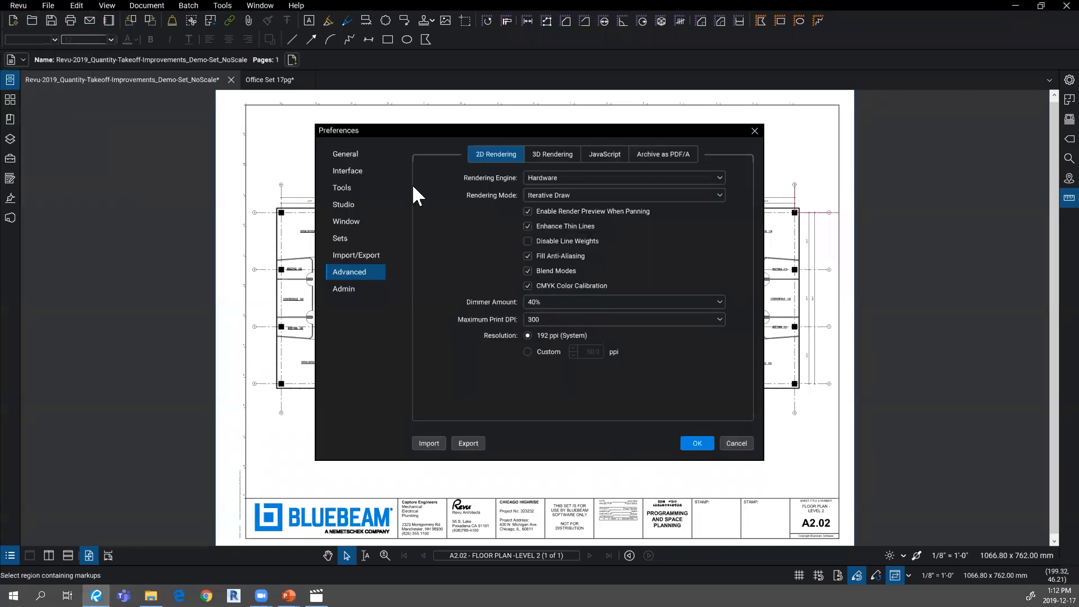
{"action": "left_click", "coordinate": [345, 154]}
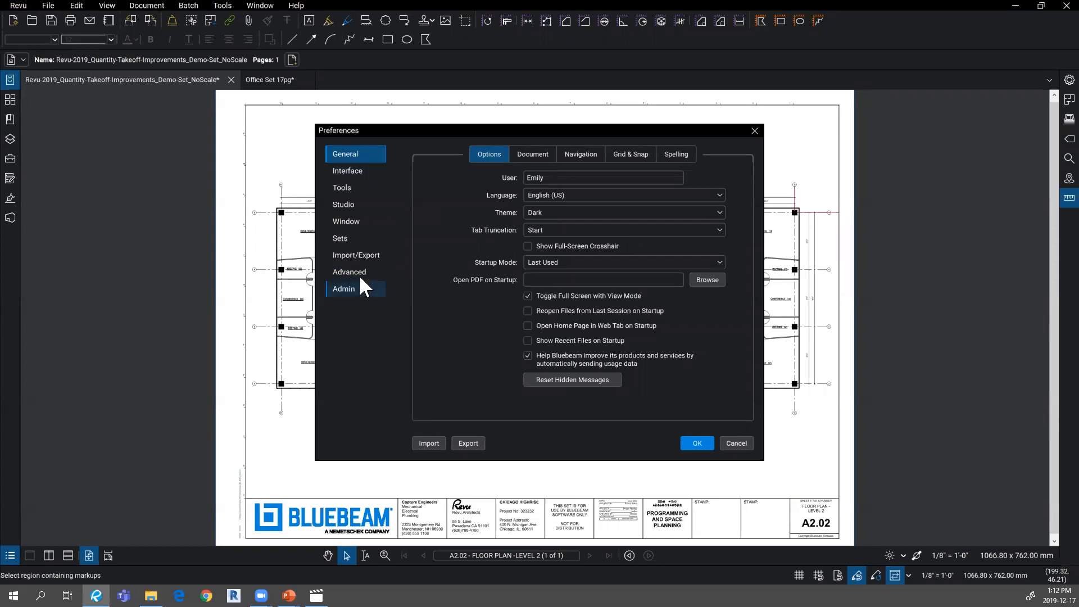
{"action": "left_click", "coordinate": [349, 271]}
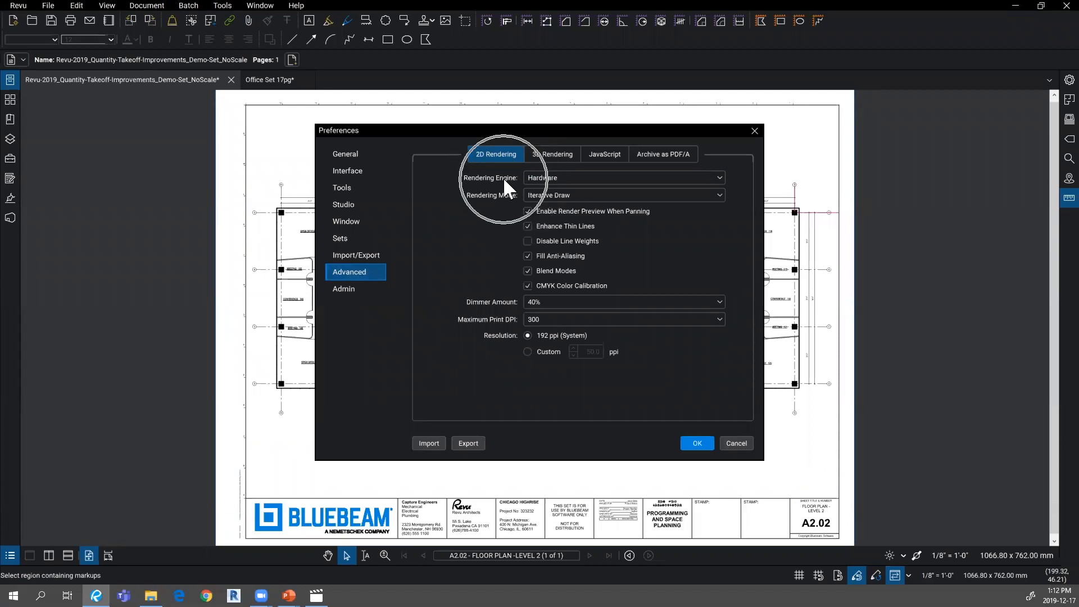
{"action": "left_click", "coordinate": [622, 177]}
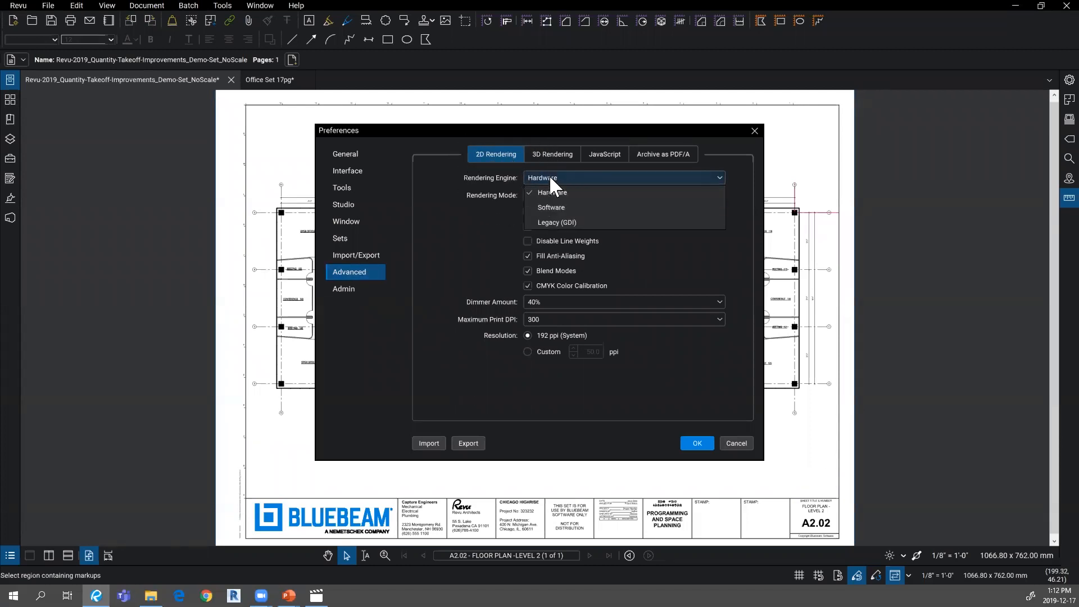
{"action": "mouse_move", "coordinate": [558, 196]}
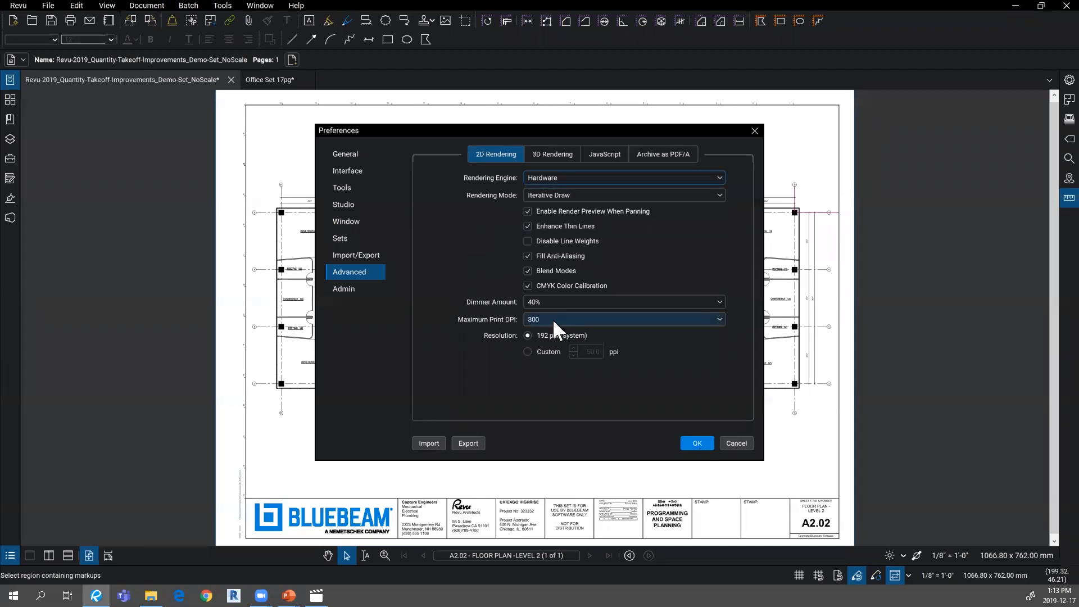
{"action": "left_click", "coordinate": [696, 442]}
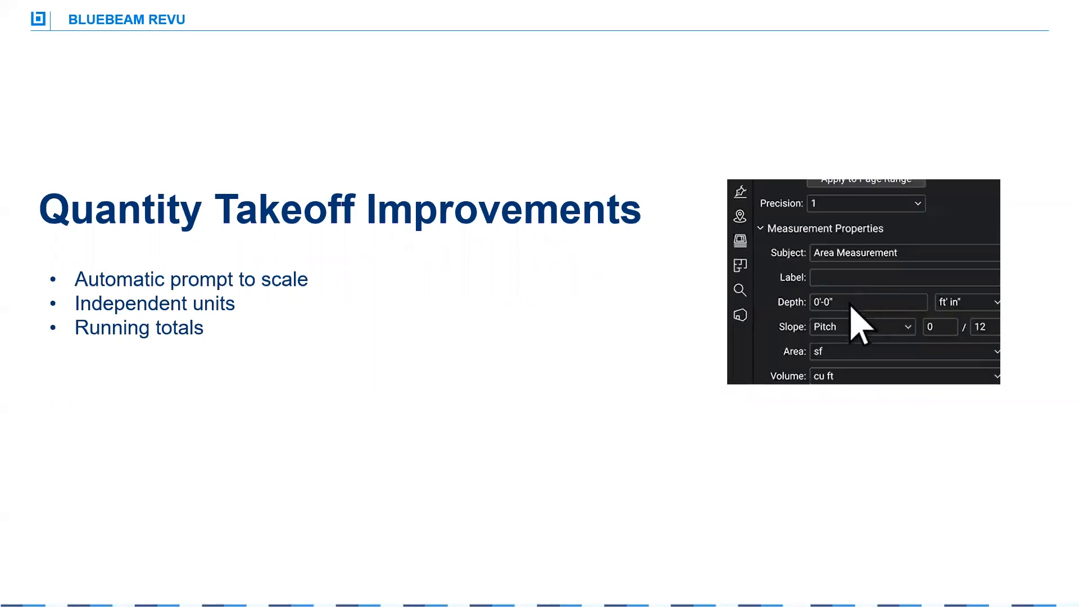
Step: Walk through the Quantity Takeoff Improvements slide and its embedded measurement-properties demo
{"action": "type", "text": "1'"}
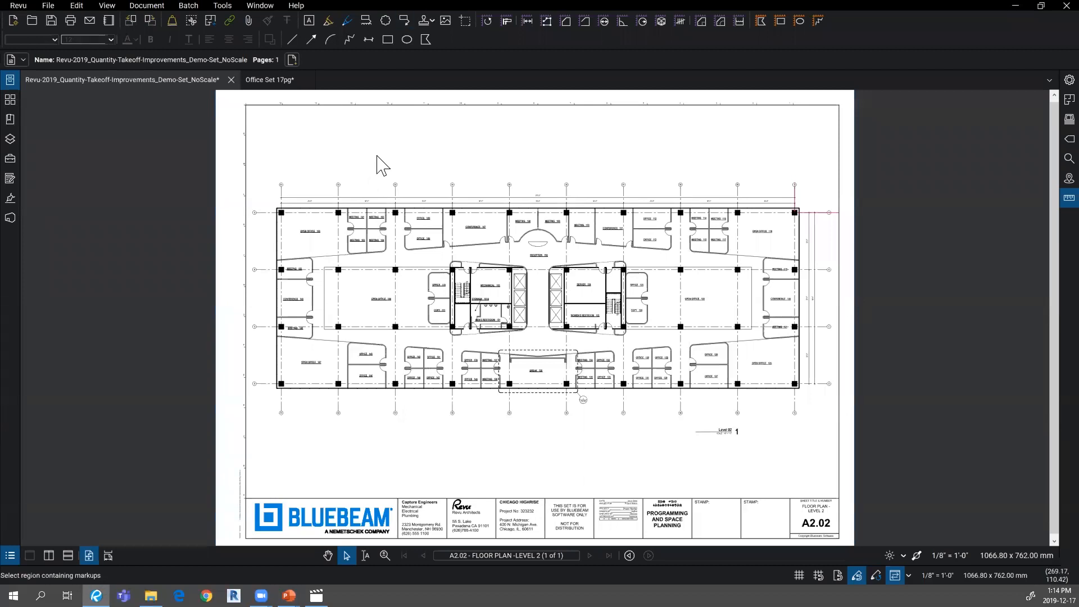
{"action": "mouse_move", "coordinate": [715, 309]}
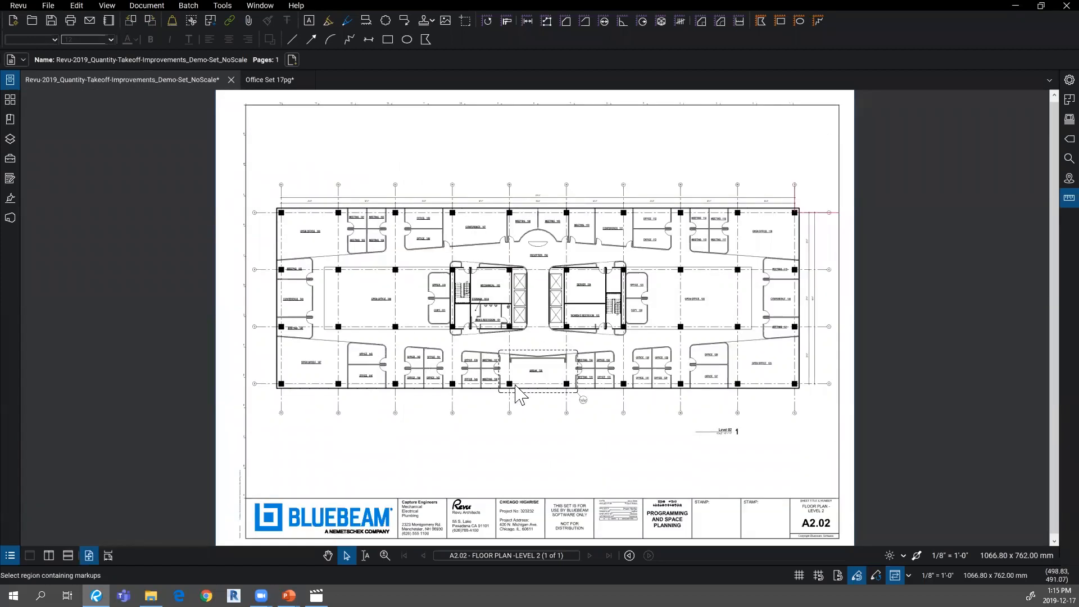
{"action": "mouse_move", "coordinate": [796, 457]}
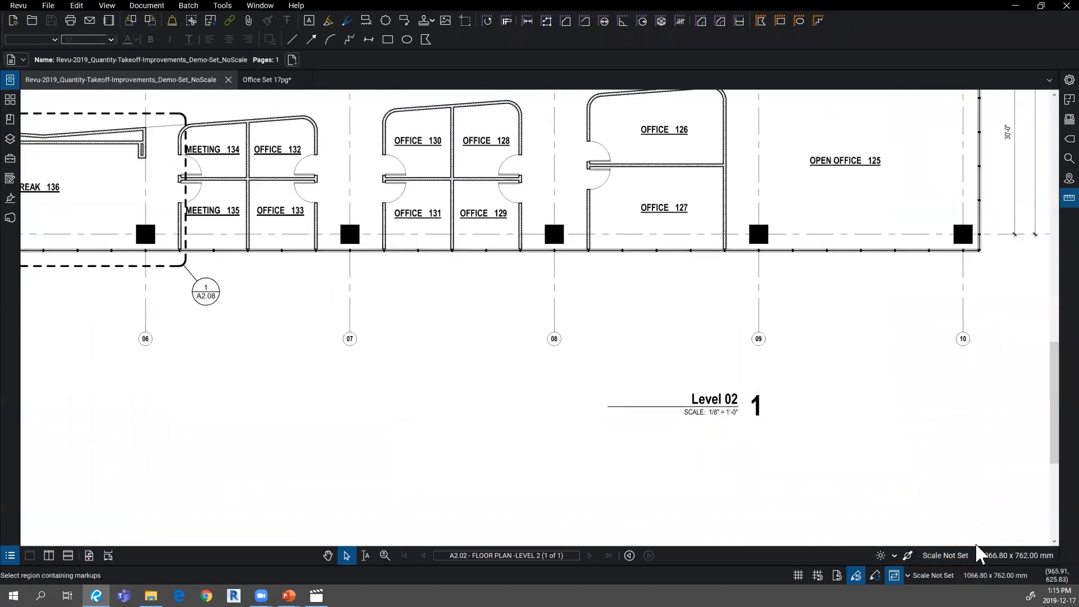
{"action": "mouse_move", "coordinate": [944, 555]}
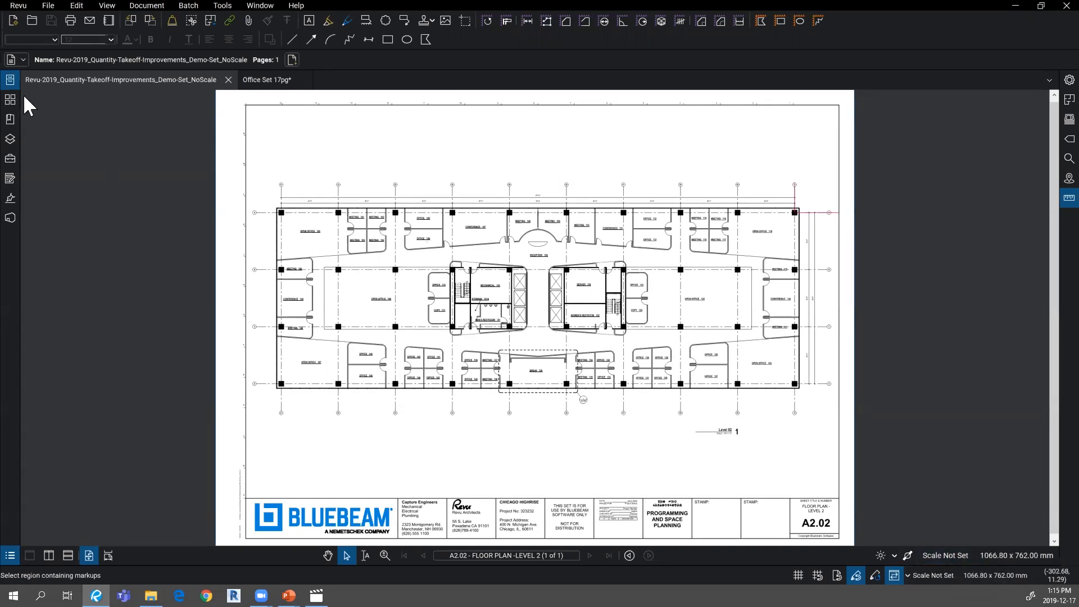
Step: Toggle the thumbnail page-scale label off and back on, then collapse the Thumbnails panel
{"action": "left_click", "coordinate": [10, 99]}
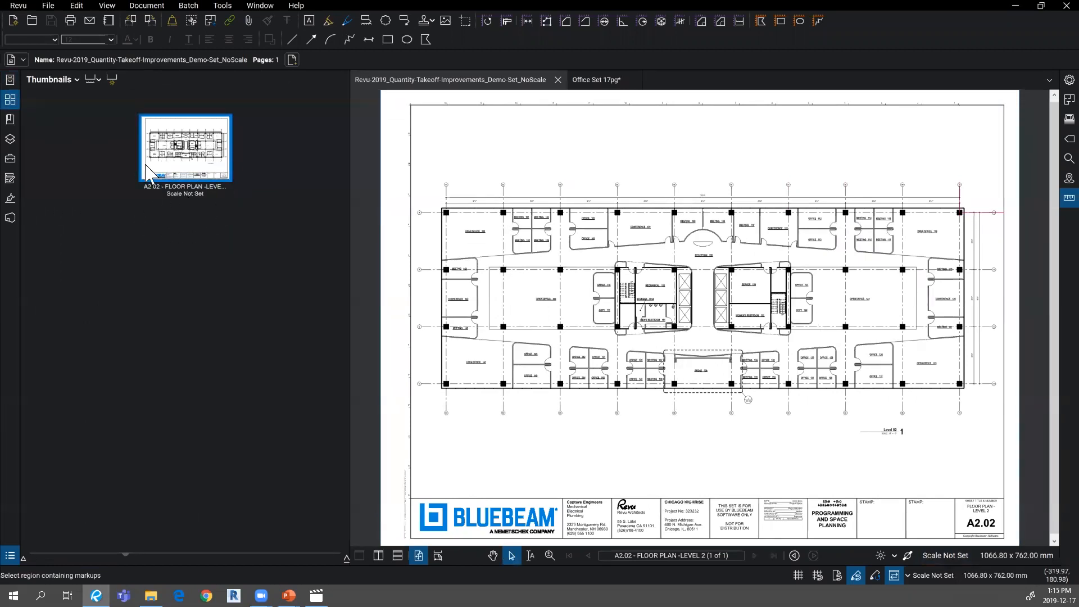
{"action": "mouse_move", "coordinate": [113, 79]}
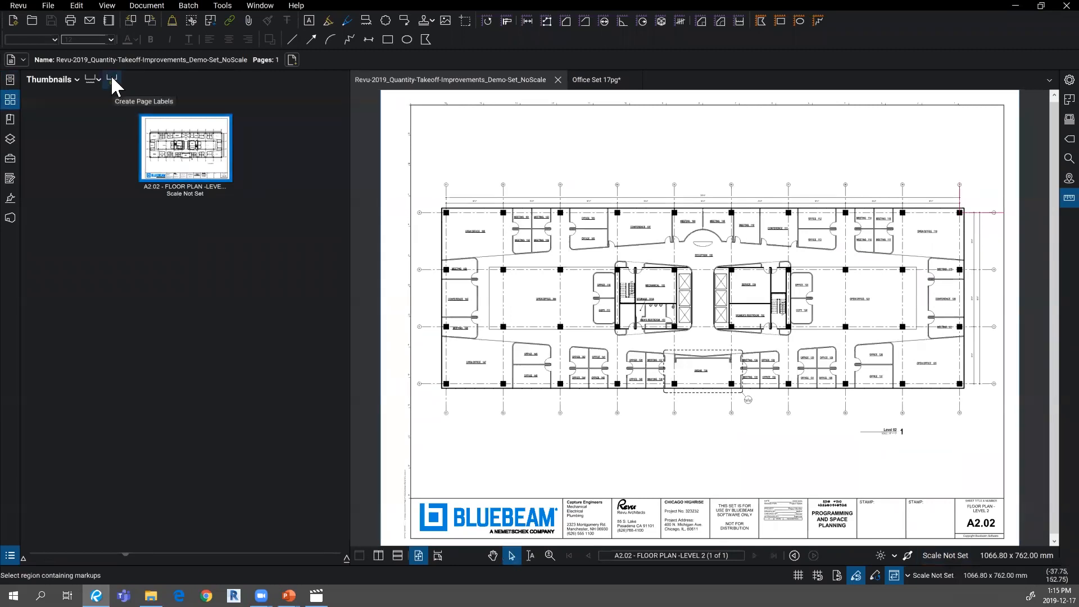
{"action": "left_click", "coordinate": [111, 80]}
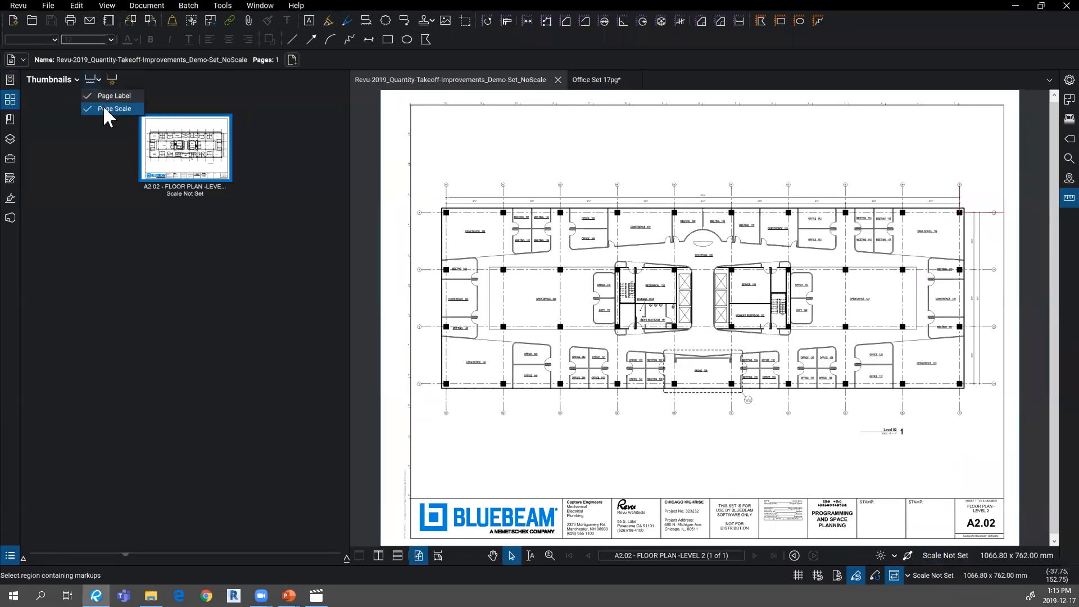
{"action": "left_click", "coordinate": [114, 108]}
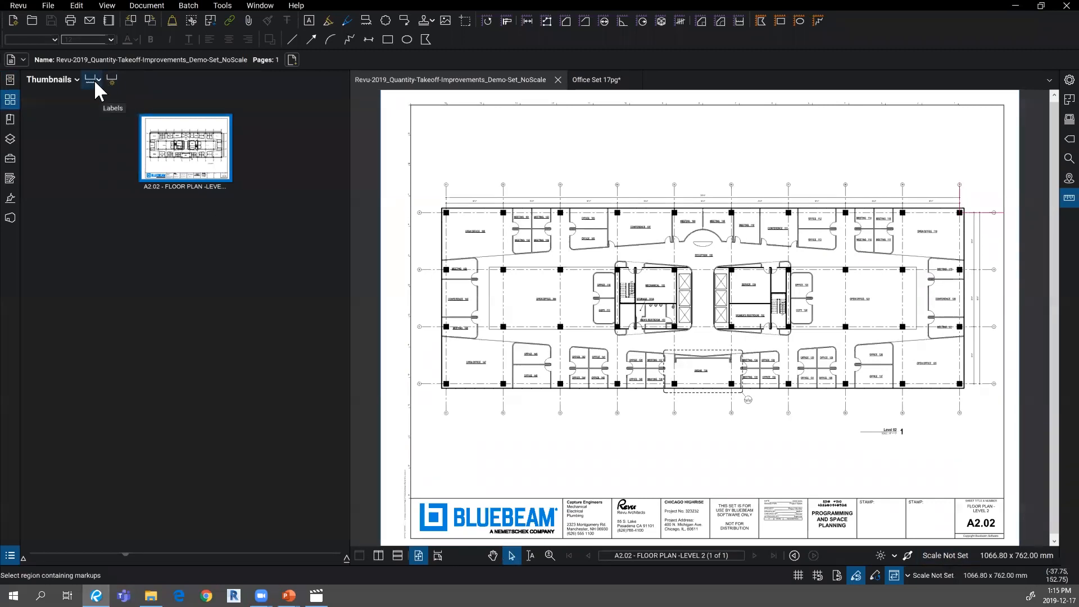
{"action": "left_click", "coordinate": [92, 80]}
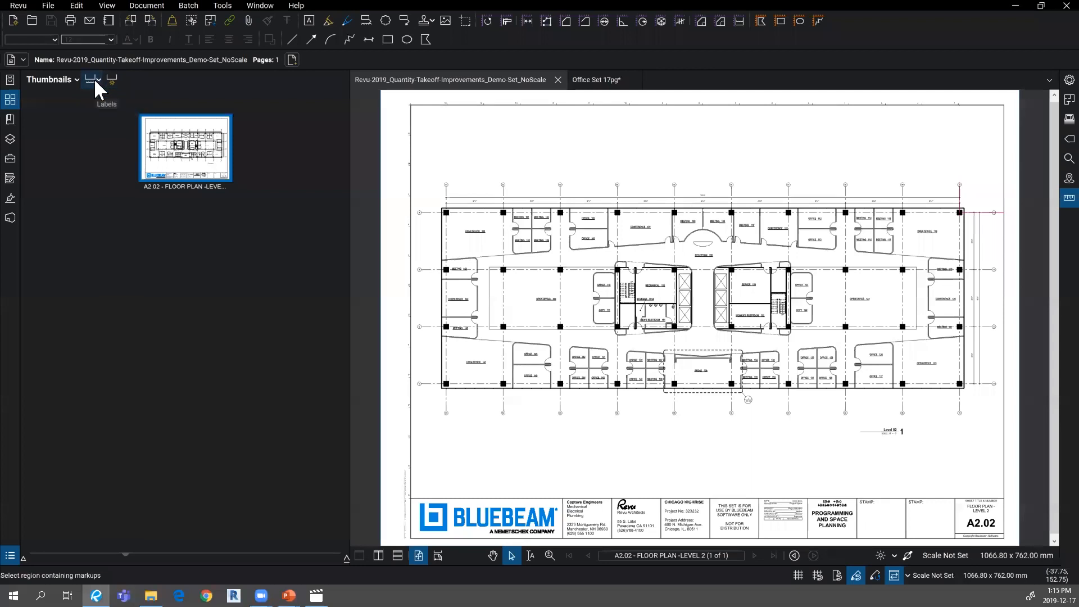
{"action": "left_click", "coordinate": [92, 79]}
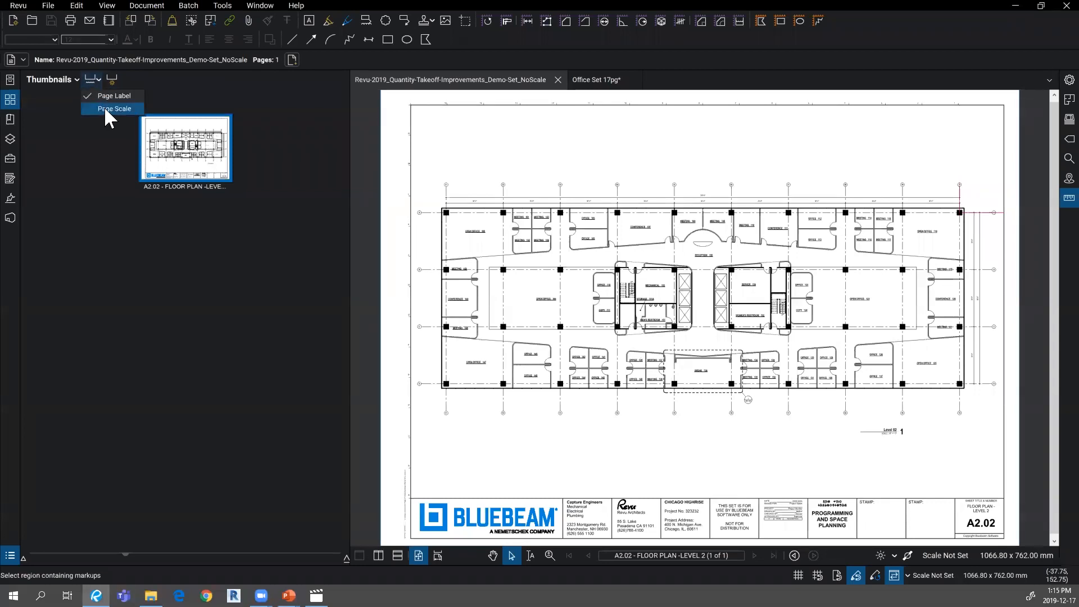
{"action": "left_click", "coordinate": [114, 108]}
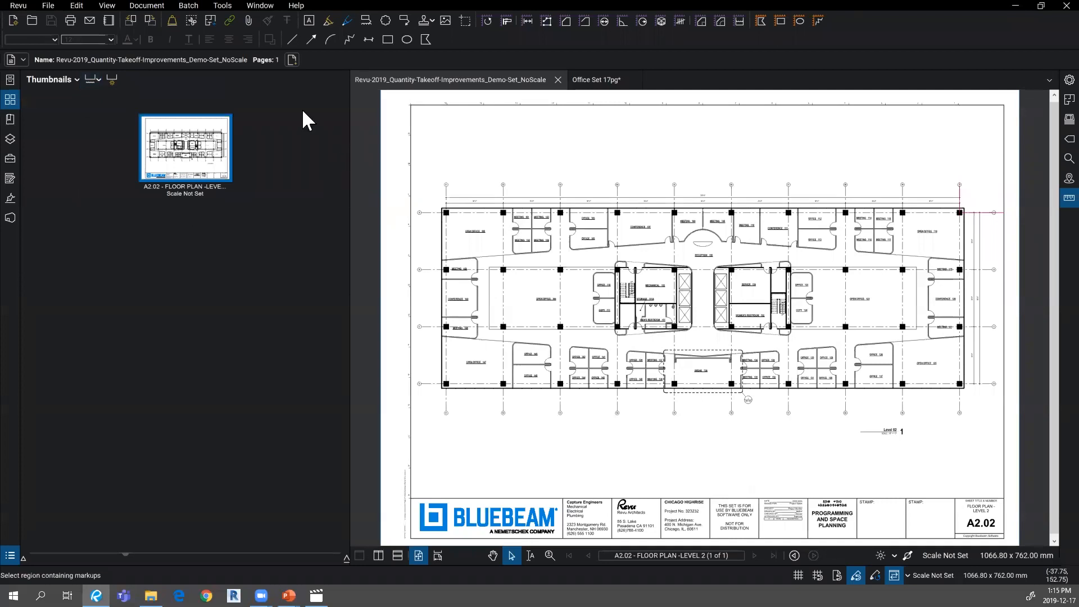
{"action": "mouse_move", "coordinate": [11, 99]}
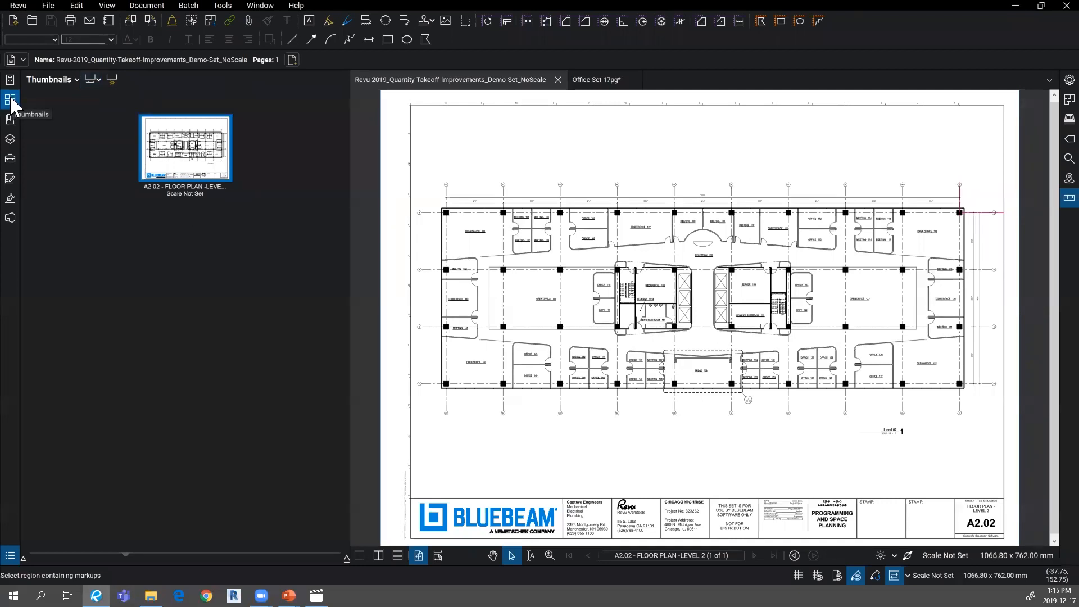
{"action": "left_click", "coordinate": [10, 100]}
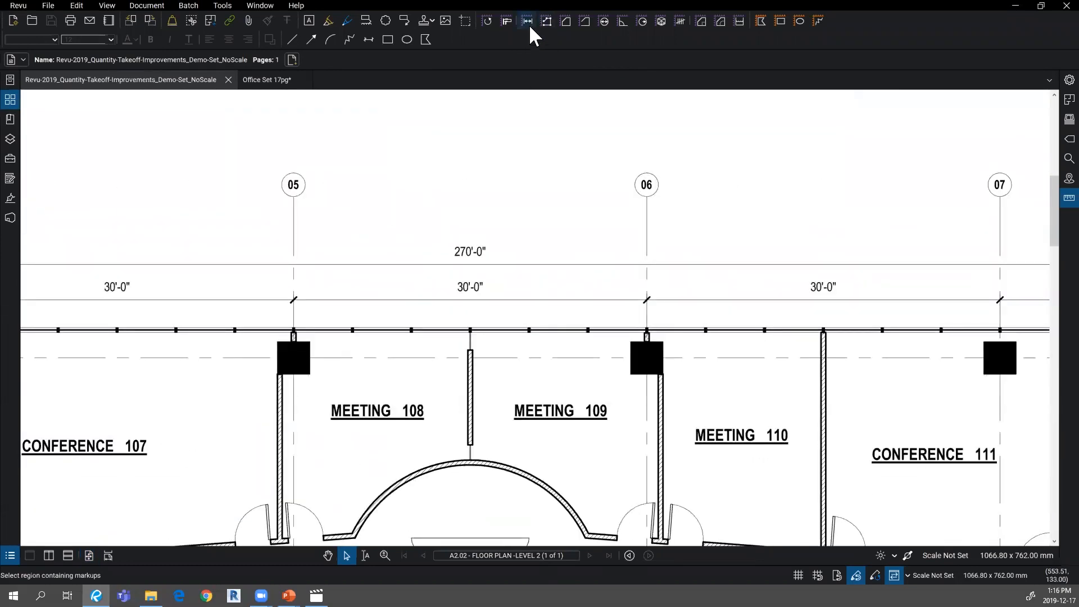
{"action": "mouse_move", "coordinate": [527, 21]}
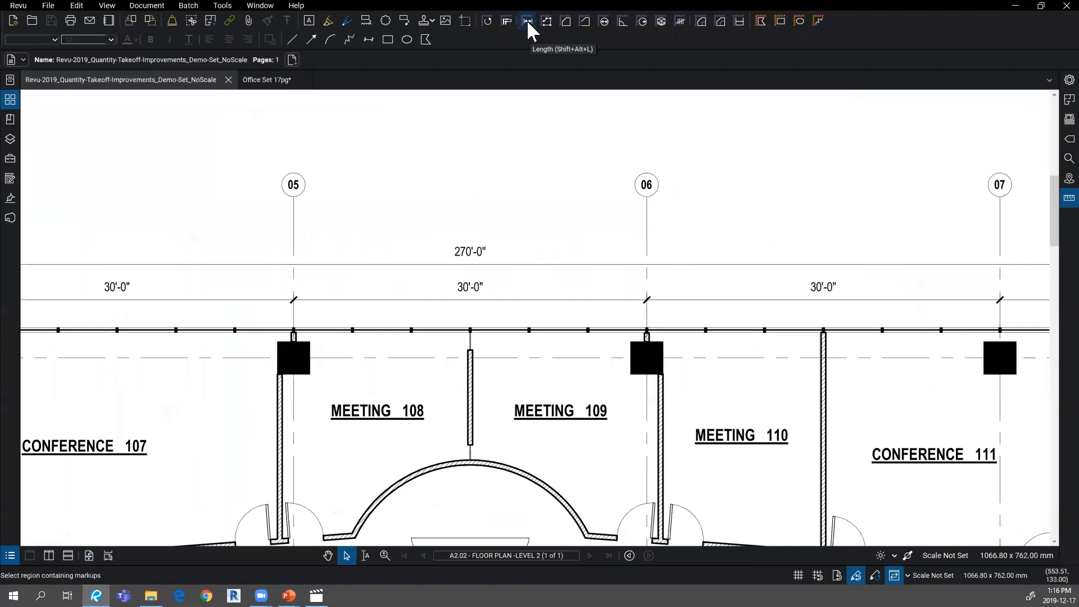
{"action": "mouse_move", "coordinate": [376, 202]}
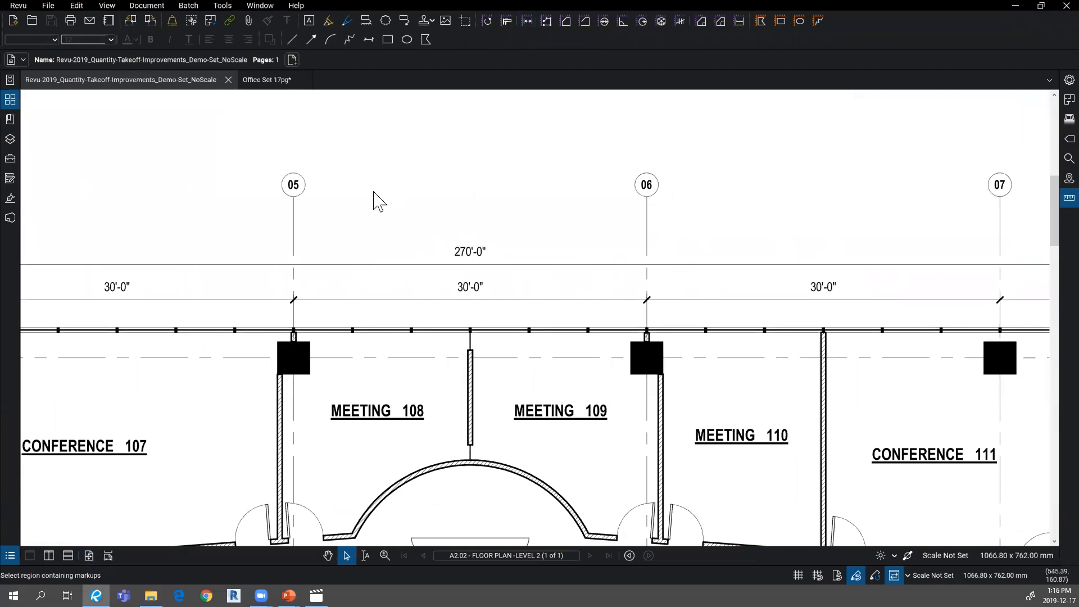
{"action": "mouse_move", "coordinate": [527, 21]}
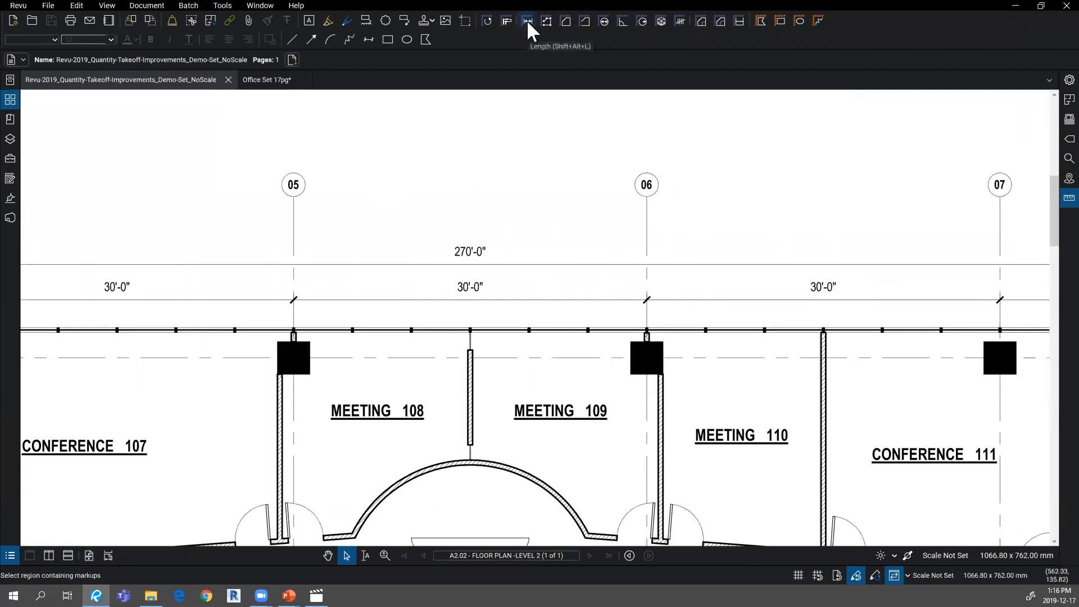
Step: Measure a Length between grid lines 05 and 06, triggering the Set Scale prompt
{"action": "left_click", "coordinate": [527, 21]}
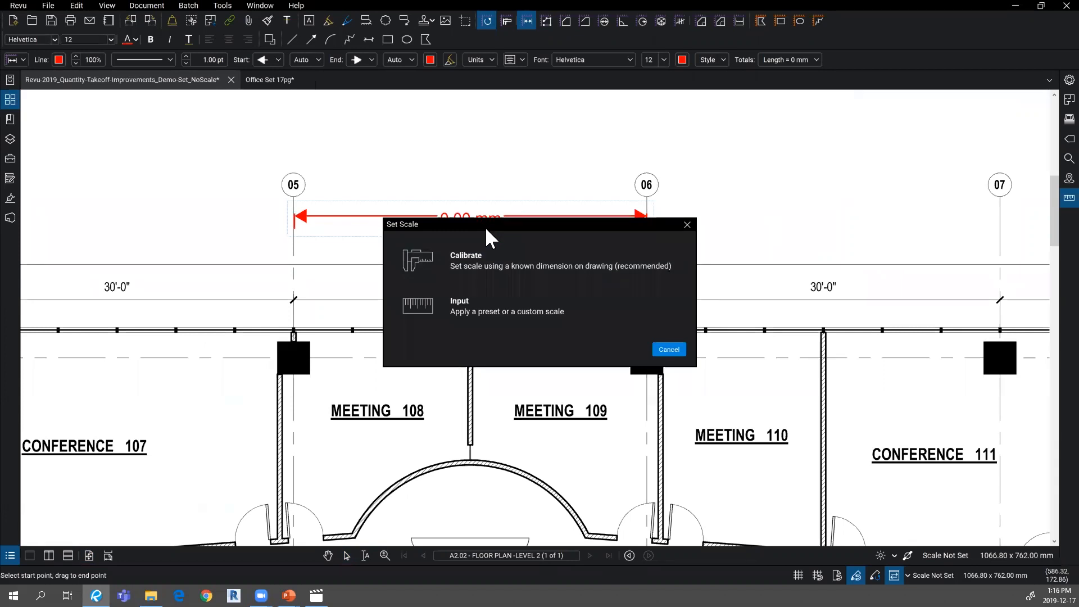
Step: Move the Set Scale prompt aside and choose Calibrate
{"action": "left_click_drag", "start_coordinate": [488, 224], "coordinate": [423, 242]}
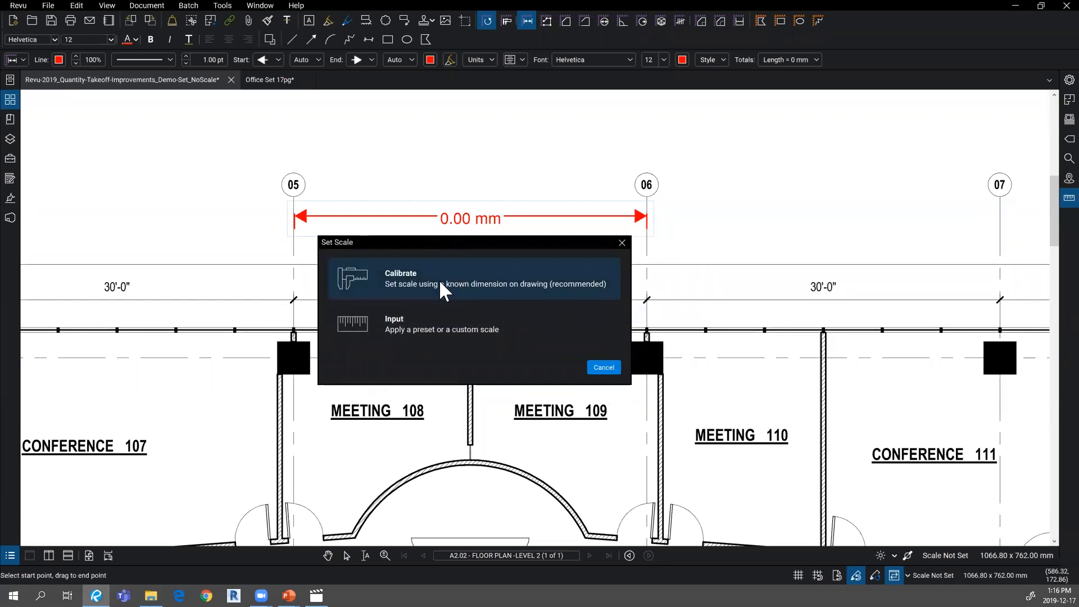
{"action": "mouse_move", "coordinate": [582, 289]}
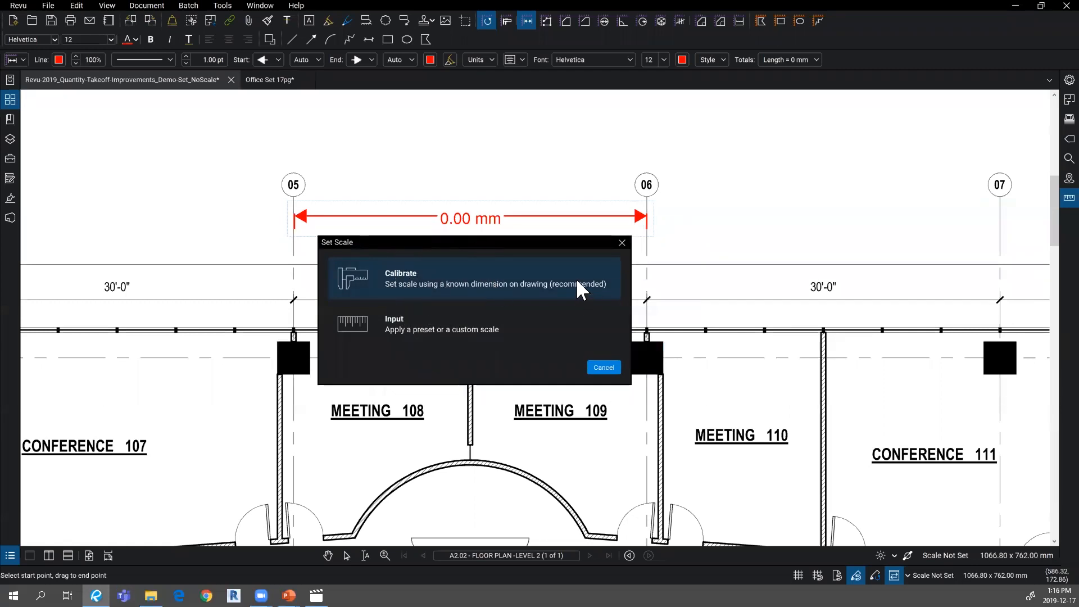
{"action": "mouse_move", "coordinate": [482, 310]}
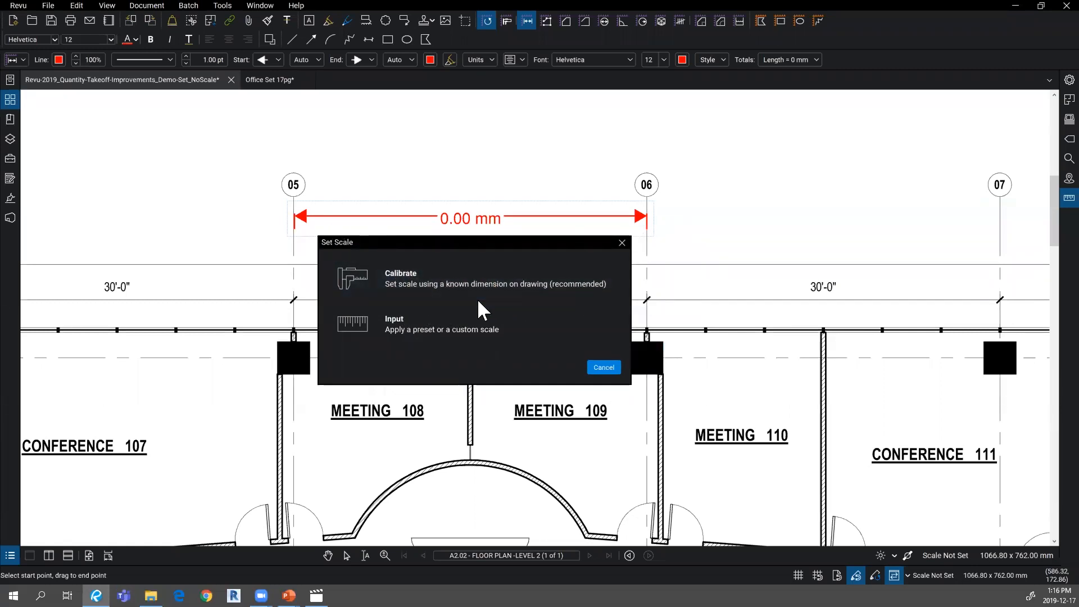
{"action": "mouse_move", "coordinate": [543, 301]}
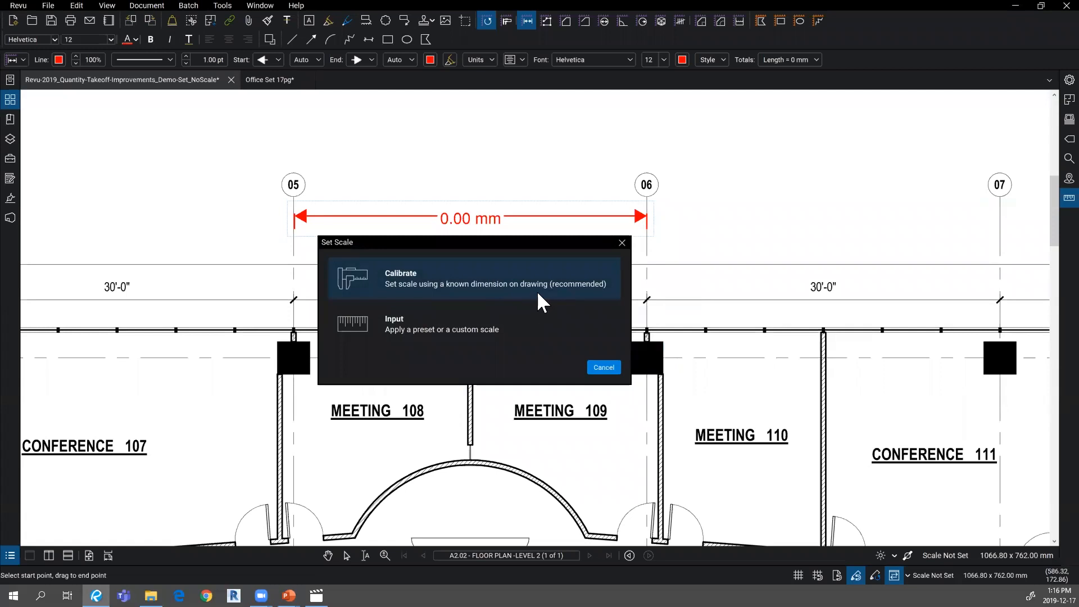
{"action": "left_click", "coordinate": [471, 278]}
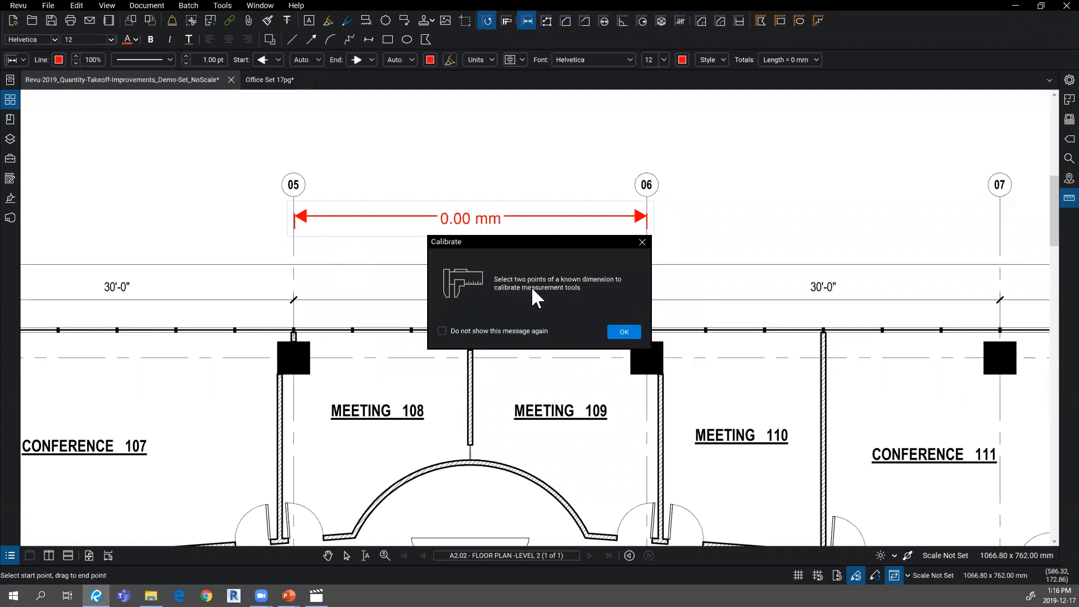
Step: Calibrate the 05–06 grid span to 30'-0" at 1/4 precision and apply the scale
{"action": "left_click", "coordinate": [622, 332]}
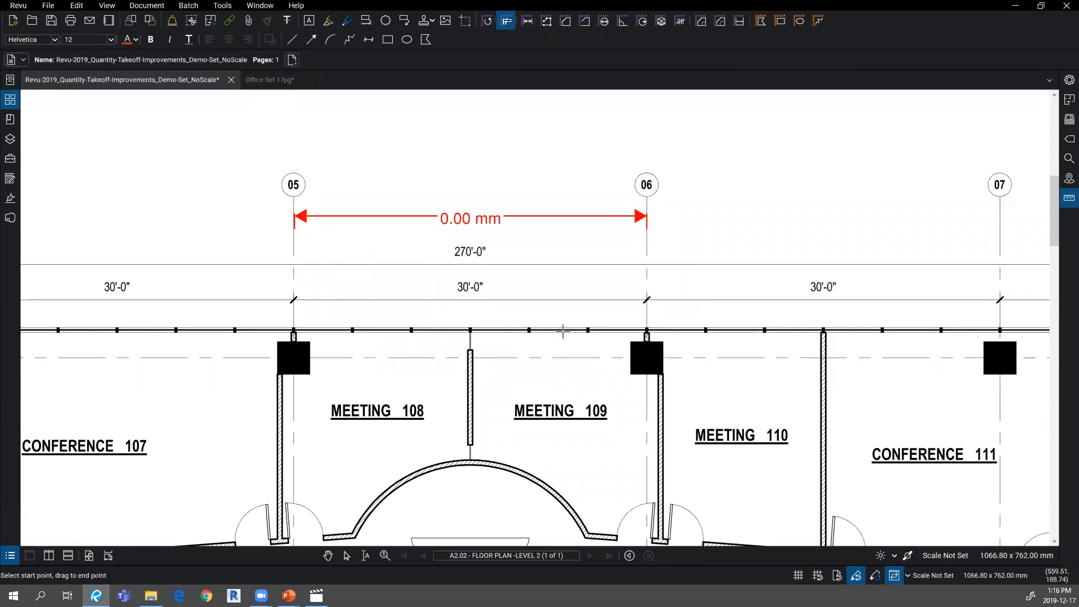
{"action": "mouse_move", "coordinate": [606, 238]}
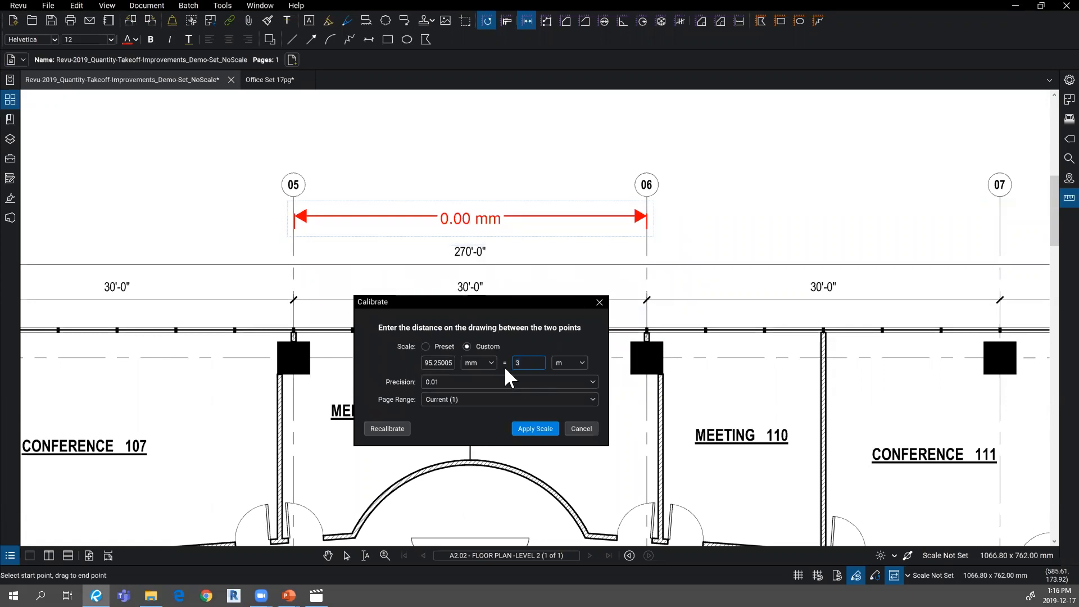
{"action": "left_click", "coordinate": [580, 362]}
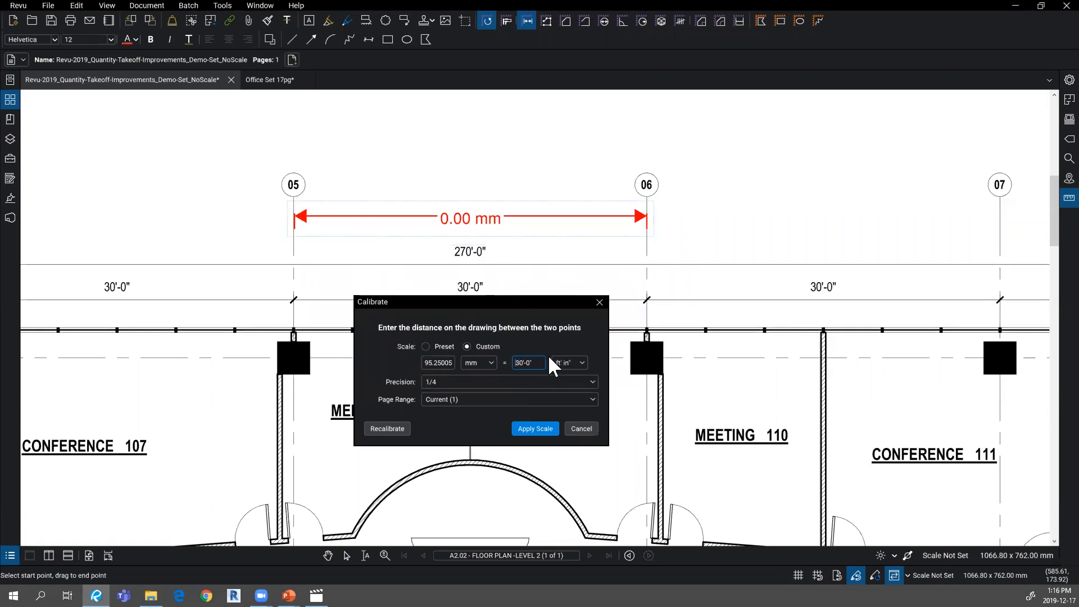
{"action": "mouse_move", "coordinate": [534, 428]}
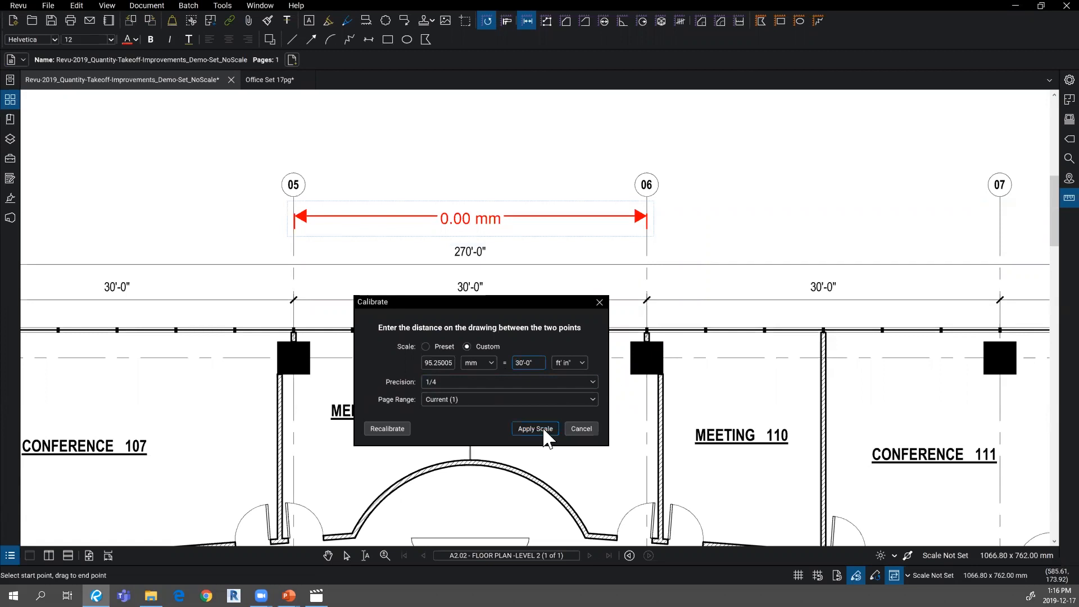
{"action": "left_click", "coordinate": [534, 428]}
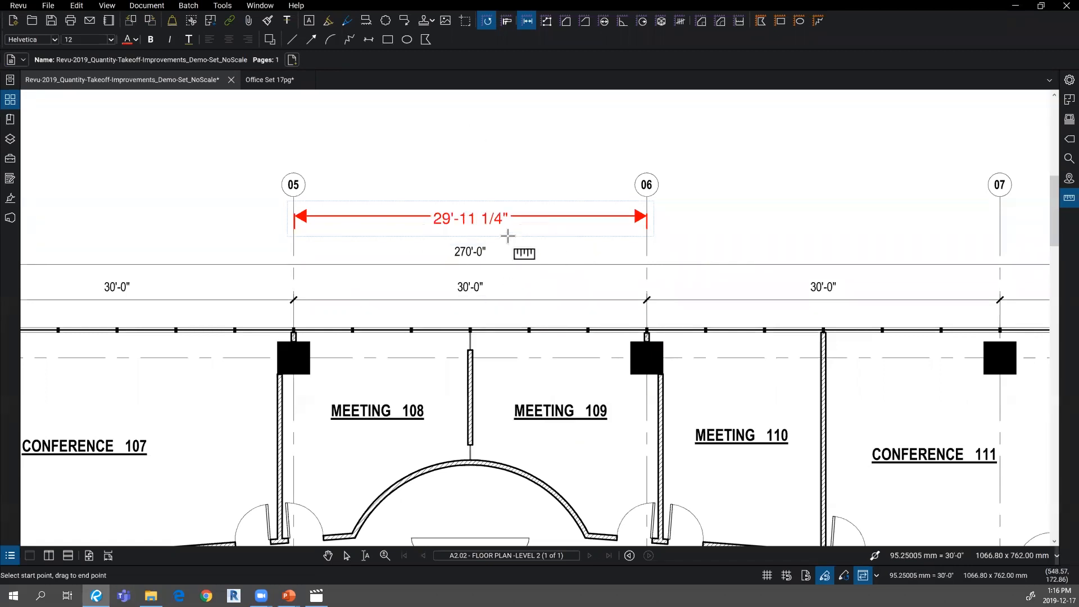
{"action": "mouse_move", "coordinate": [297, 227]}
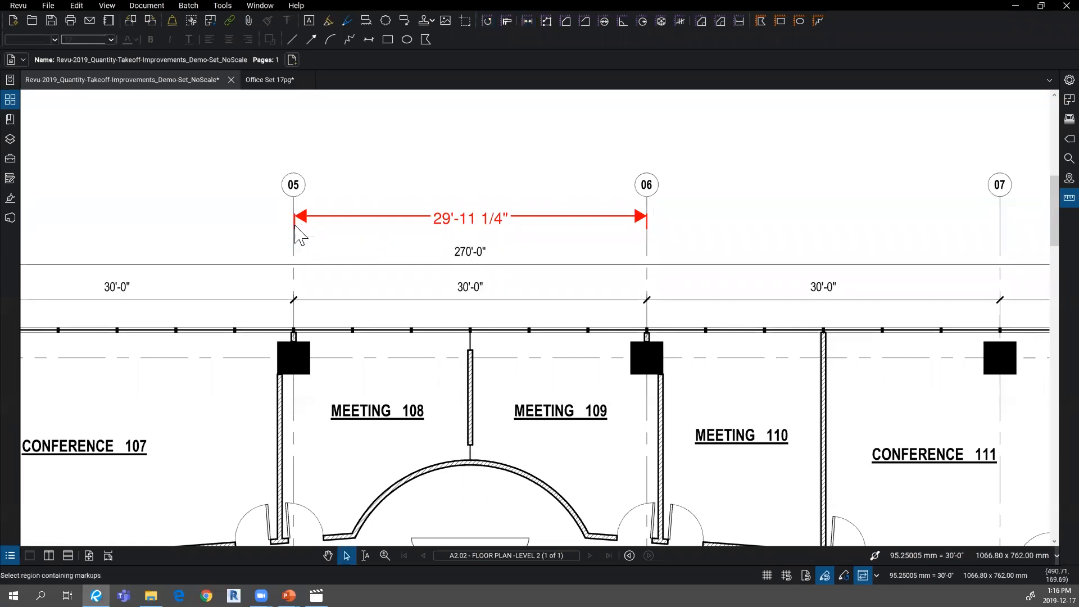
Step: Select and delete the 29'-11 1/4" test measurement
{"action": "left_click", "coordinate": [470, 218]}
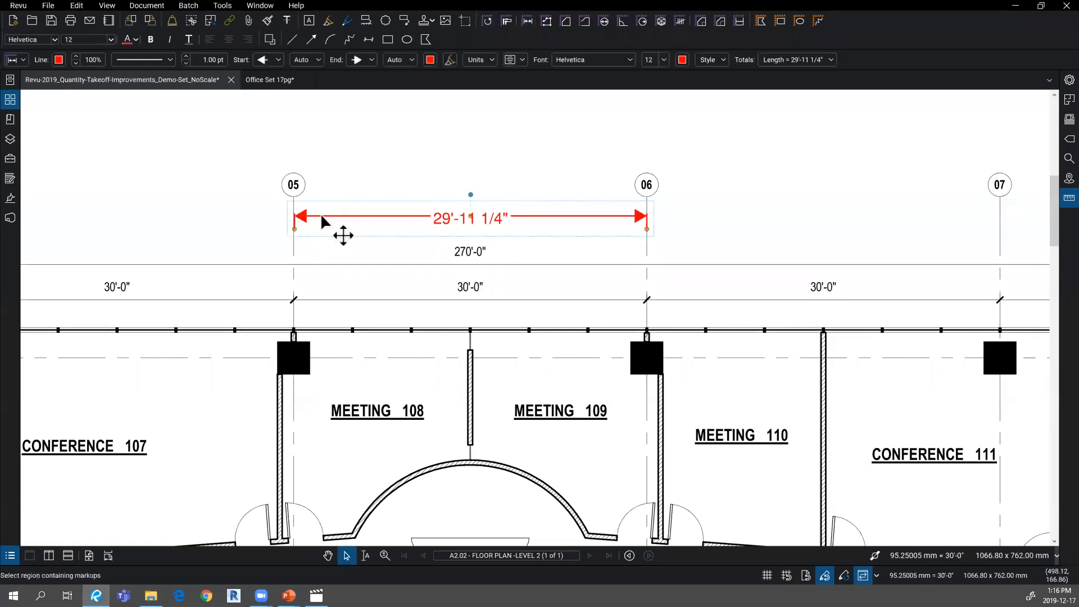
{"action": "key", "text": "Delete"}
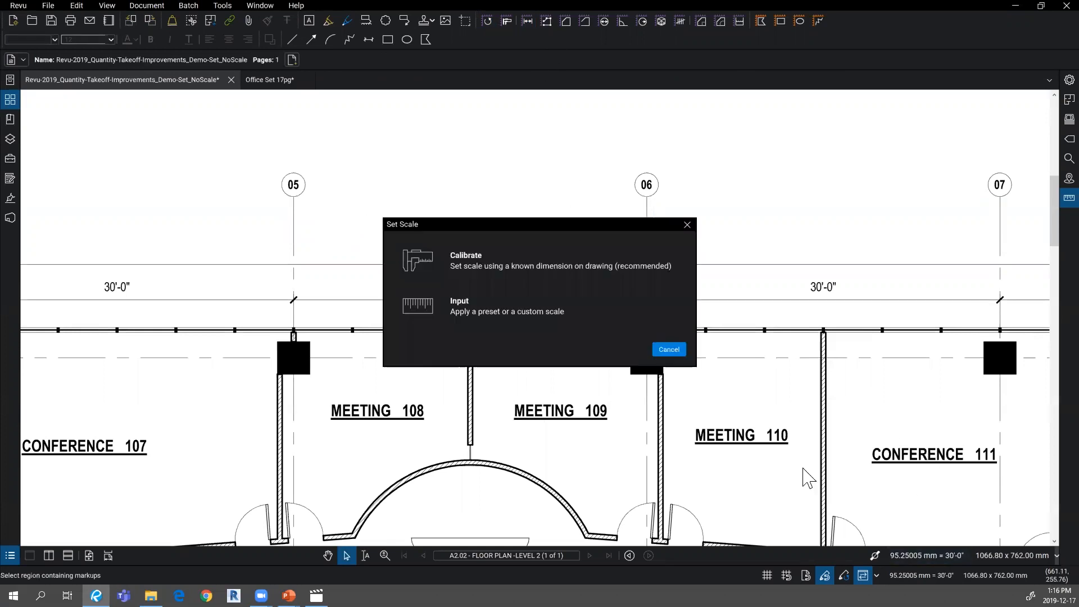
{"action": "mouse_move", "coordinate": [509, 267]}
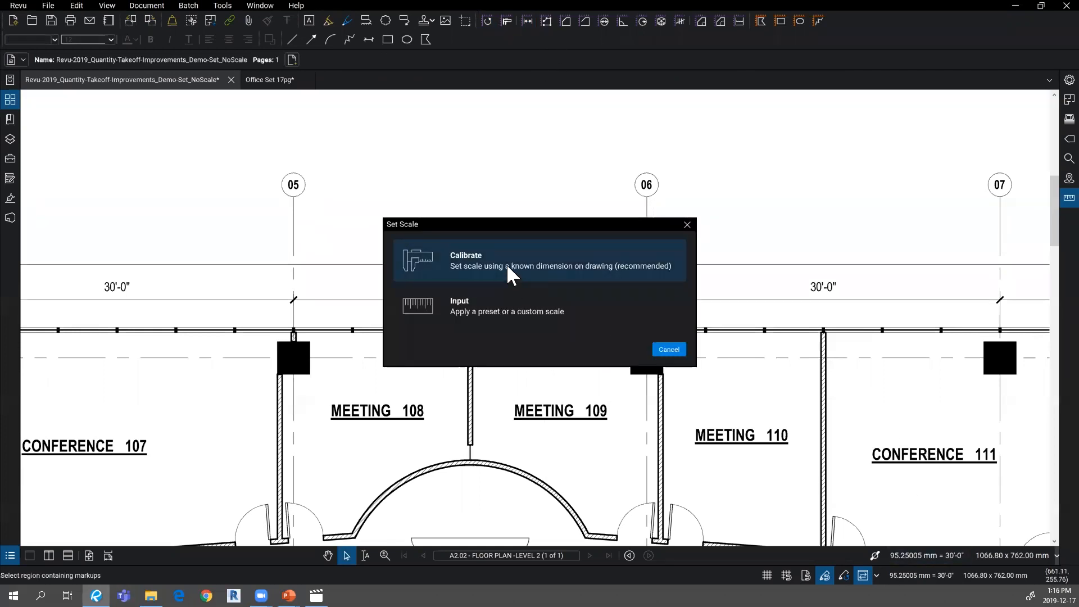
{"action": "mouse_move", "coordinate": [567, 271]}
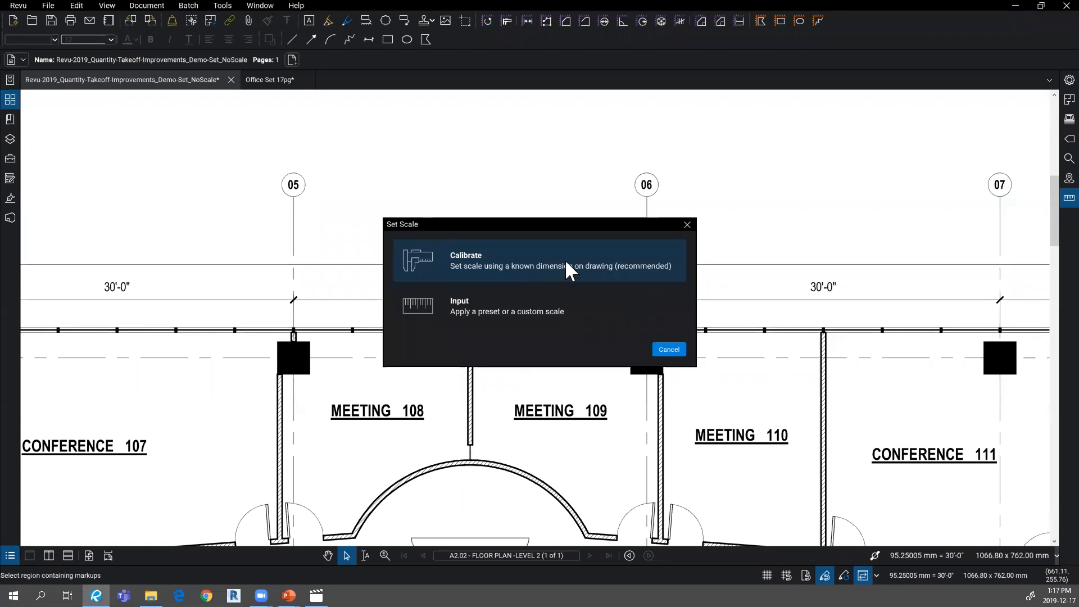
{"action": "mouse_move", "coordinate": [518, 317]}
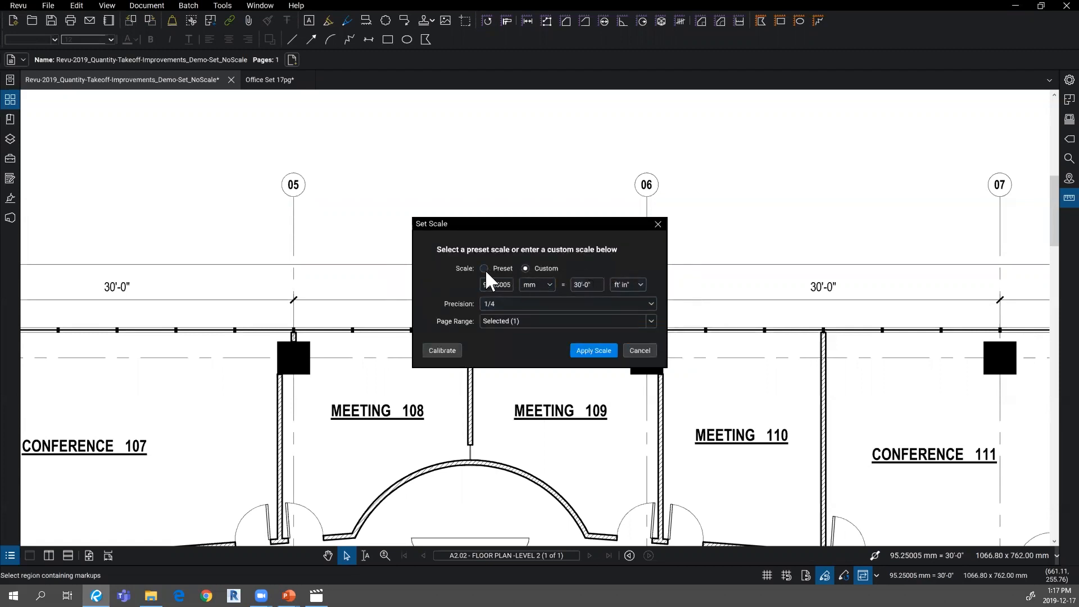
Step: Apply the 1/8" = 1'-0" preset scale to the floor plan page
{"action": "left_click", "coordinate": [484, 269]}
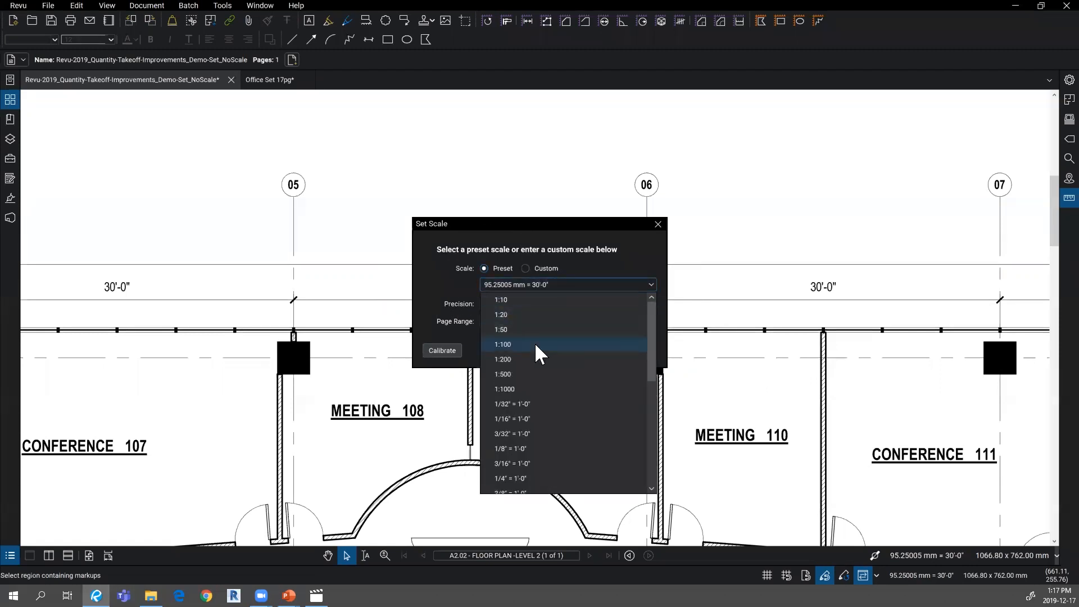
{"action": "scroll", "scroll_direction": "down", "scroll_amount": 3}
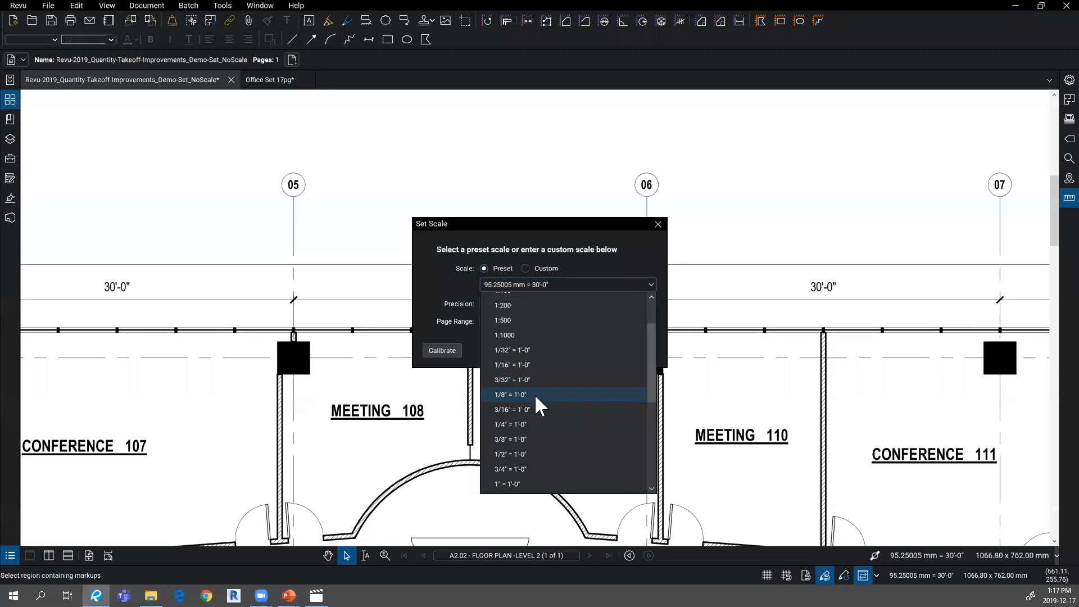
{"action": "left_click", "coordinate": [509, 394]}
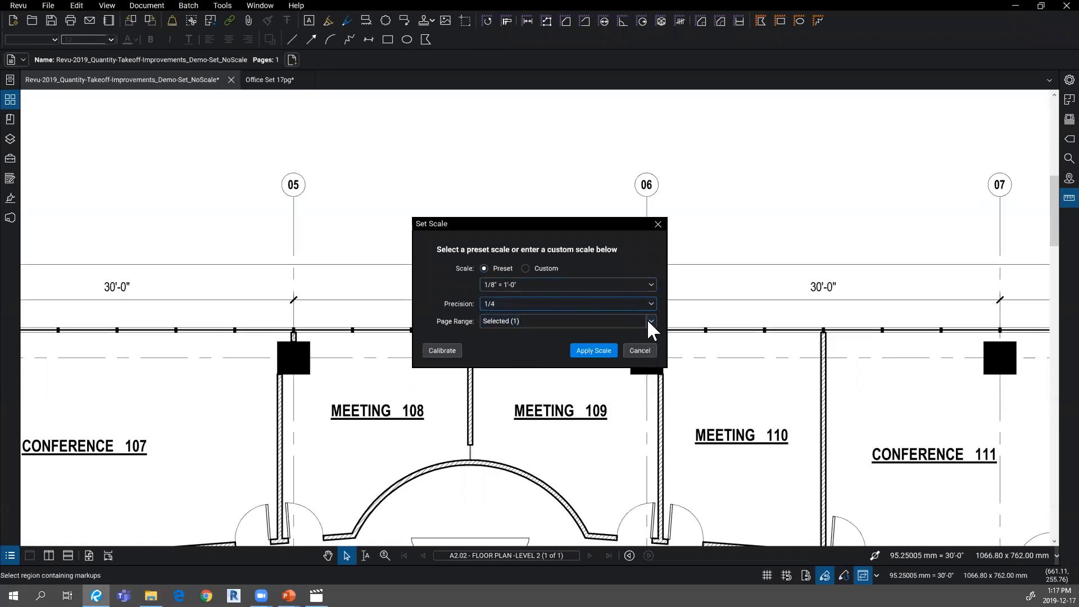
{"action": "left_click", "coordinate": [648, 321]}
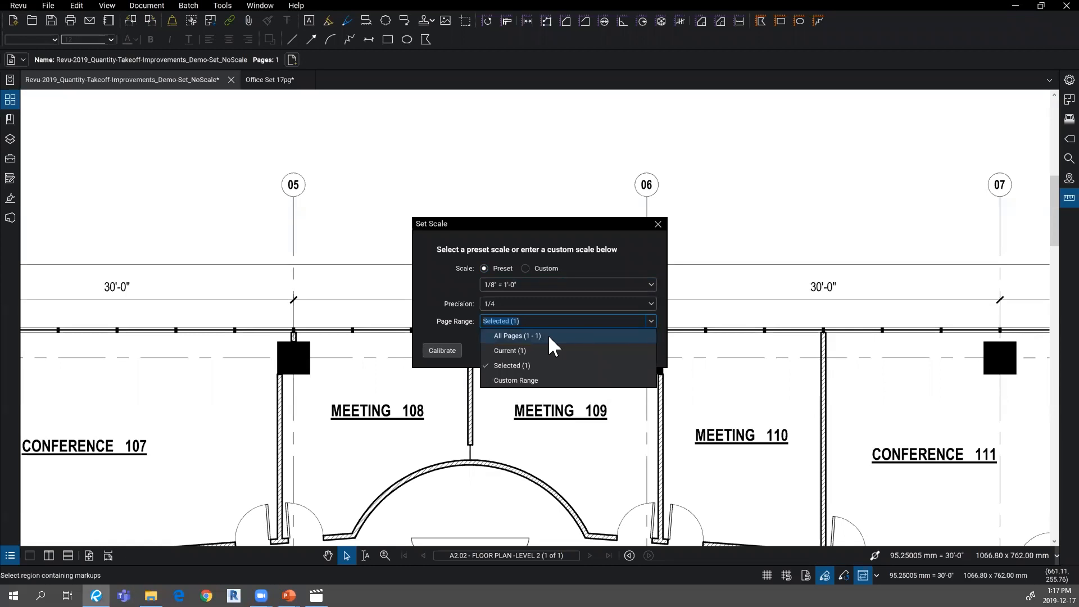
{"action": "mouse_move", "coordinate": [546, 380]}
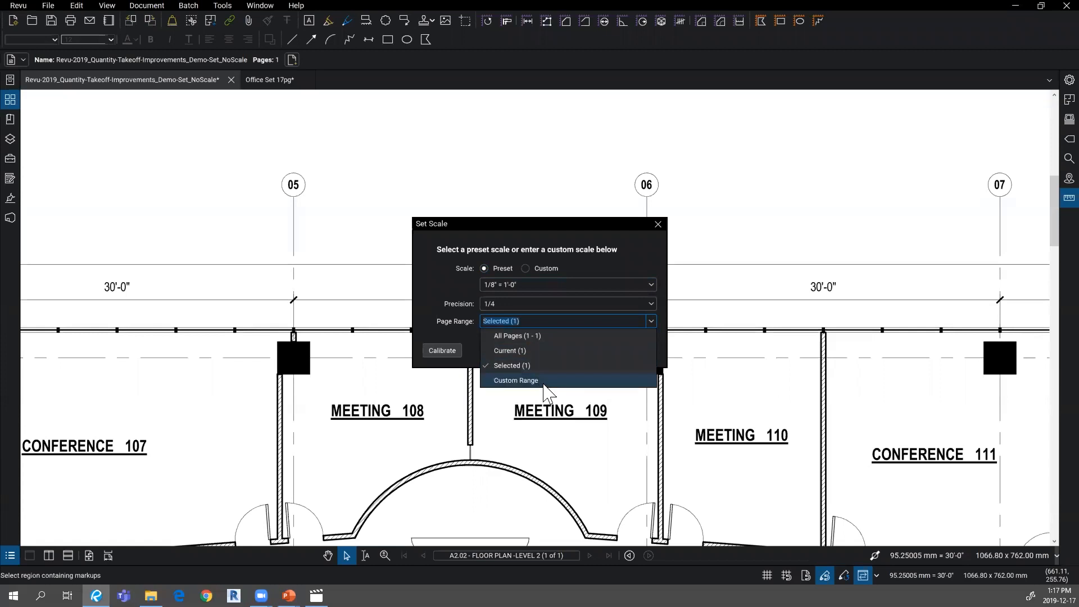
{"action": "mouse_move", "coordinate": [671, 344]}
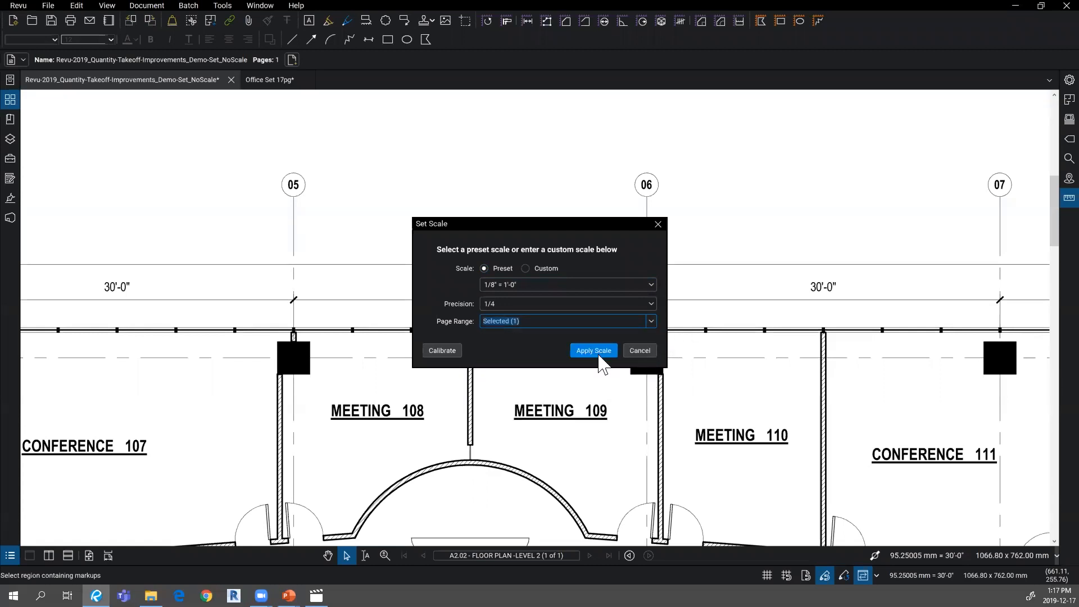
{"action": "left_click", "coordinate": [591, 350]}
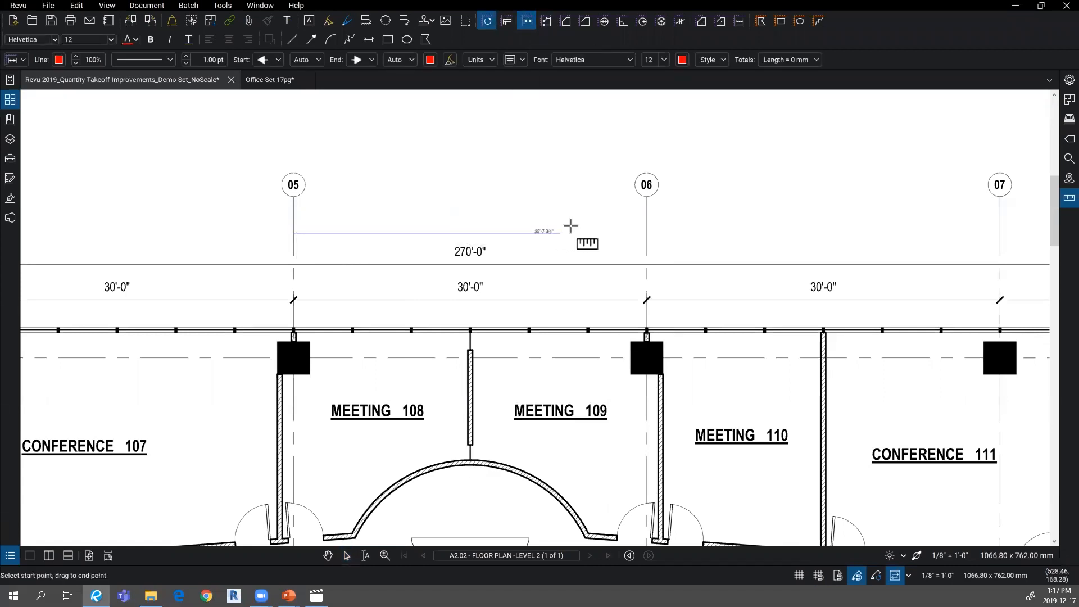
Step: Finish the length measurement at grid line 06, reading 30'-0"
{"action": "left_click", "coordinate": [646, 232]}
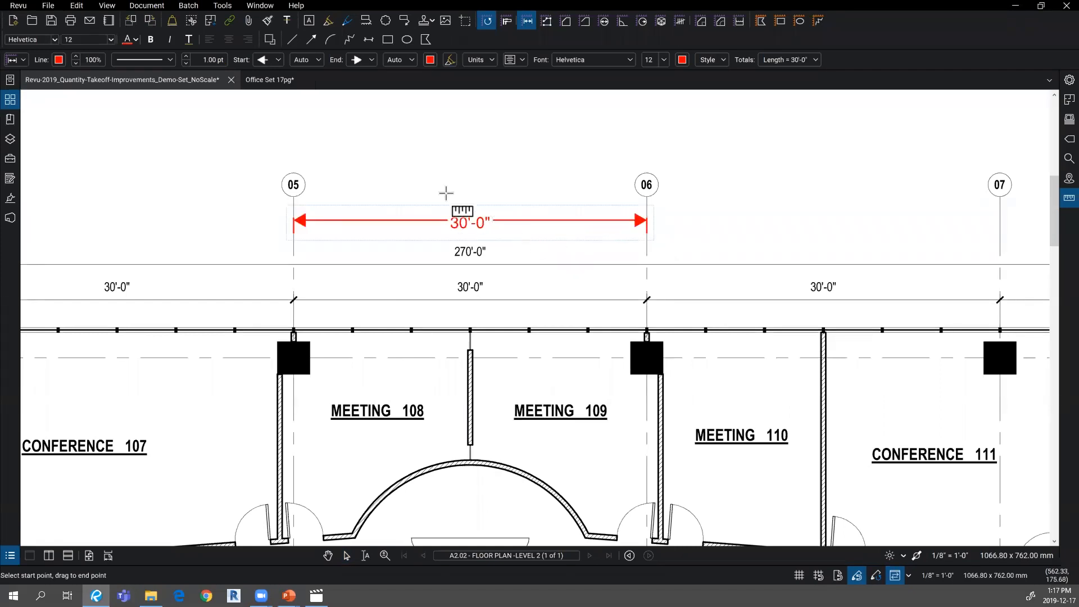
{"action": "mouse_move", "coordinate": [526, 254]}
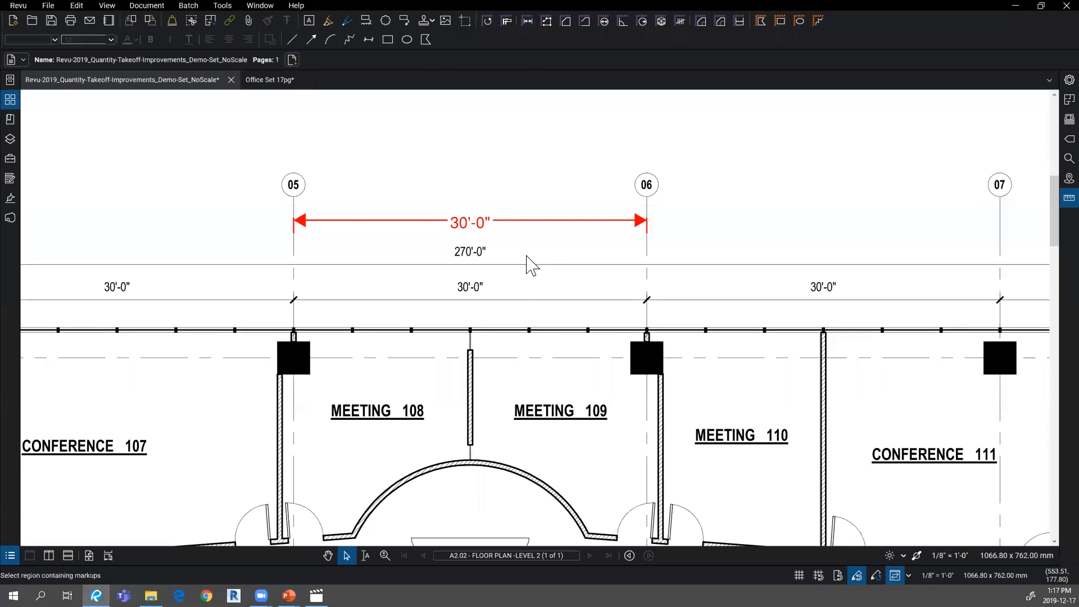
{"action": "mouse_move", "coordinate": [498, 267]}
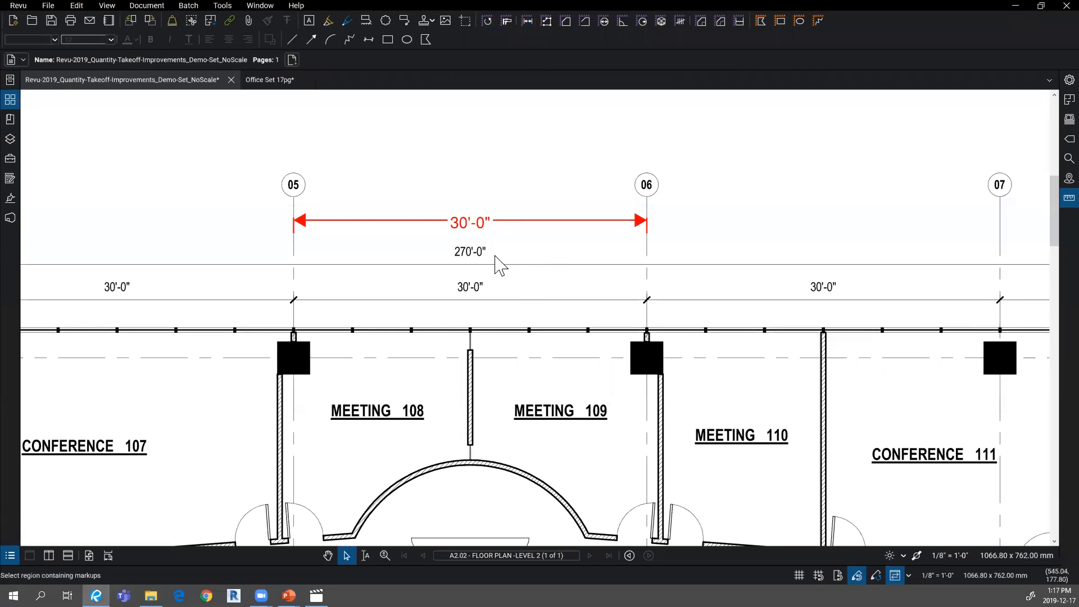
{"action": "mouse_move", "coordinate": [342, 355]}
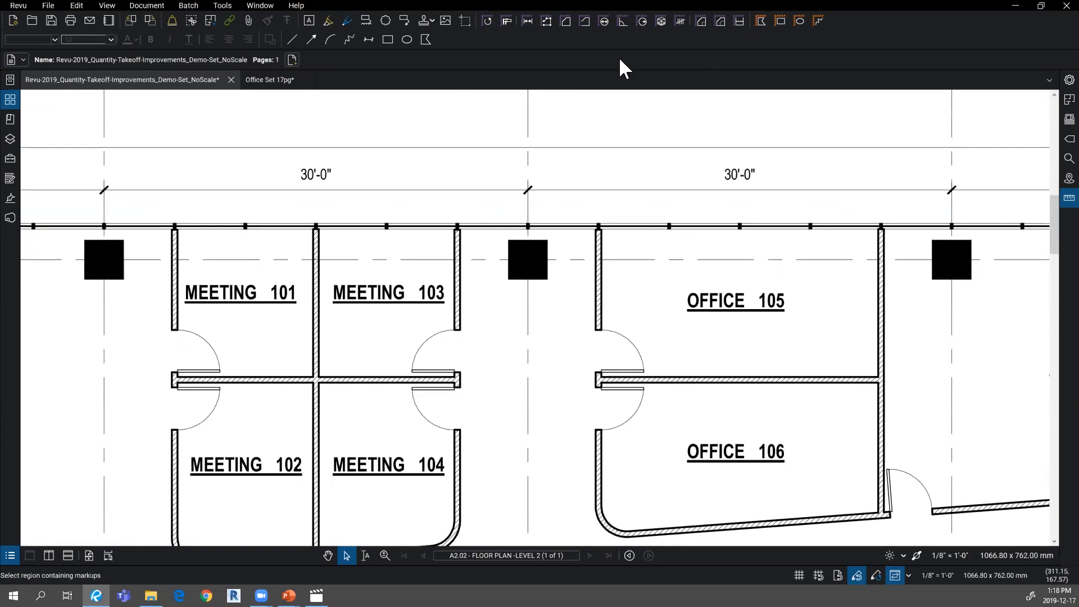
{"action": "mouse_move", "coordinate": [565, 21]}
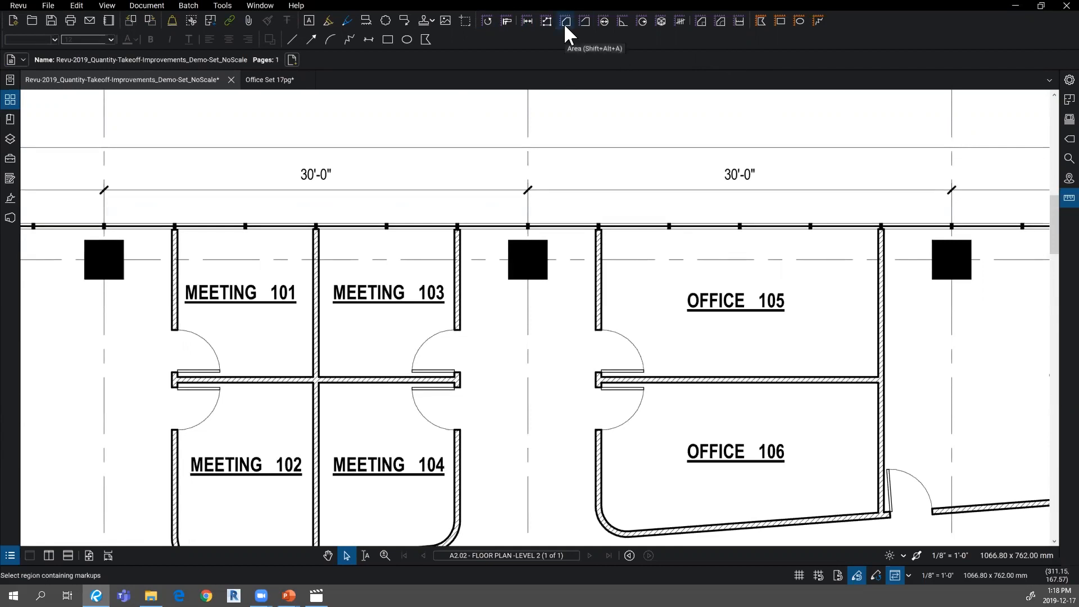
Step: Outline Meeting 103 with the Area tool, measuring 9.3 sq m
{"action": "left_click", "coordinate": [565, 21]}
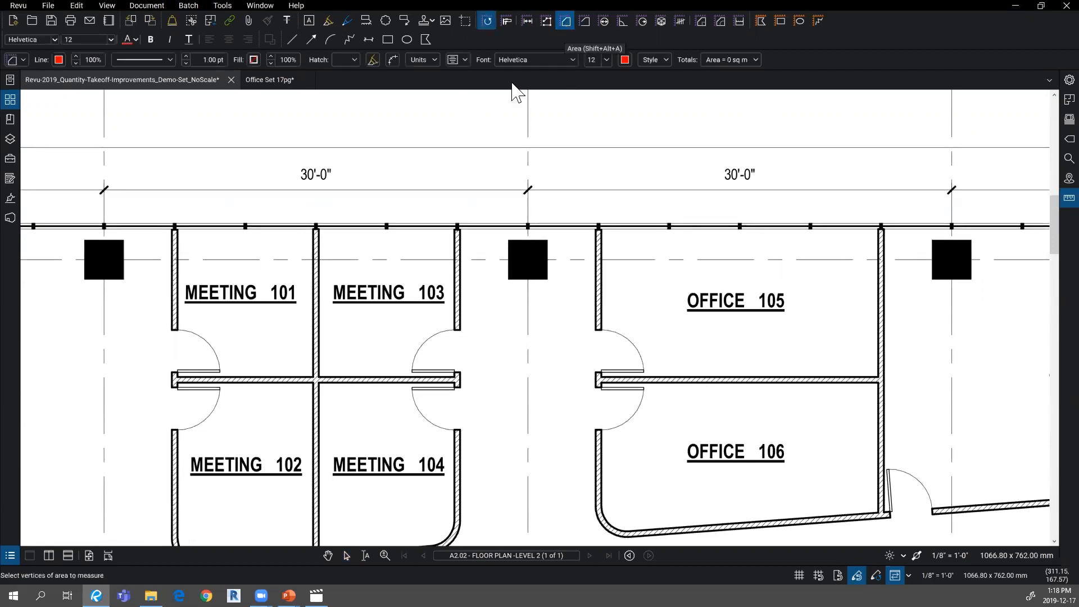
{"action": "mouse_move", "coordinate": [344, 382]}
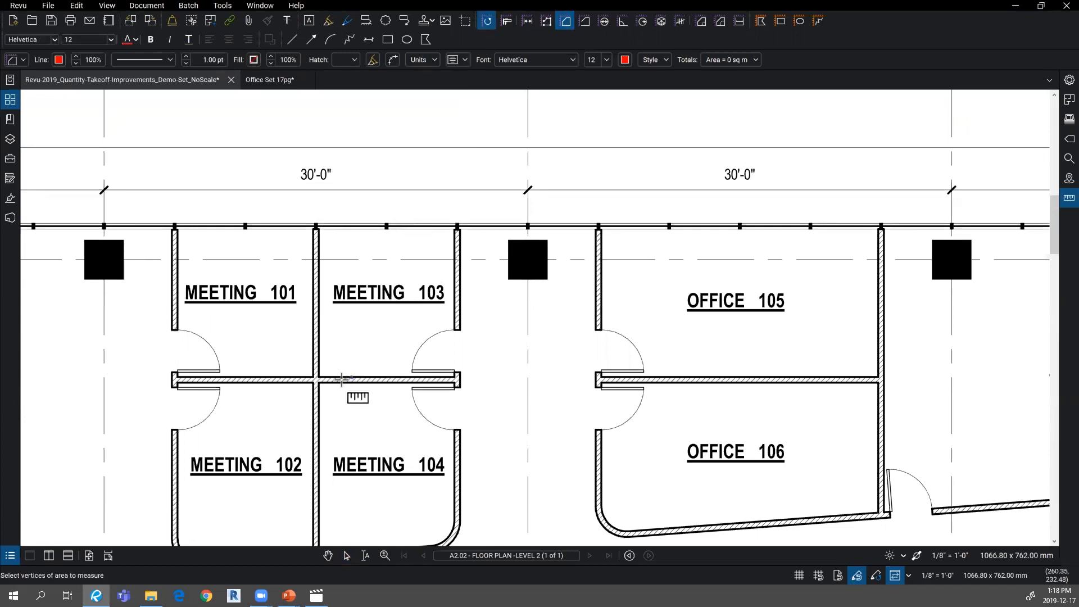
{"action": "mouse_move", "coordinate": [334, 378]}
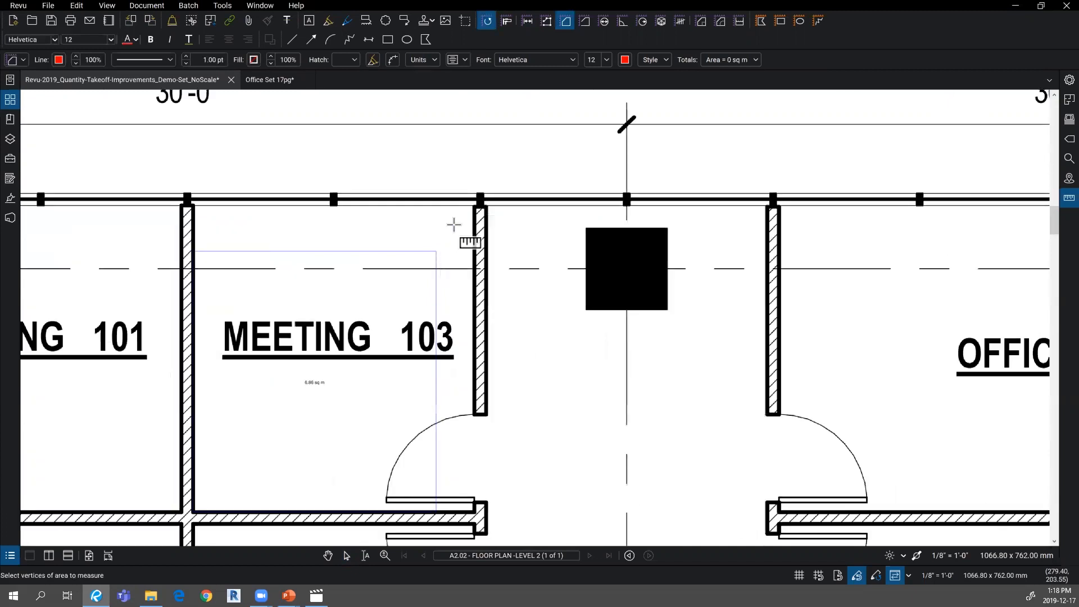
{"action": "left_click", "coordinate": [473, 206]}
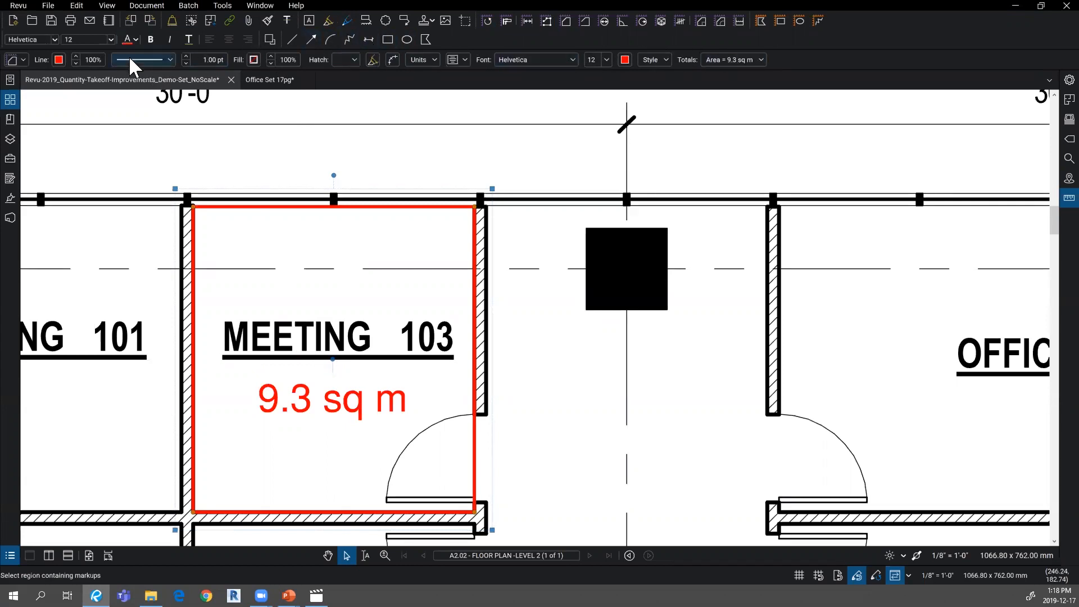
{"action": "mouse_move", "coordinate": [236, 89]}
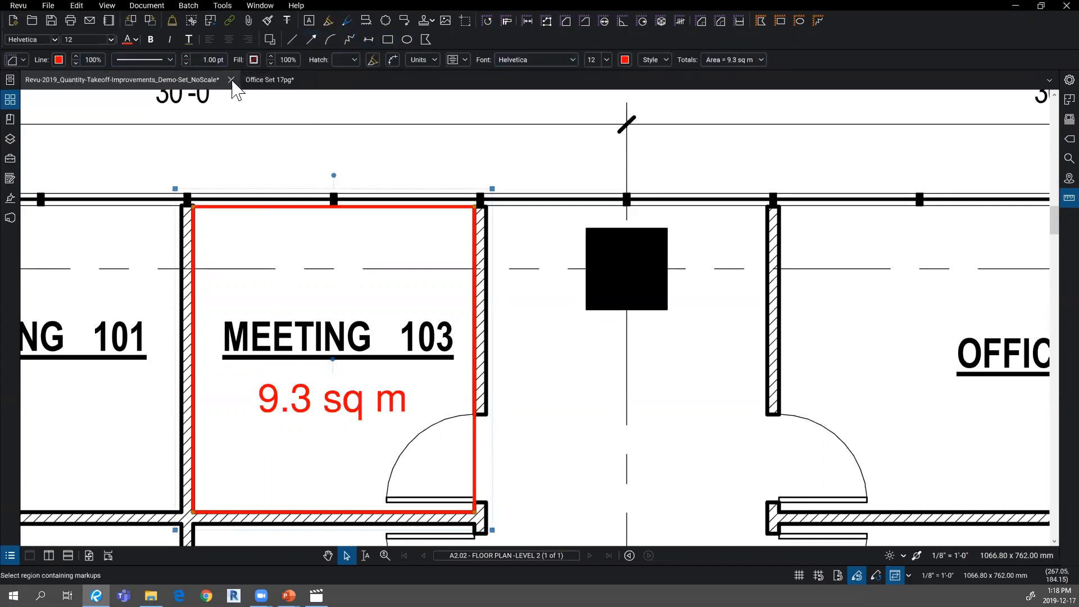
{"action": "mouse_move", "coordinate": [419, 59]}
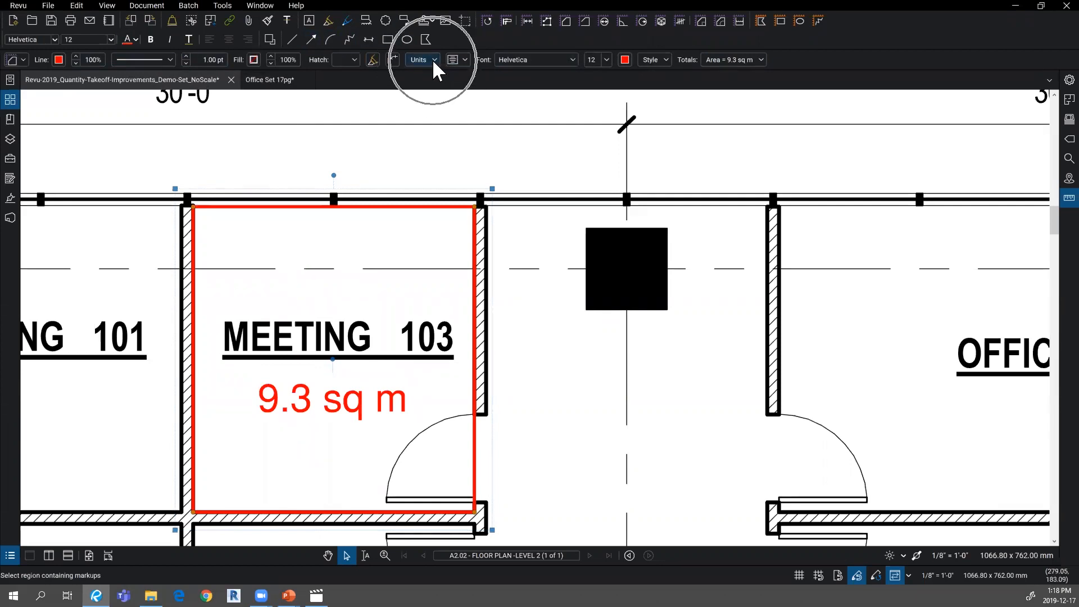
Step: Switch Meeting 103's area unit to sf so it reads 100.1 sf
{"action": "left_click", "coordinate": [420, 61]}
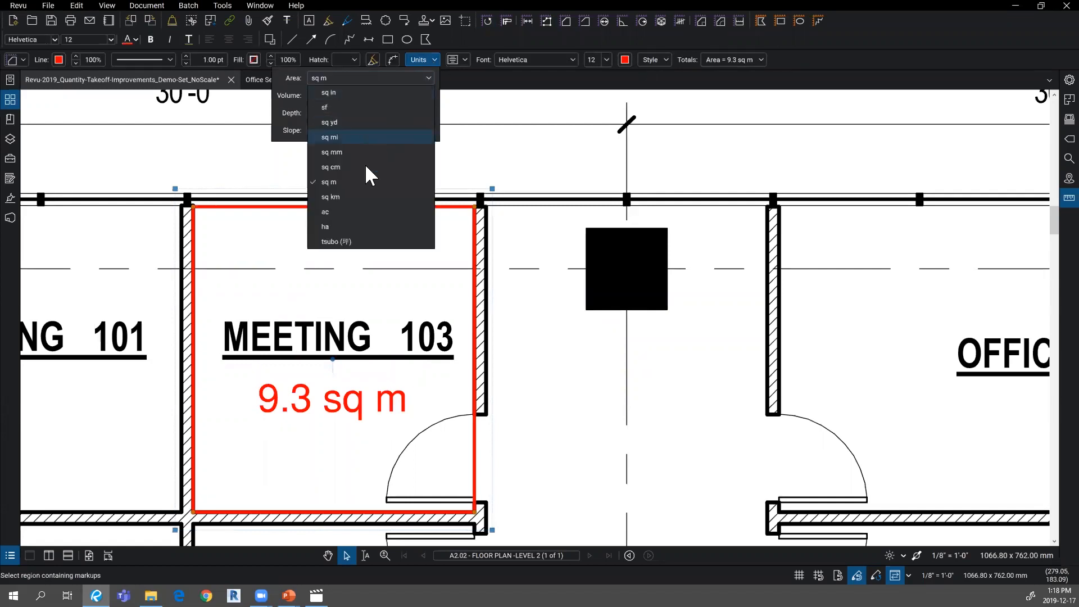
{"action": "mouse_move", "coordinate": [337, 182]}
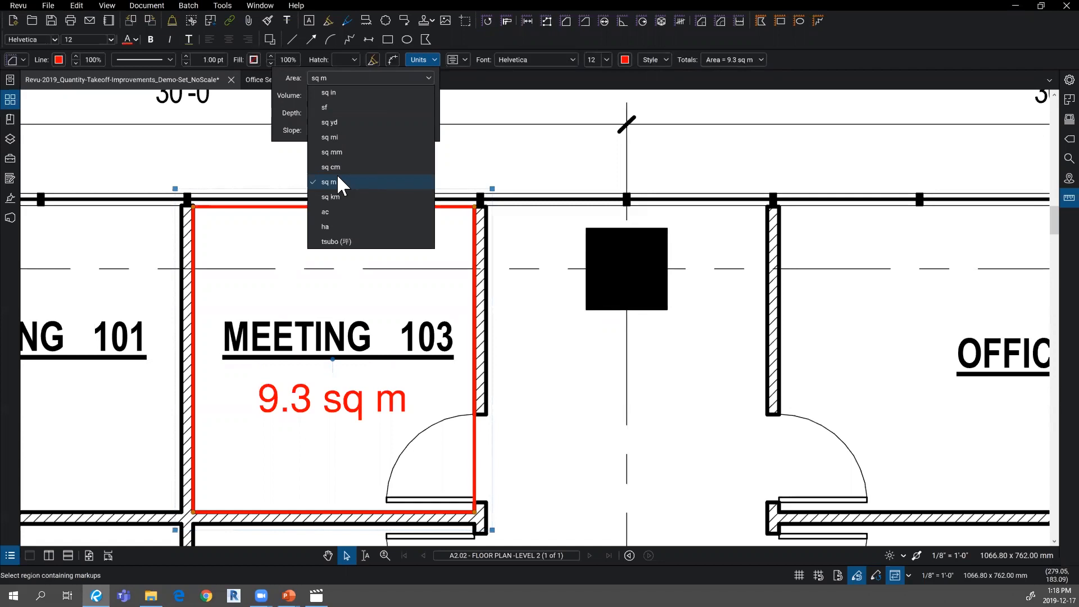
{"action": "mouse_move", "coordinate": [343, 198]}
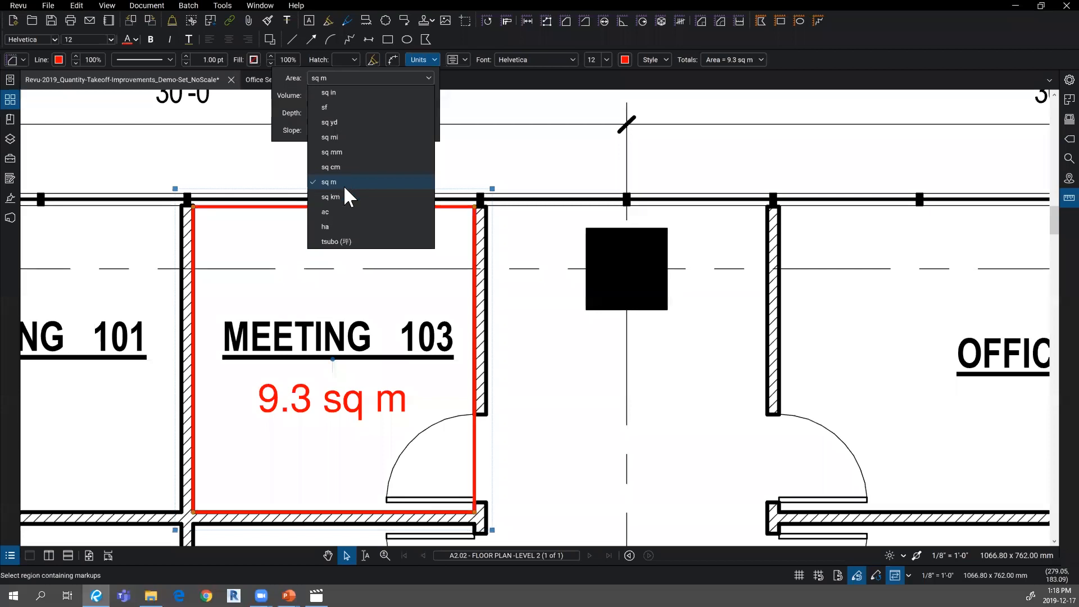
{"action": "mouse_move", "coordinate": [344, 113]}
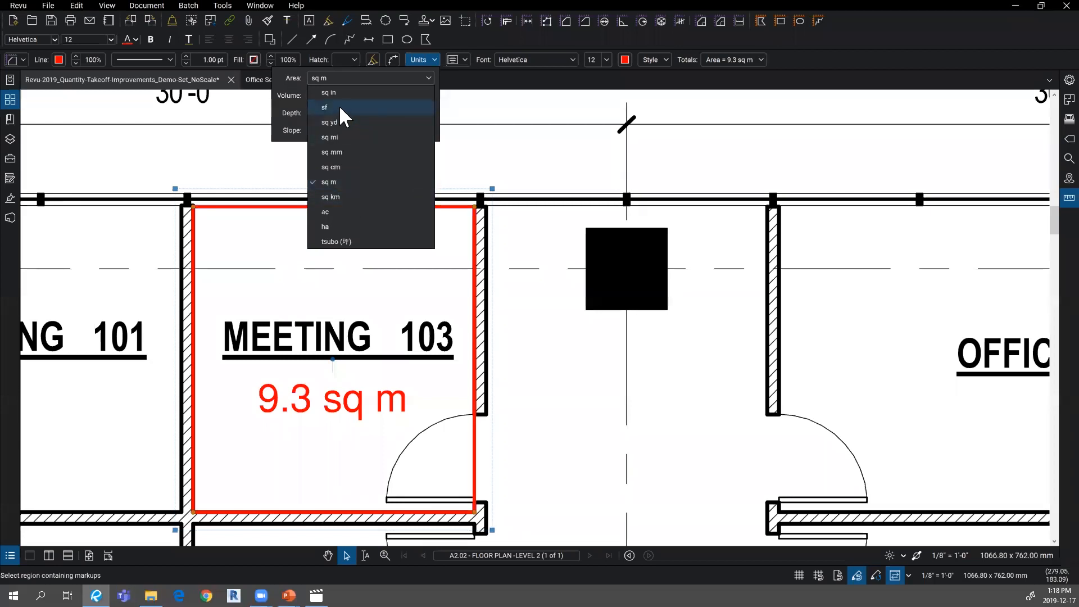
{"action": "left_click", "coordinate": [324, 107]}
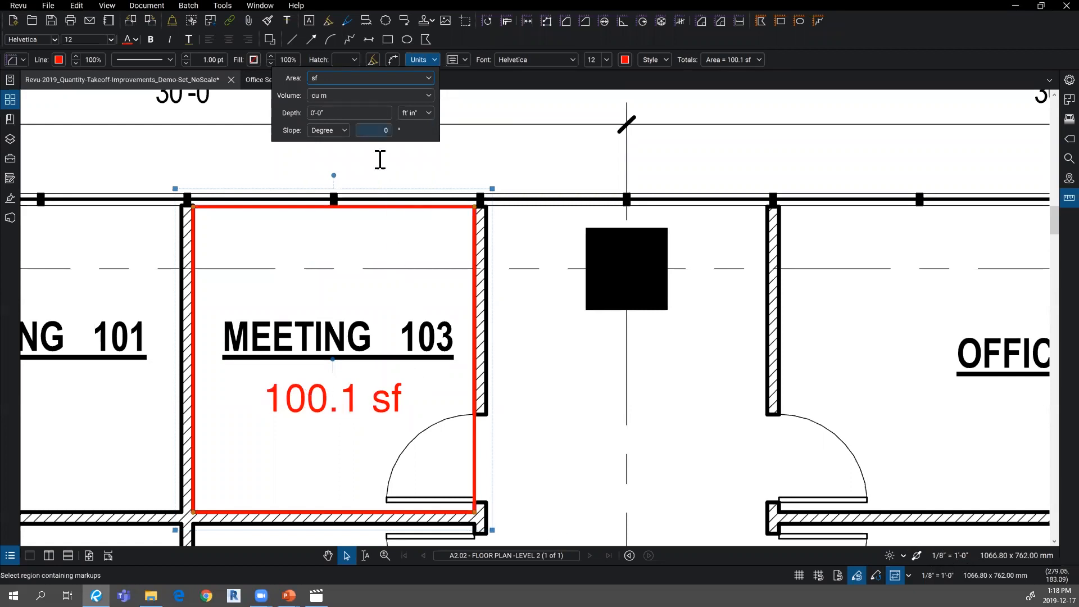
{"action": "left_click", "coordinate": [426, 78]}
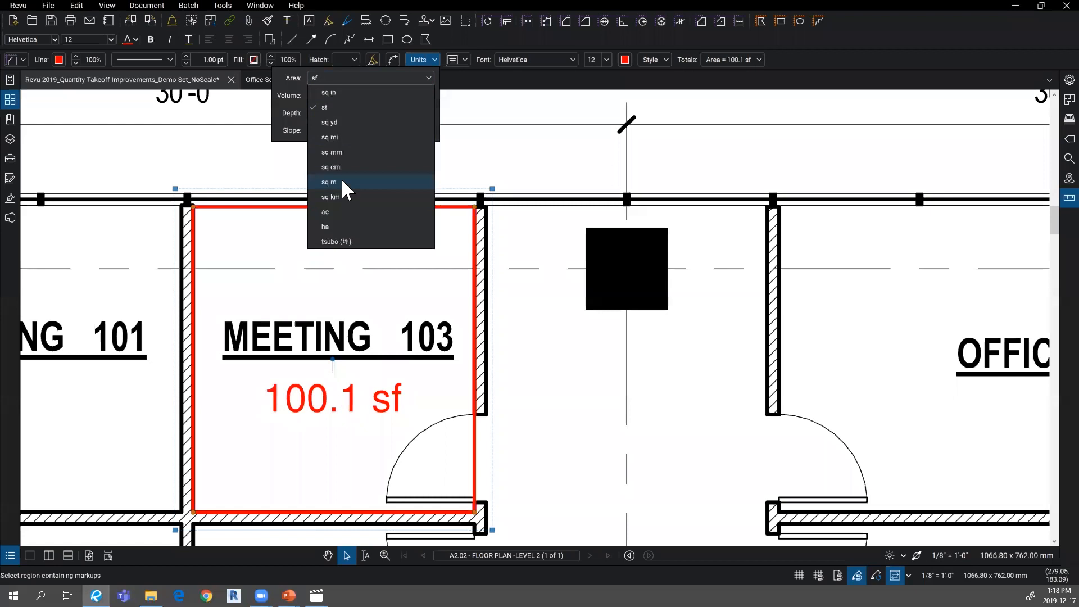
{"action": "mouse_move", "coordinate": [347, 199]}
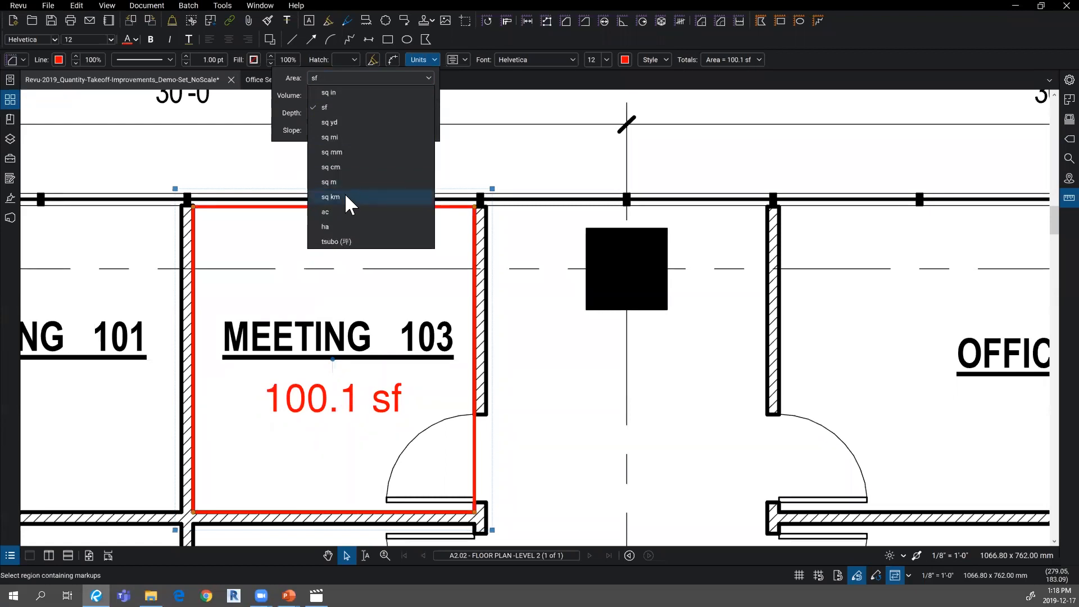
{"action": "mouse_move", "coordinate": [346, 246]}
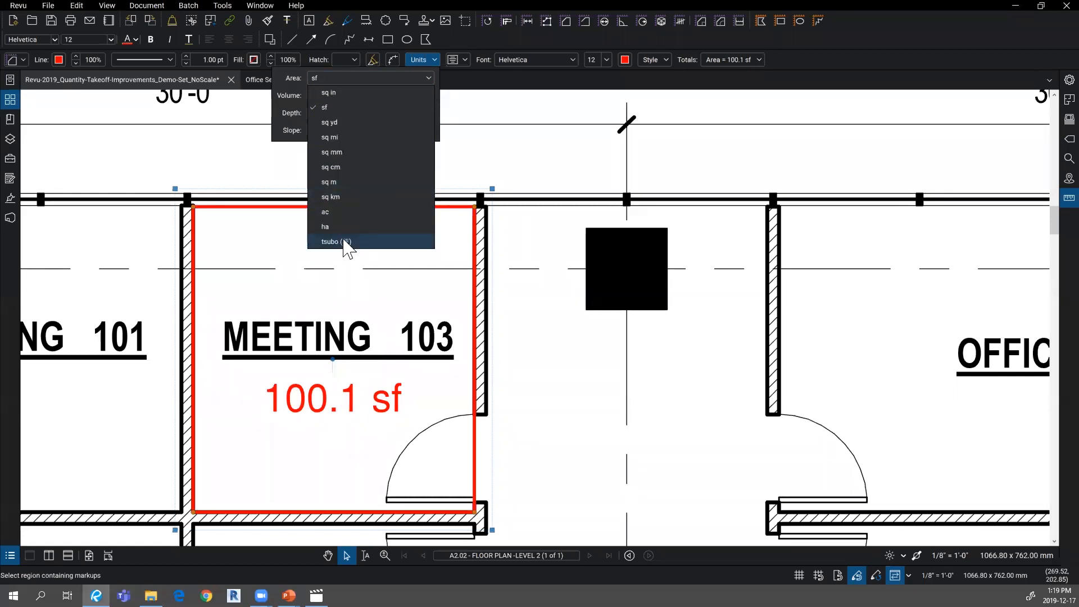
{"action": "mouse_move", "coordinate": [423, 62]}
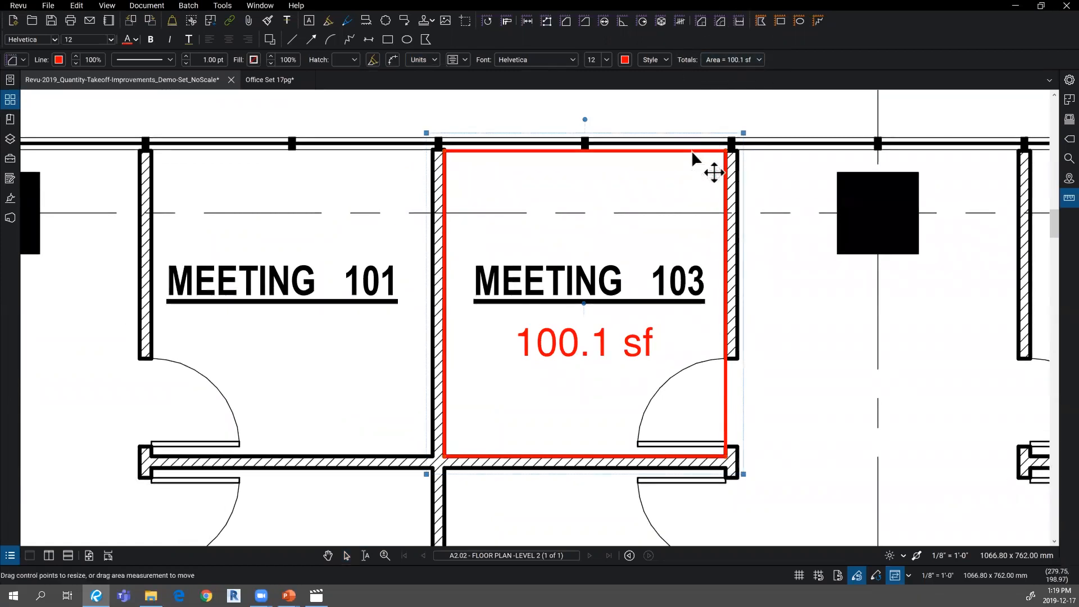
{"action": "mouse_move", "coordinate": [788, 89]}
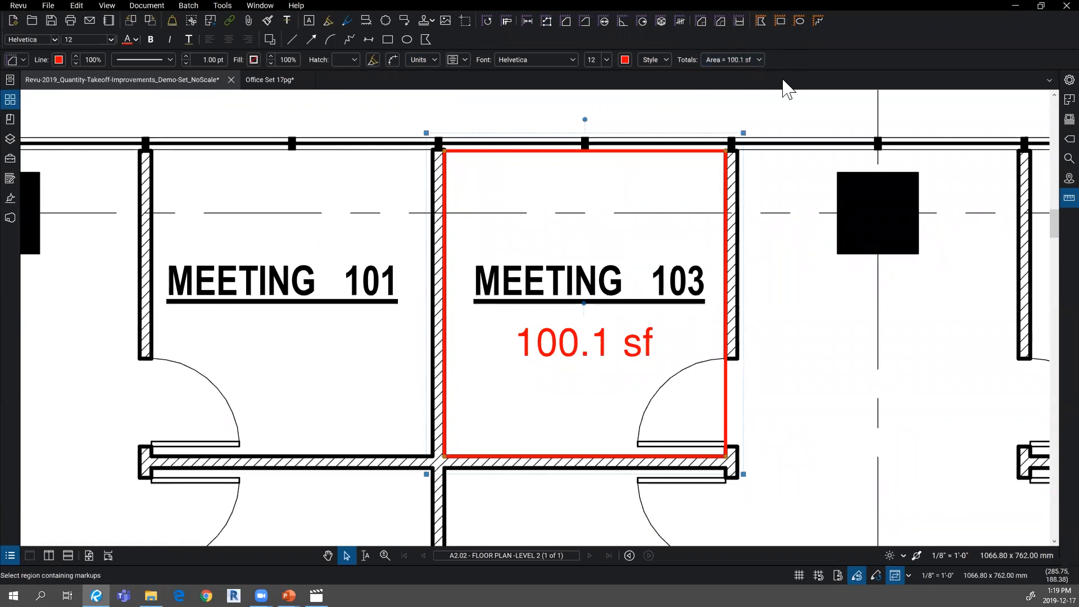
{"action": "mouse_move", "coordinate": [563, 193]}
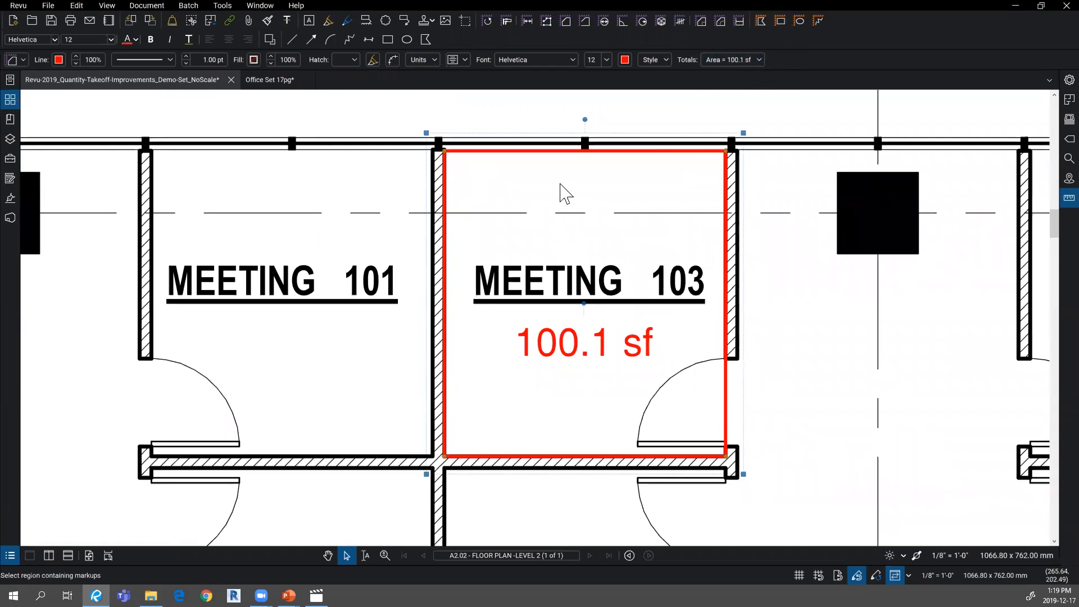
{"action": "mouse_move", "coordinate": [530, 374]}
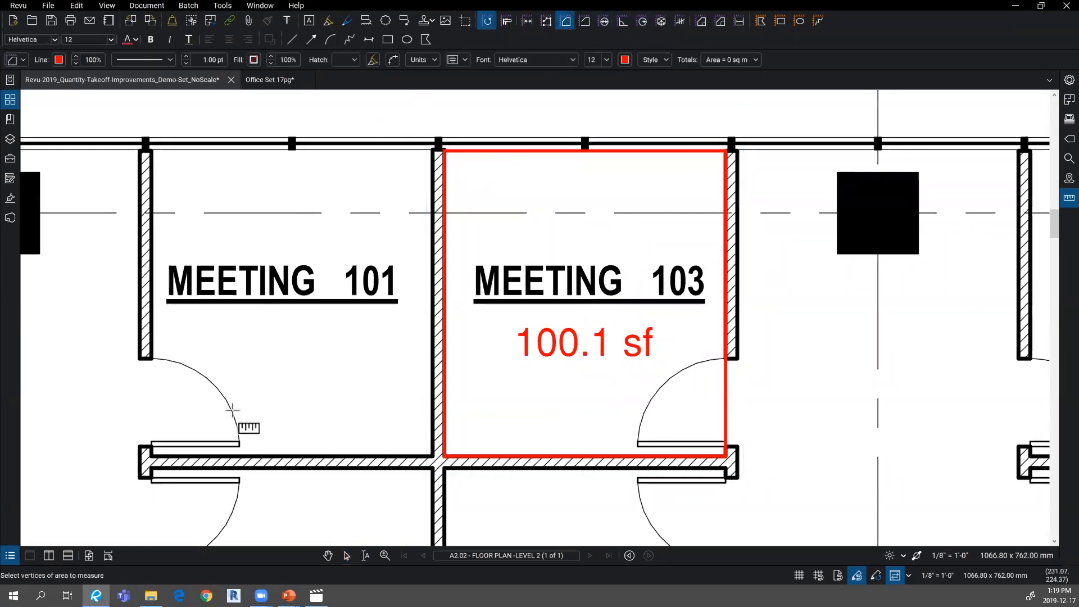
{"action": "mouse_move", "coordinate": [430, 457]}
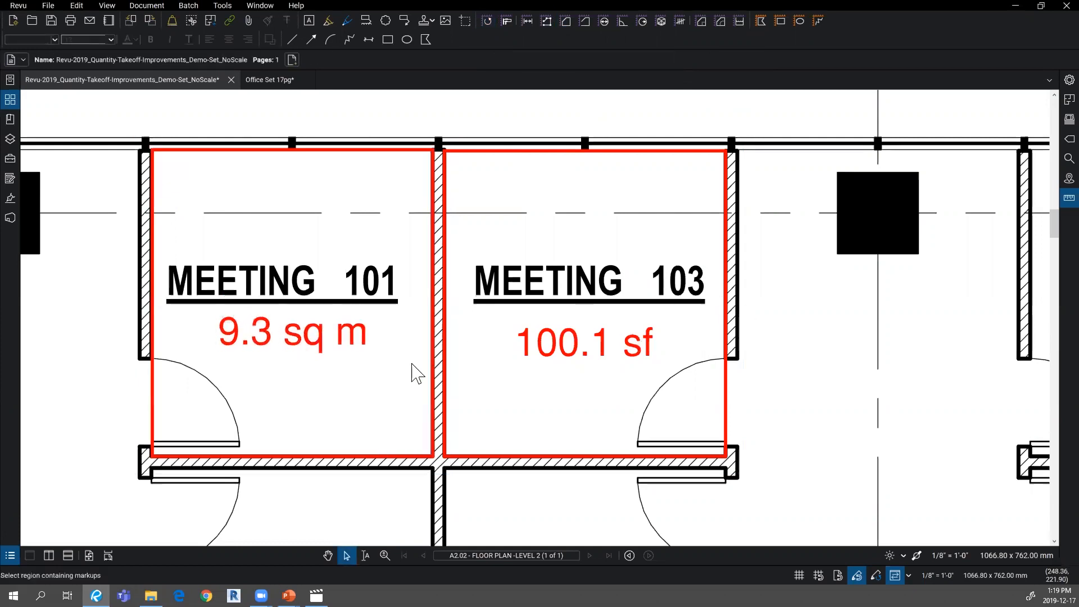
Step: Select both the Meeting 101 and Meeting 103 area measurements
{"action": "left_click", "coordinate": [289, 331]}
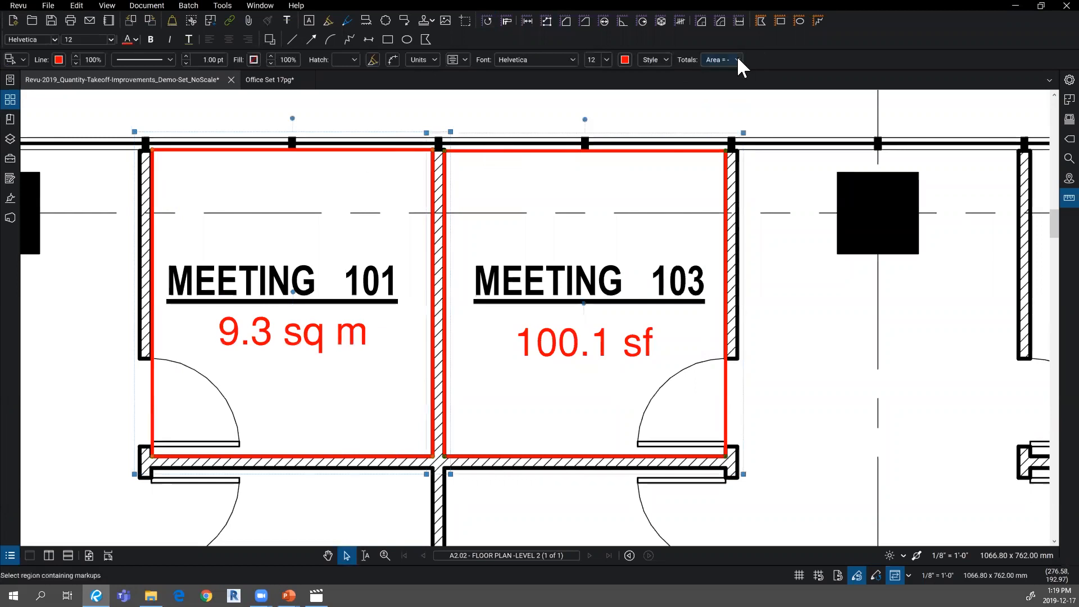
Step: Set Meeting 101's area unit to sf, giving a 200.25 sf total
{"action": "left_click", "coordinate": [721, 59]}
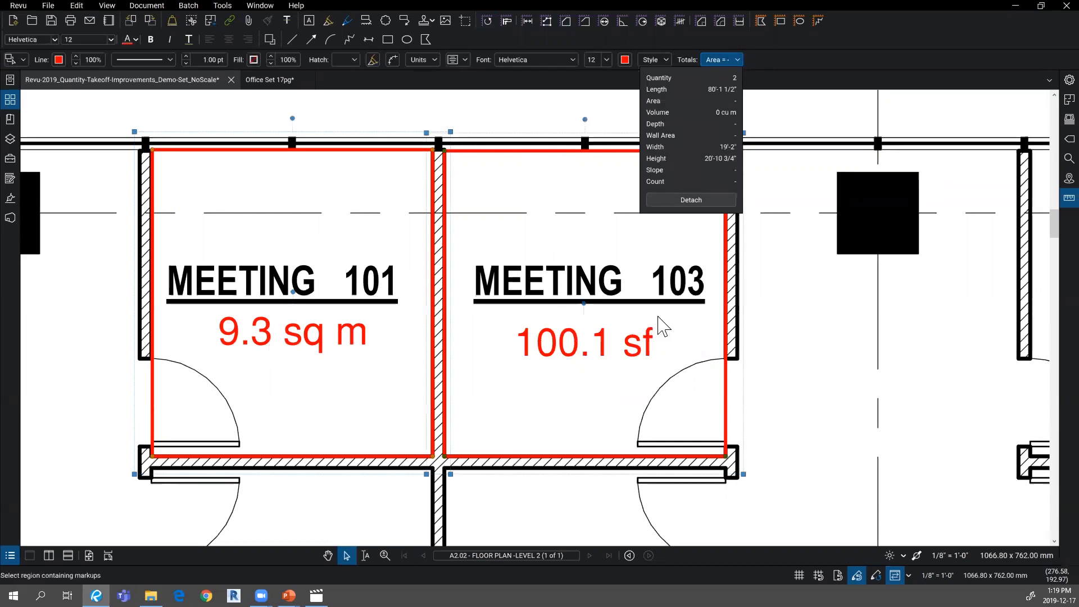
{"action": "mouse_move", "coordinate": [723, 131]}
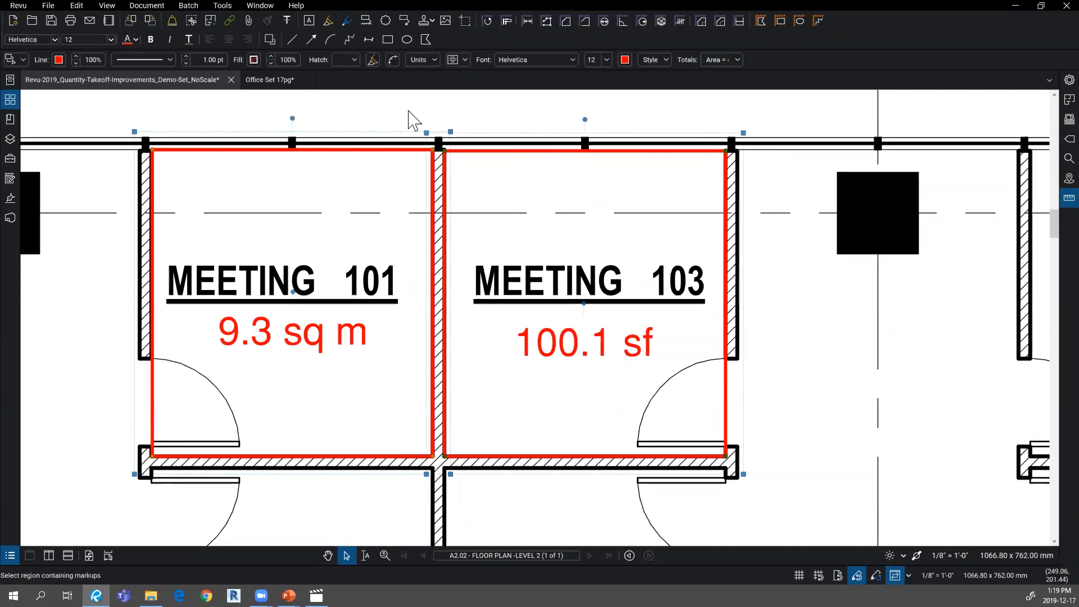
{"action": "left_click", "coordinate": [421, 60]}
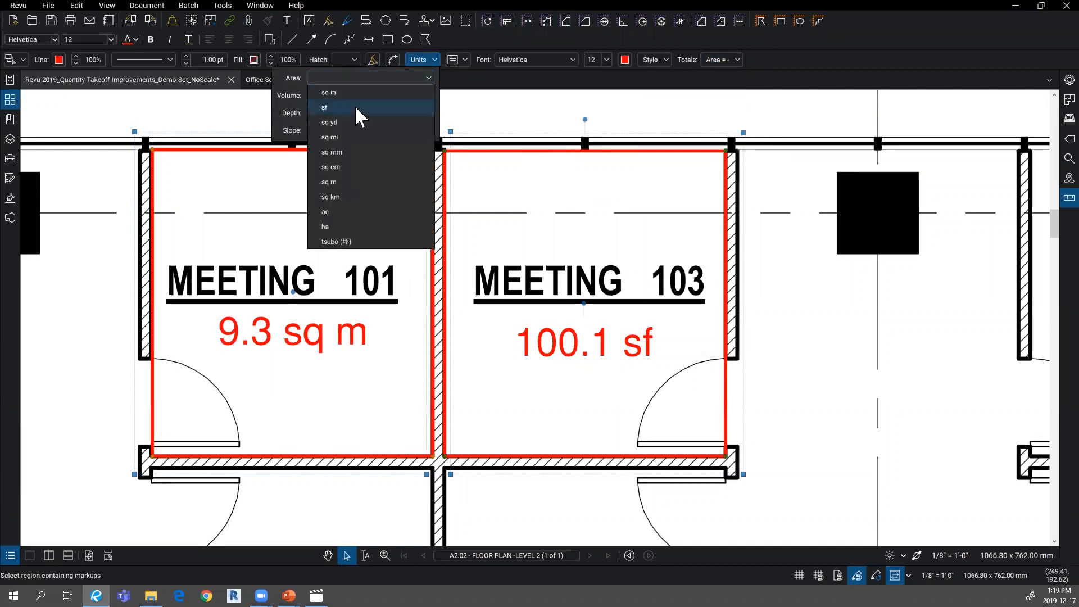
{"action": "left_click", "coordinate": [325, 107]}
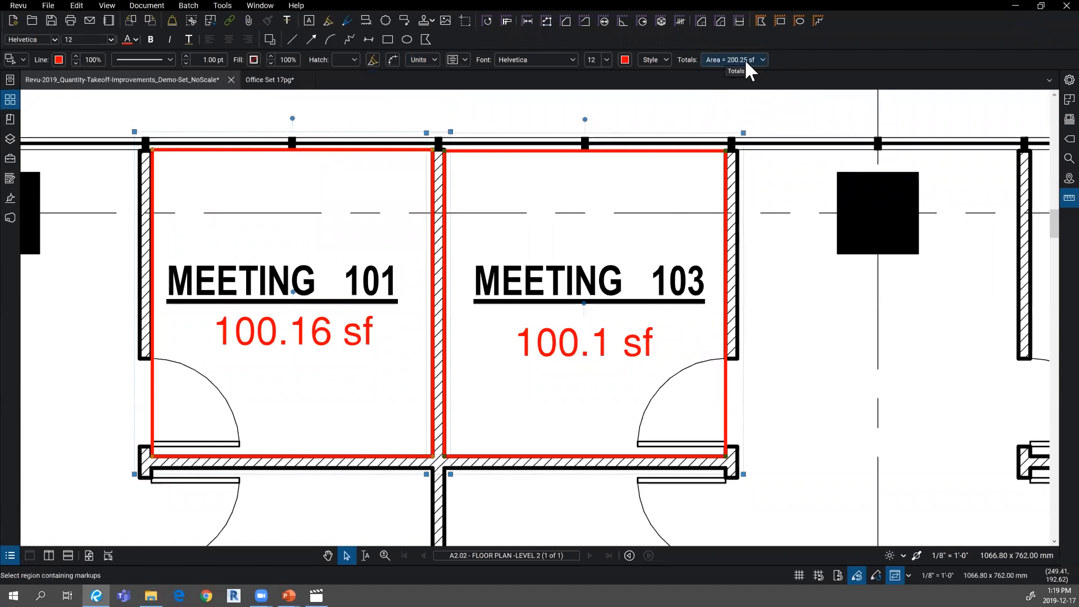
{"action": "mouse_move", "coordinate": [584, 275]}
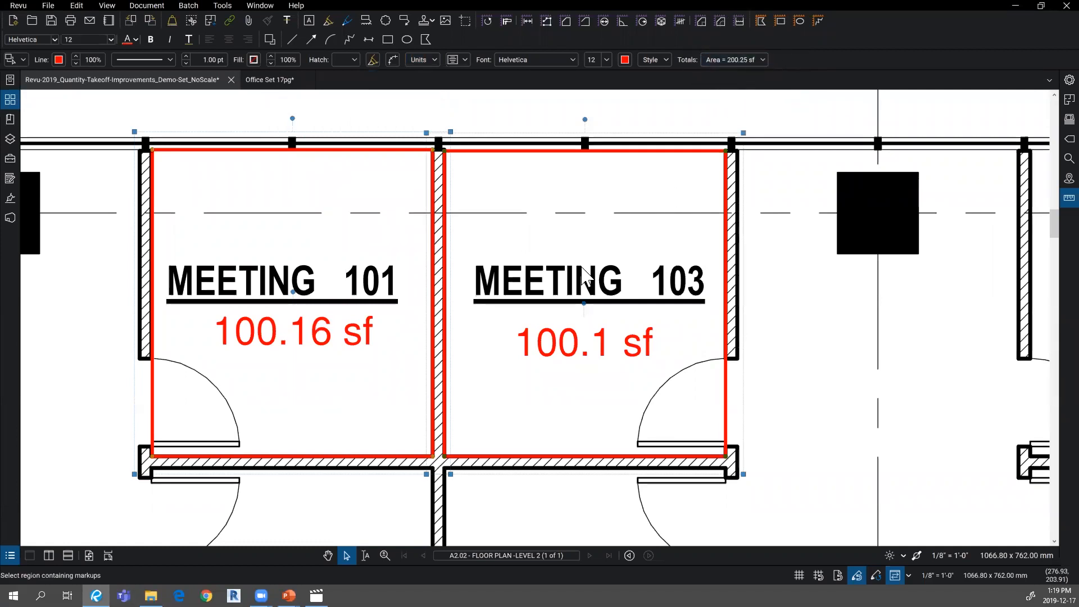
{"action": "mouse_move", "coordinate": [468, 241]}
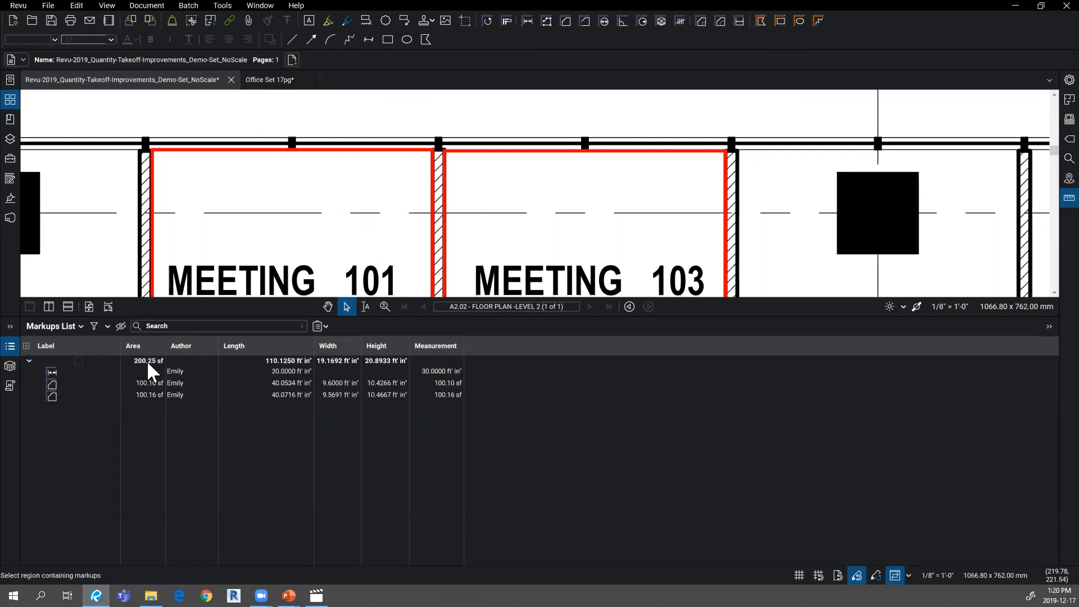
{"action": "mouse_move", "coordinate": [151, 375]}
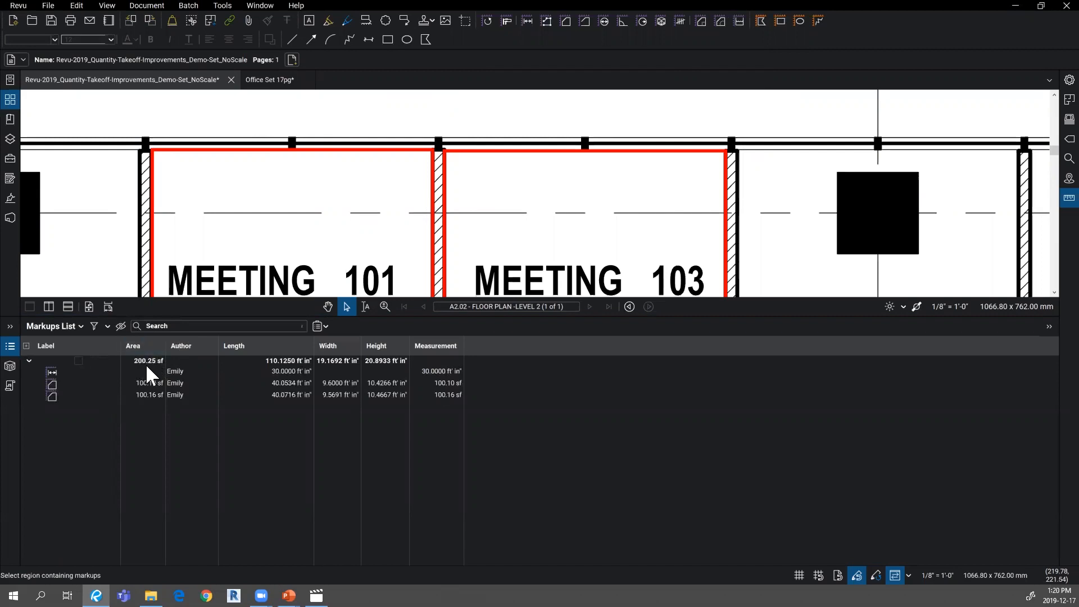
{"action": "mouse_move", "coordinate": [435, 188]}
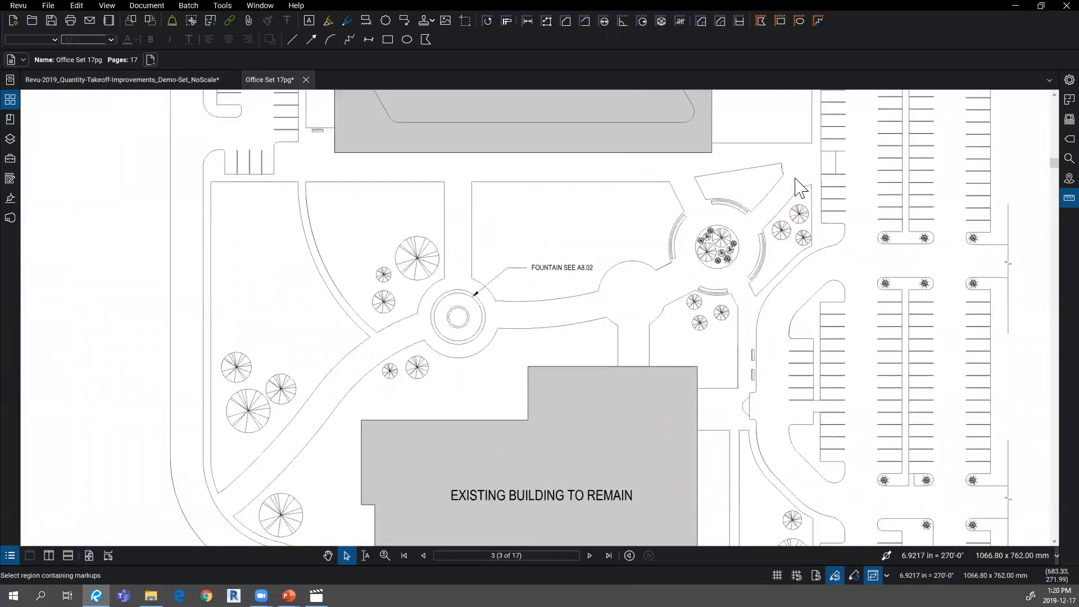
{"action": "mouse_move", "coordinate": [301, 267]}
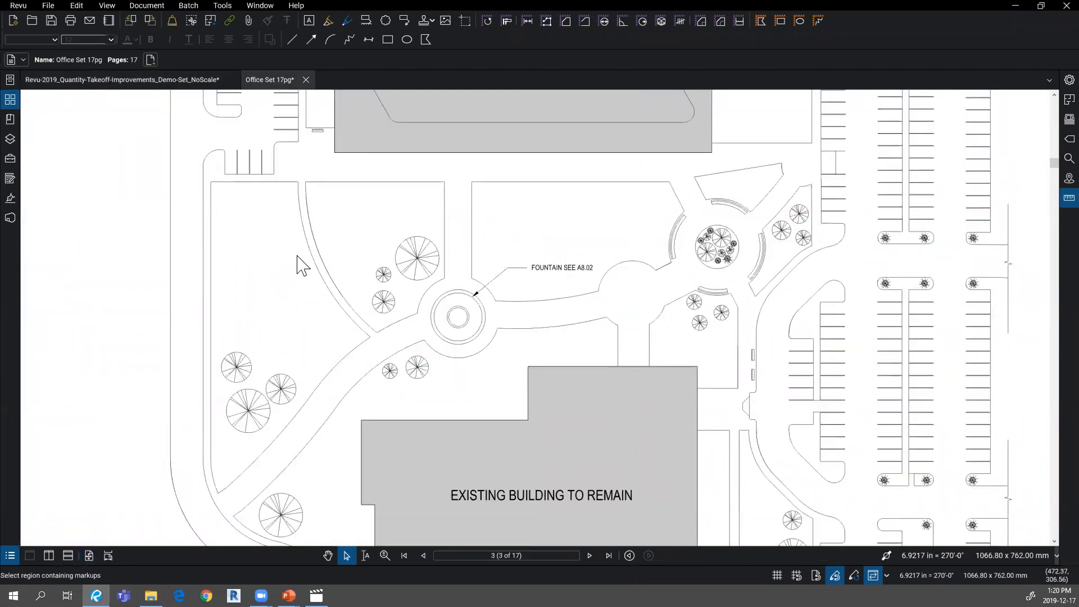
{"action": "mouse_move", "coordinate": [410, 219]}
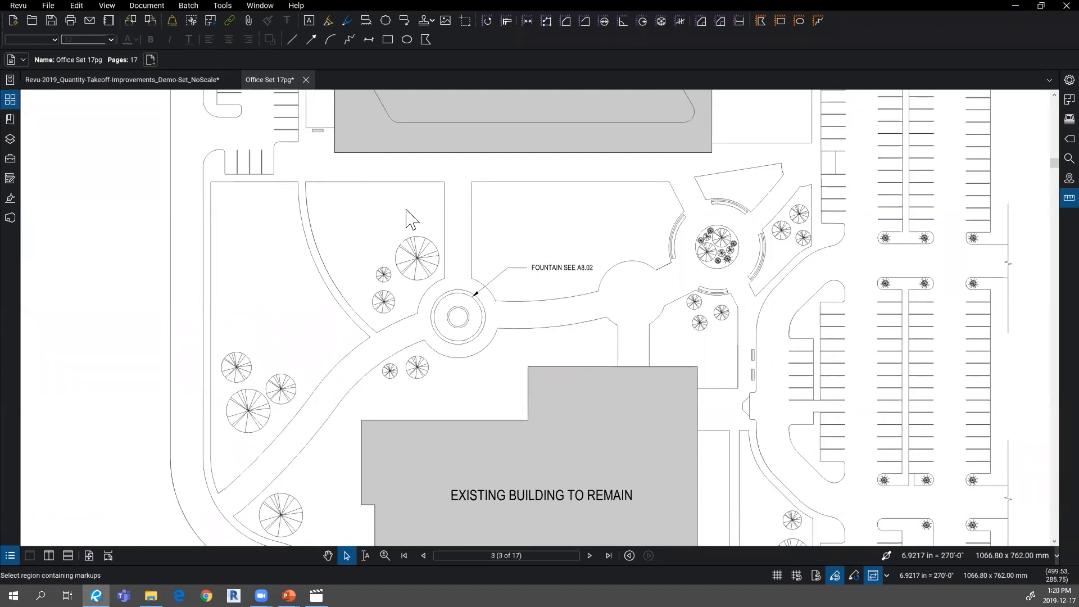
{"action": "mouse_move", "coordinate": [566, 21]}
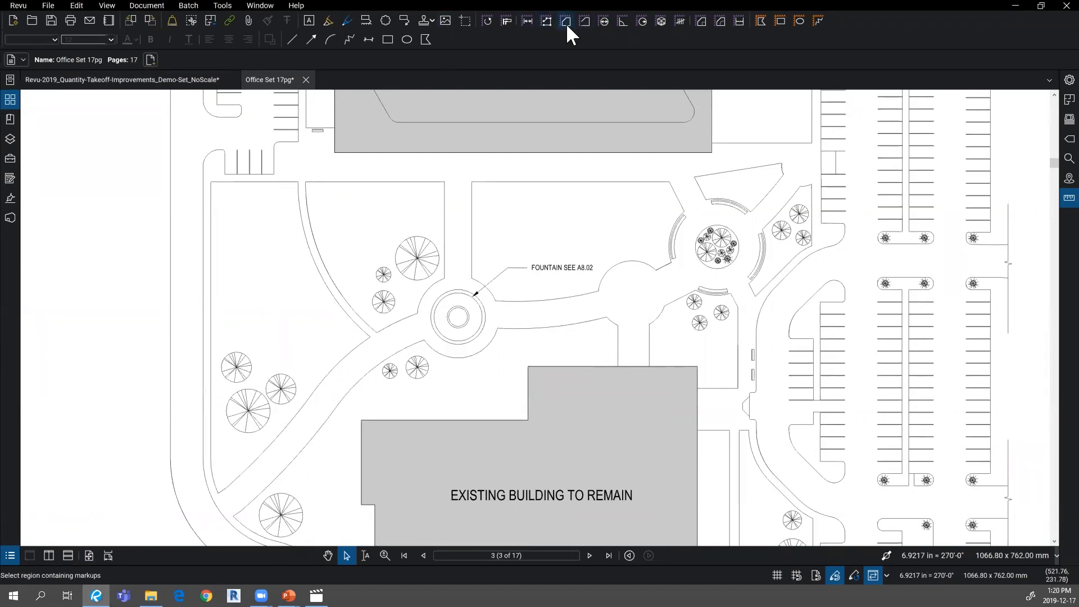
{"action": "mouse_move", "coordinate": [567, 20]}
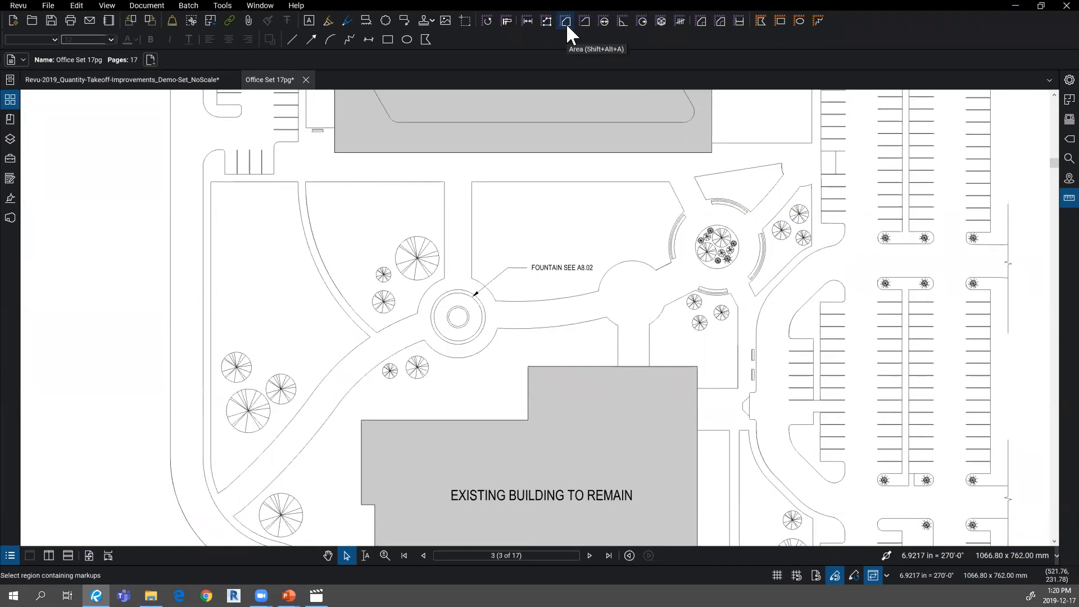
{"action": "mouse_move", "coordinate": [585, 38]}
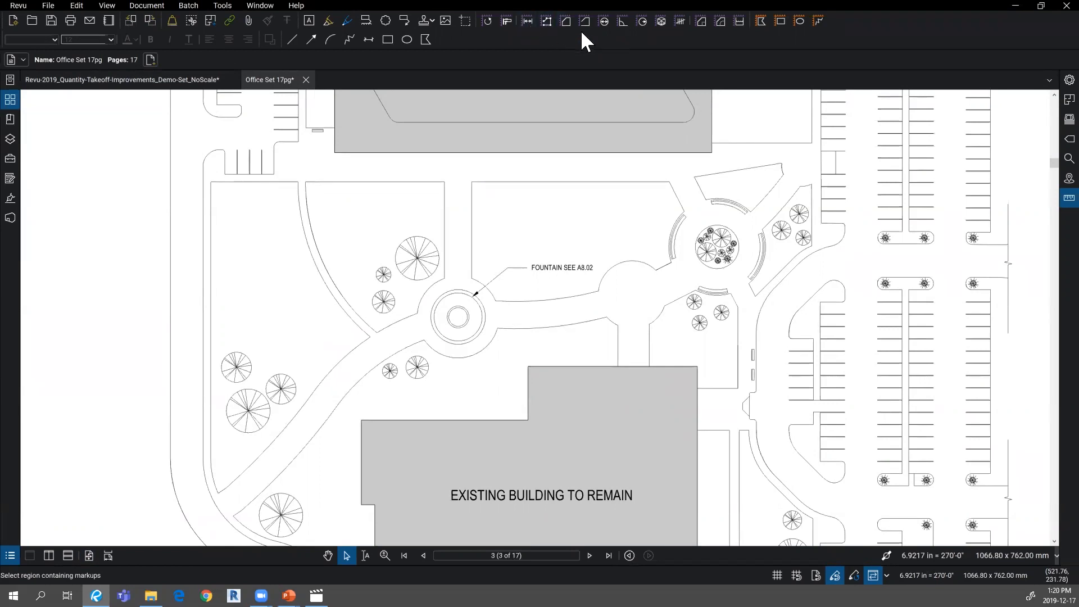
{"action": "mouse_move", "coordinate": [738, 21]}
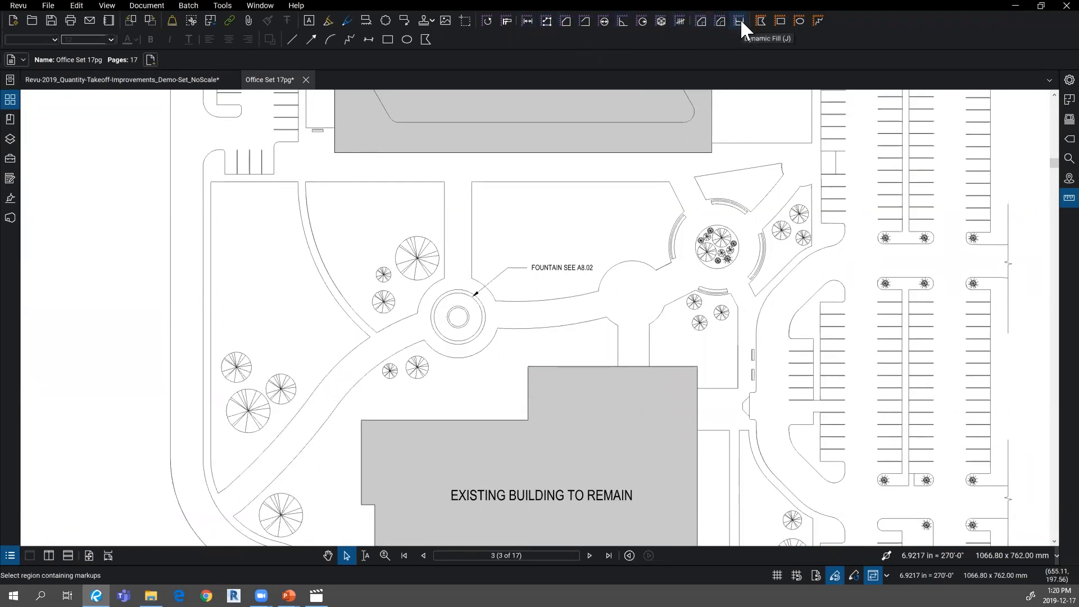
Step: Activate the Dynamic Fill tool on the Office Set 17pg site plan
{"action": "left_click", "coordinate": [740, 21]}
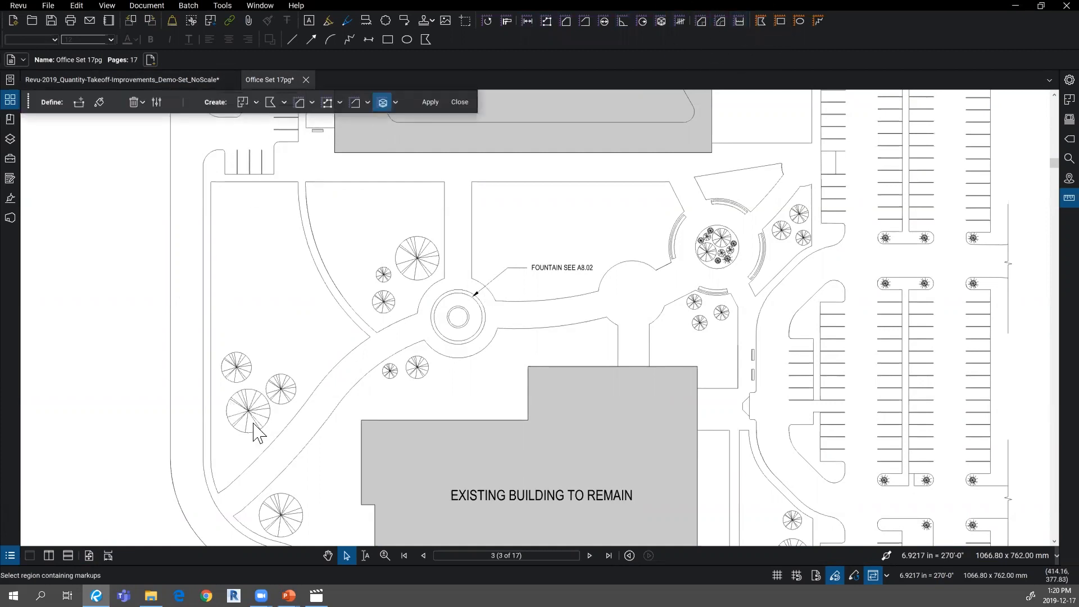
{"action": "mouse_move", "coordinate": [308, 209]}
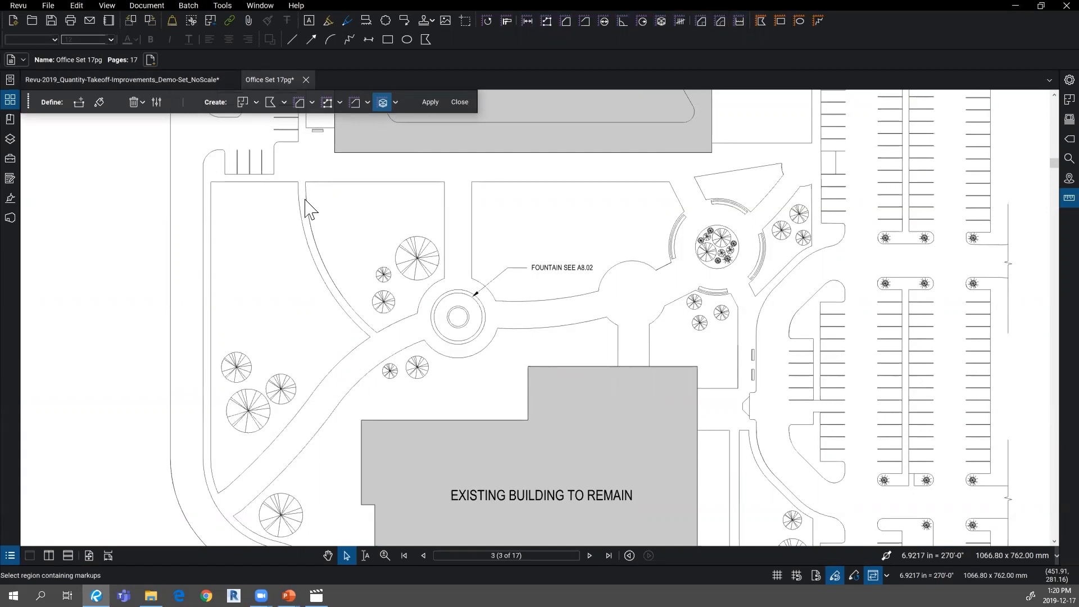
{"action": "mouse_move", "coordinate": [98, 102]}
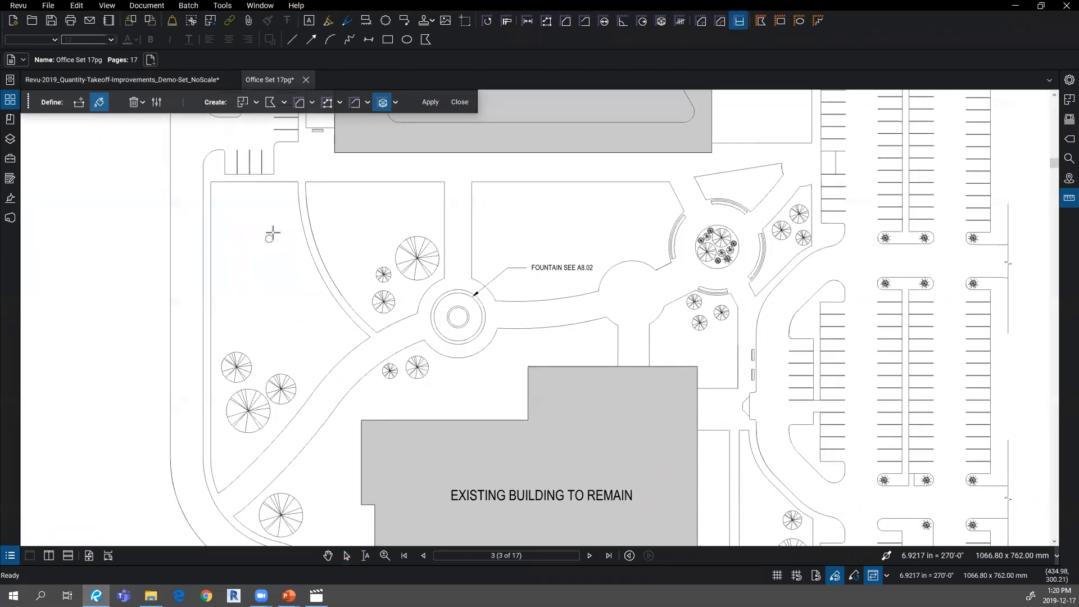
{"action": "mouse_move", "coordinate": [288, 198]}
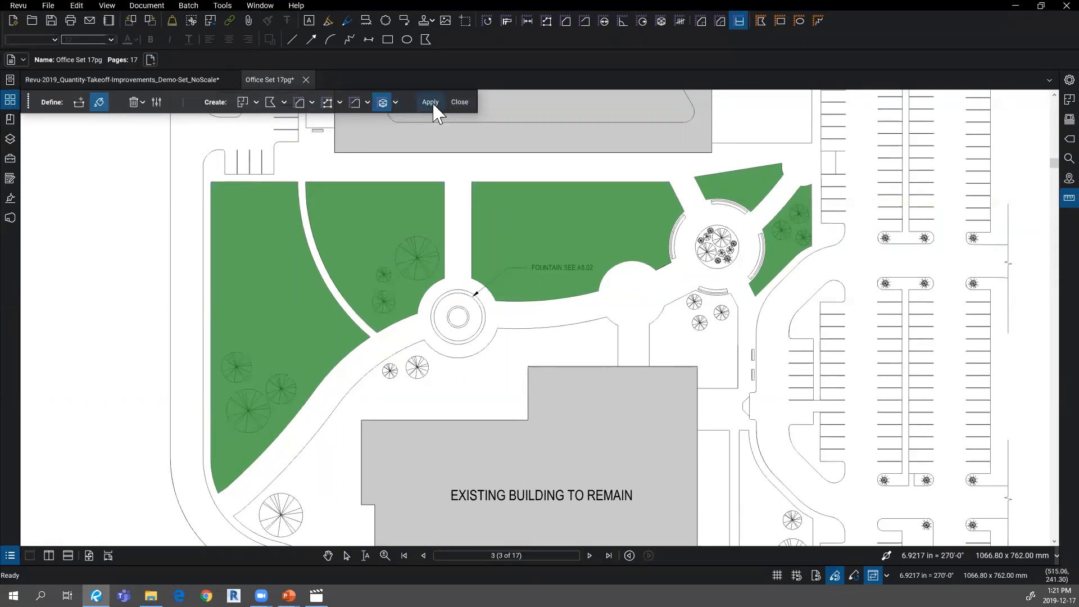
{"action": "mouse_move", "coordinate": [429, 101]}
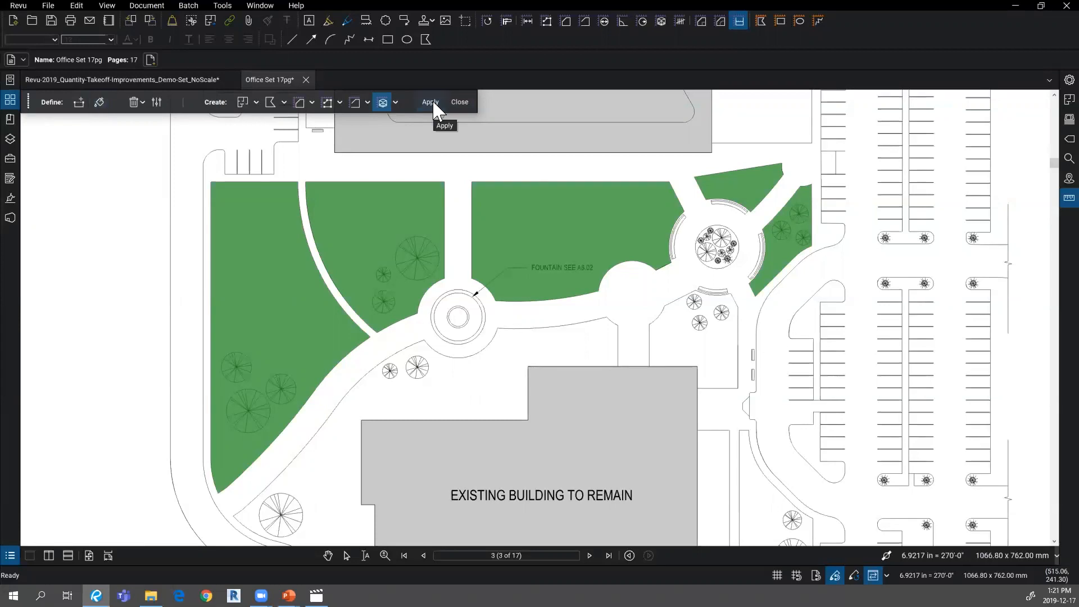
Step: Apply the dynamic fill as volume measurements on the green lawn regions
{"action": "left_click", "coordinate": [429, 102]}
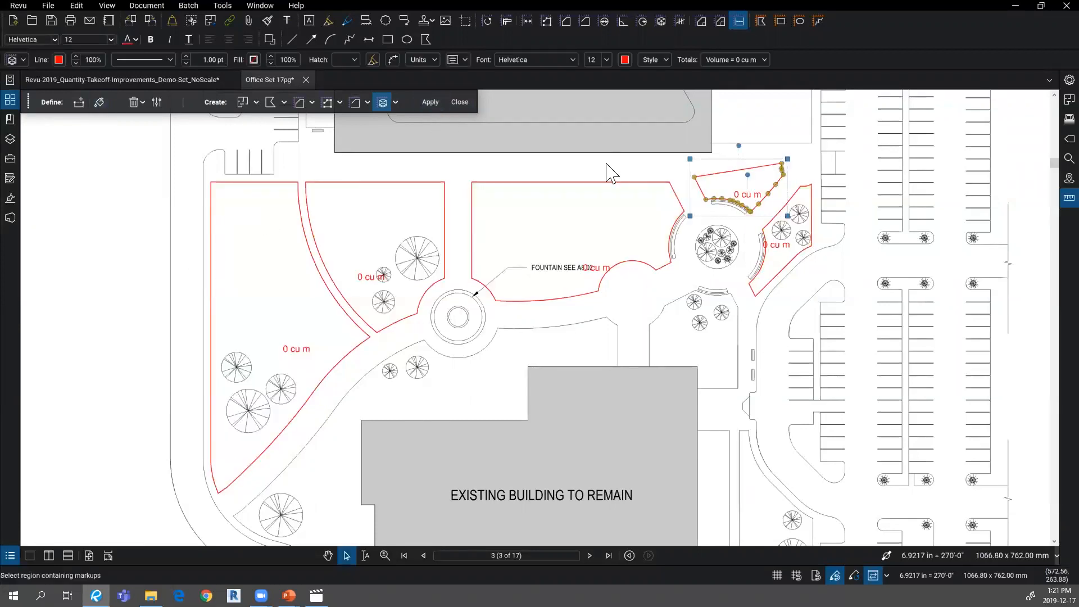
{"action": "mouse_move", "coordinate": [391, 264]}
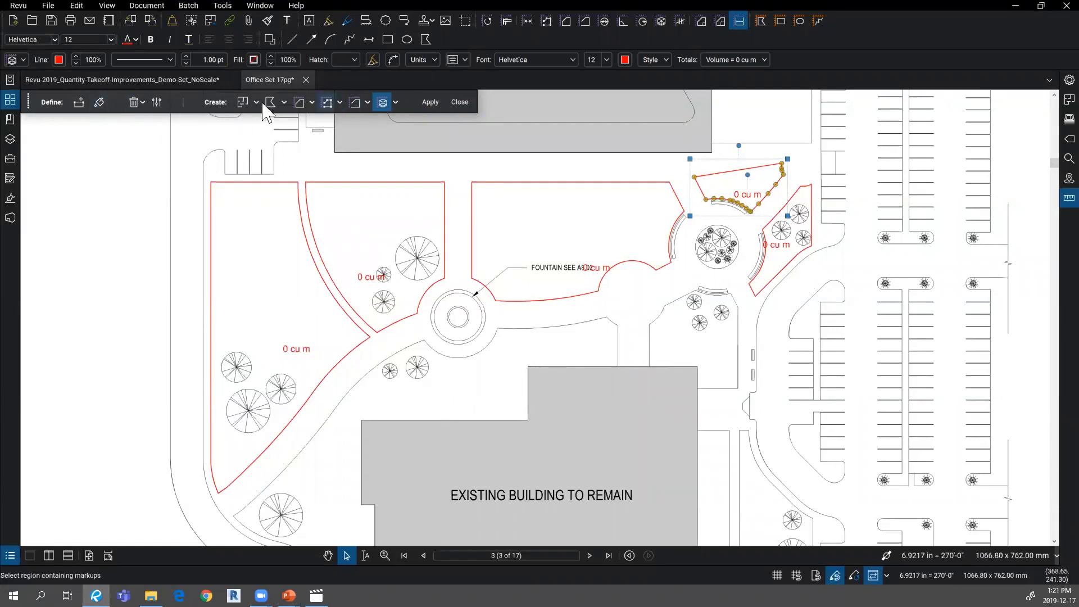
{"action": "mouse_move", "coordinate": [313, 110]}
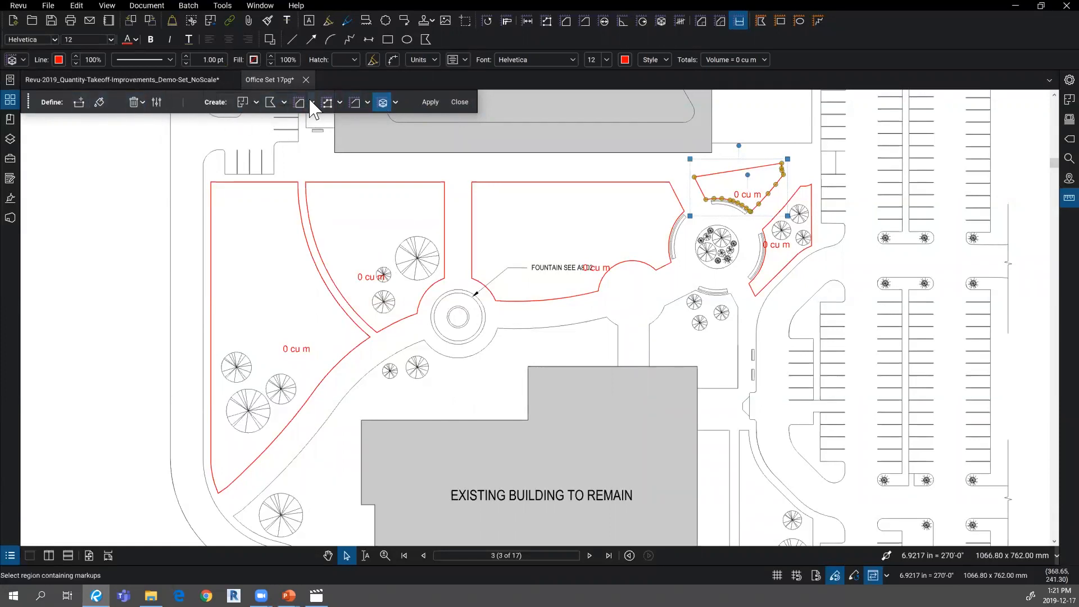
{"action": "mouse_move", "coordinate": [515, 154]}
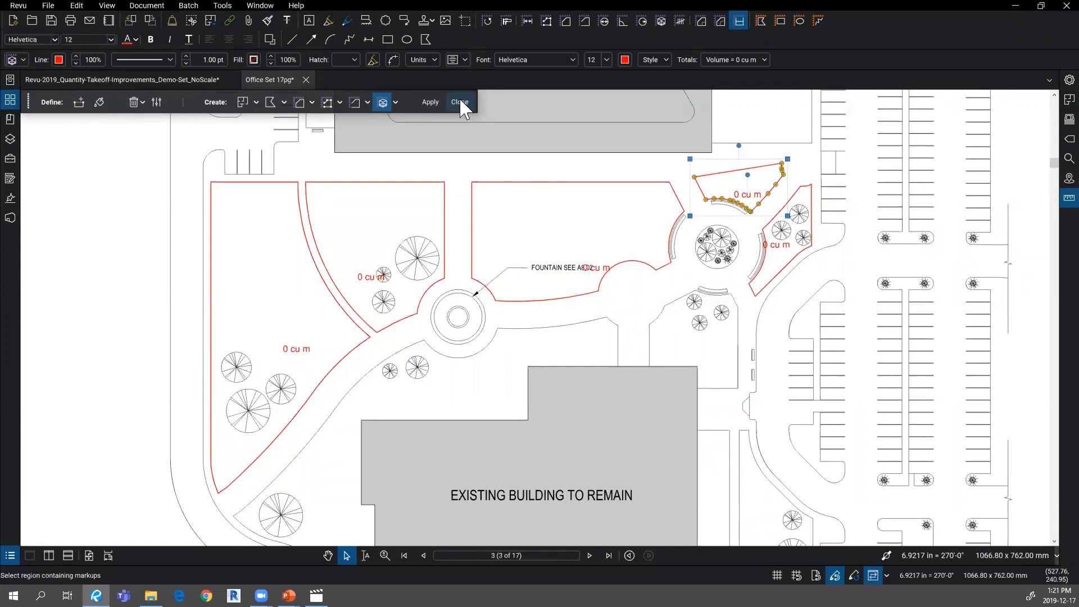
Step: Close the Dynamic Fill session, keeping the lawn volume measurements
{"action": "left_click", "coordinate": [459, 102]}
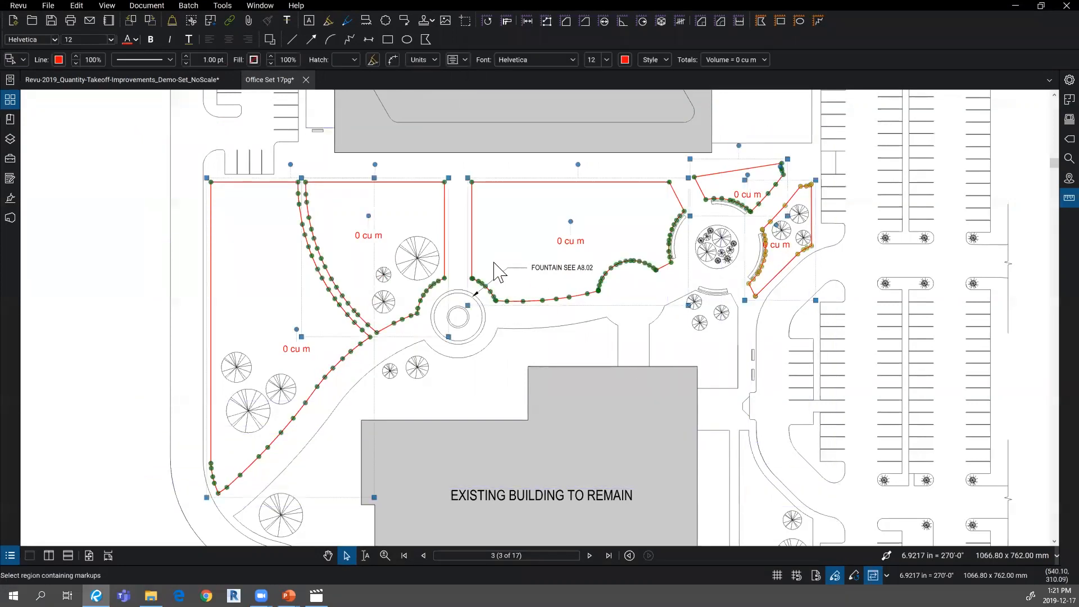
Step: Review volume units for the five lawn markups totalling 523 cu m
{"action": "left_click", "coordinate": [418, 59]}
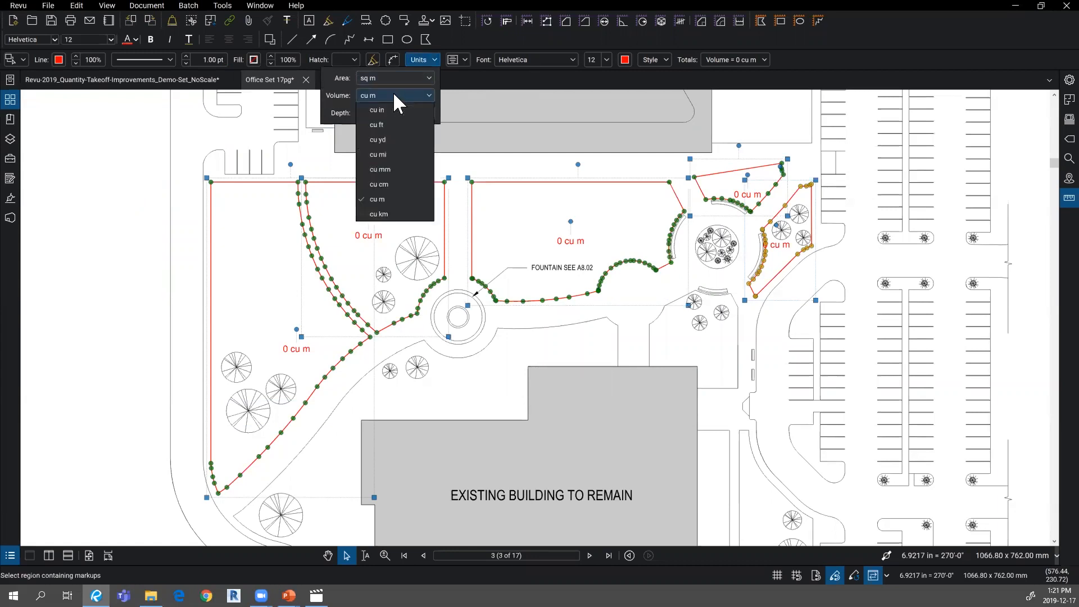
{"action": "left_click", "coordinate": [377, 200]}
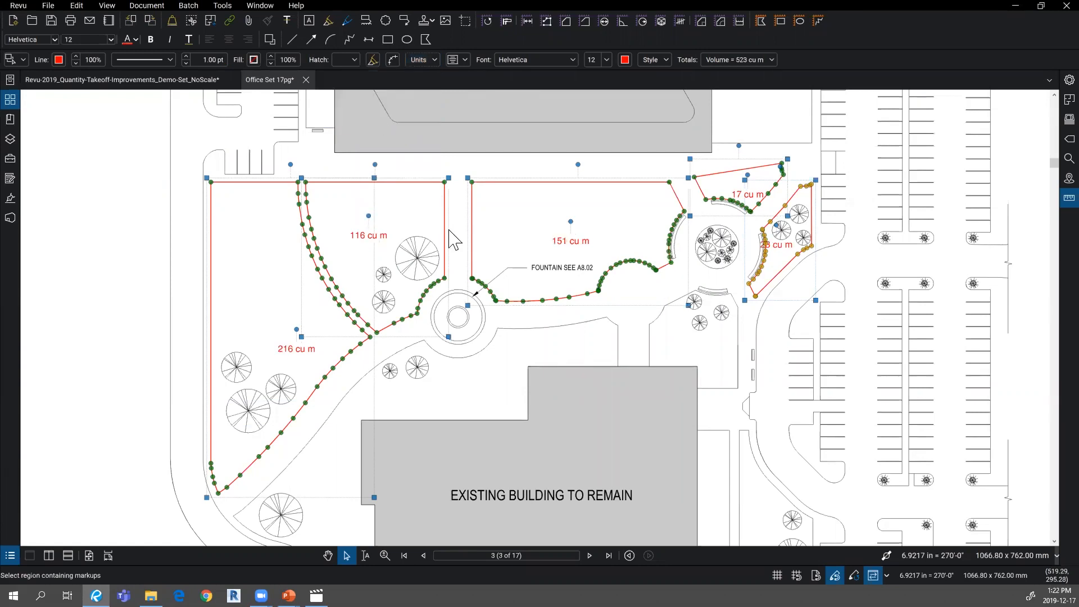
{"action": "mouse_move", "coordinate": [503, 248]}
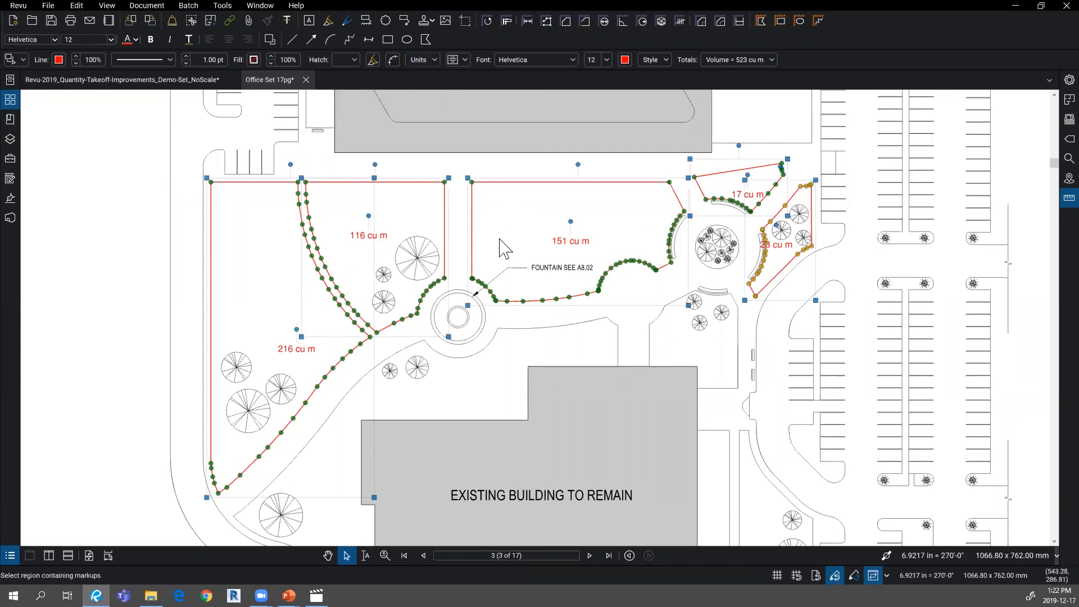
{"action": "mouse_move", "coordinate": [392, 241]}
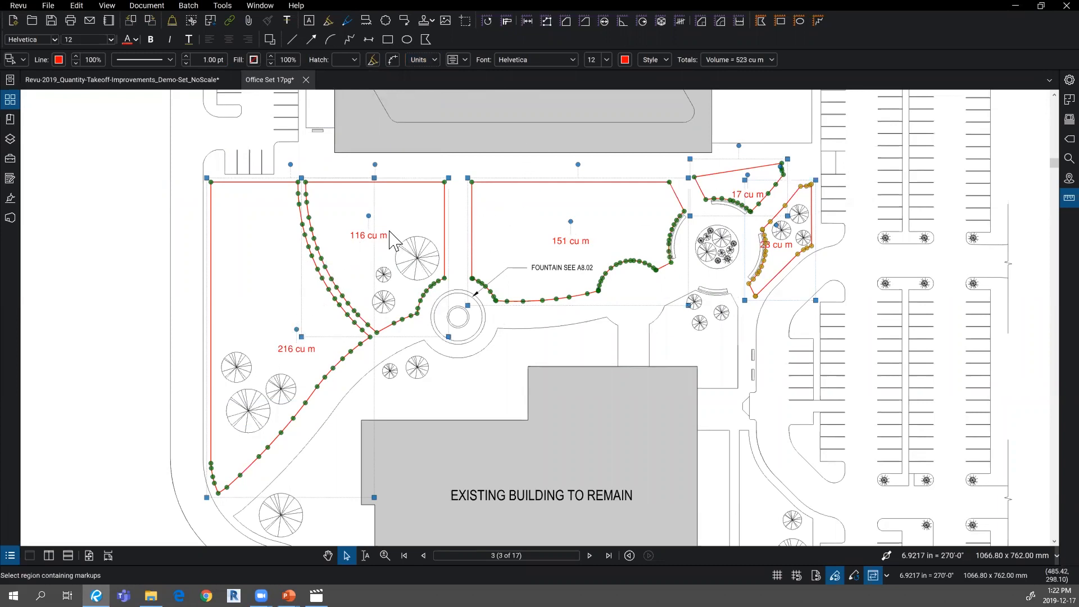
{"action": "mouse_move", "coordinate": [425, 76]}
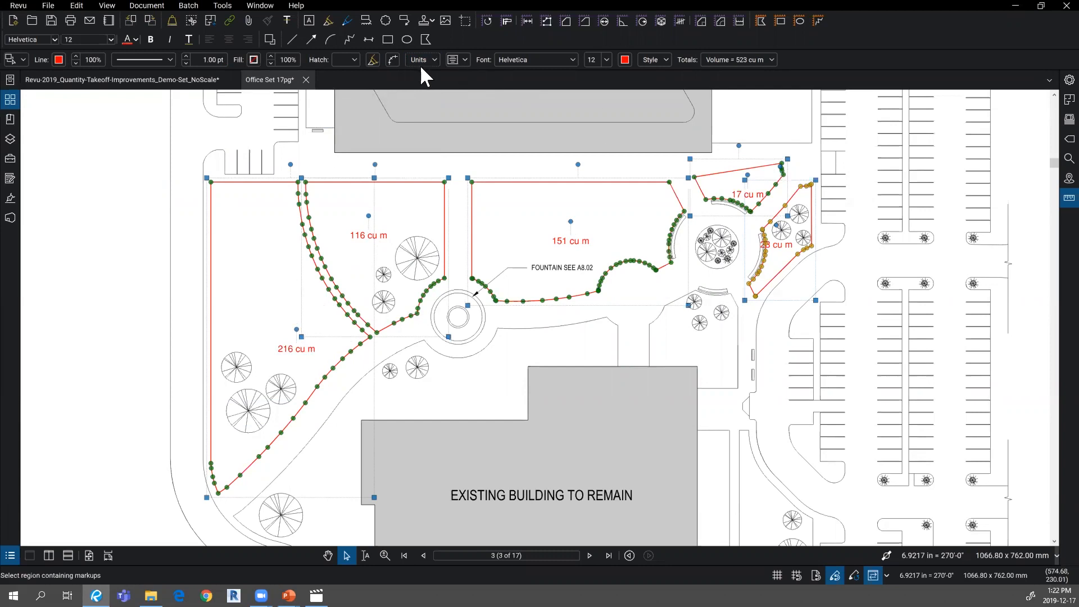
Step: Set the lawn measurements to sf area and cu ft volume
{"action": "left_click", "coordinate": [422, 59]}
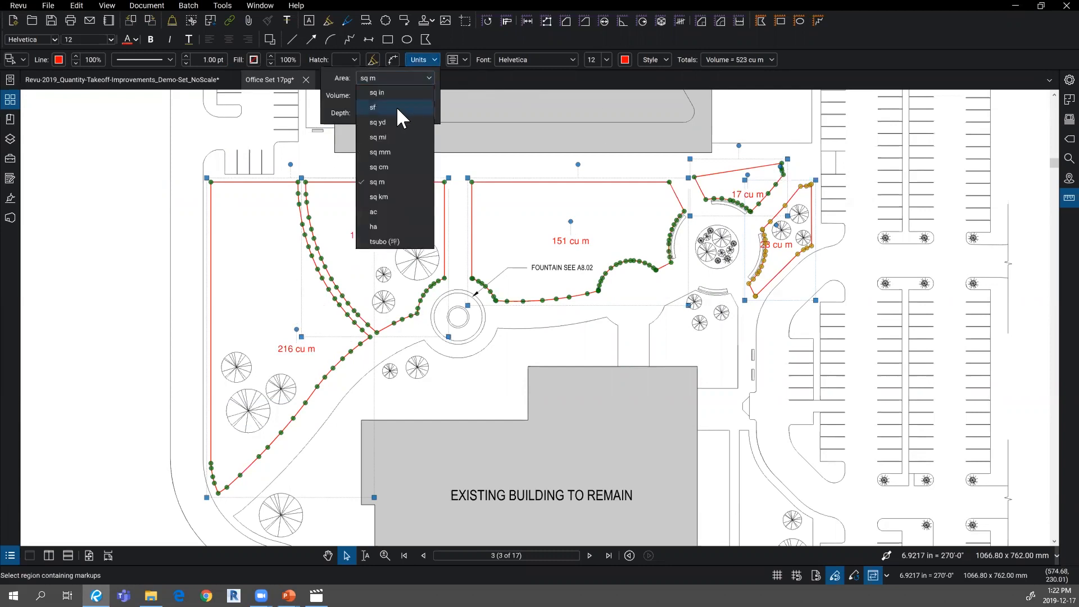
{"action": "left_click", "coordinate": [371, 107]}
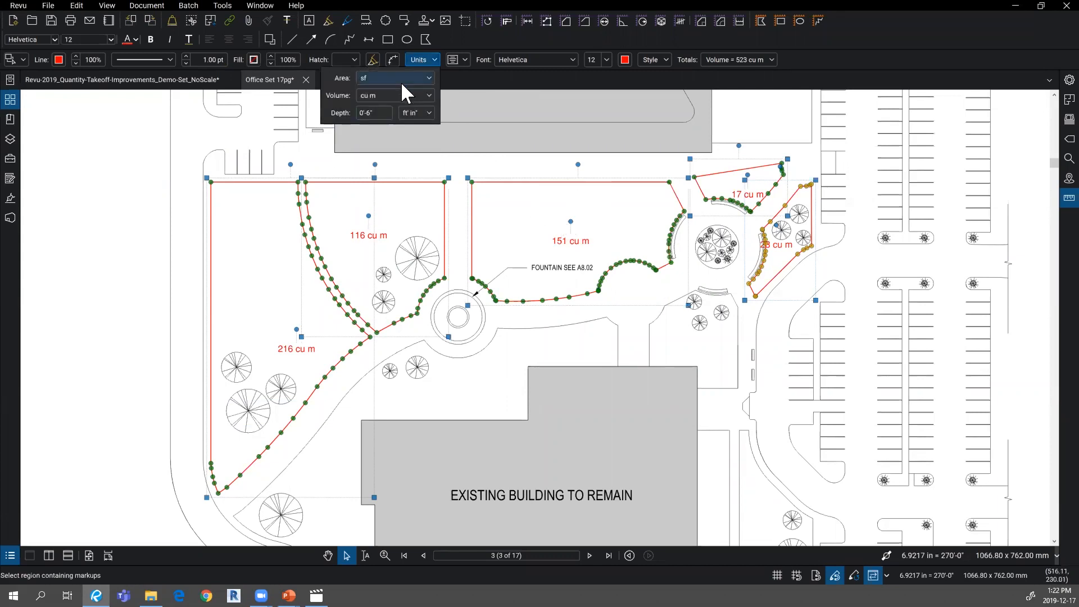
{"action": "left_click", "coordinate": [428, 95]}
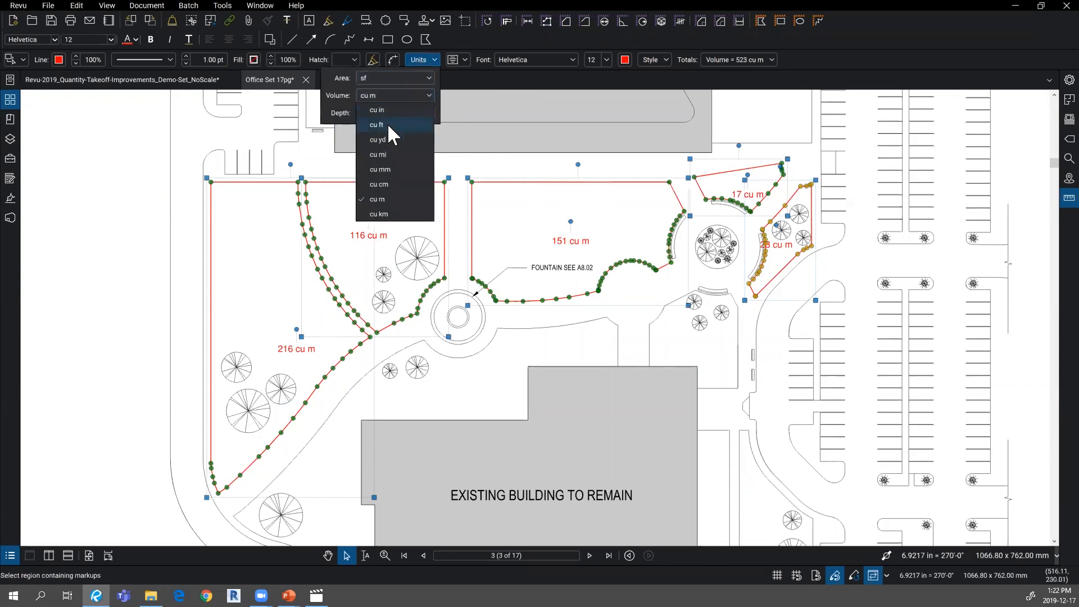
{"action": "left_click", "coordinate": [377, 125]}
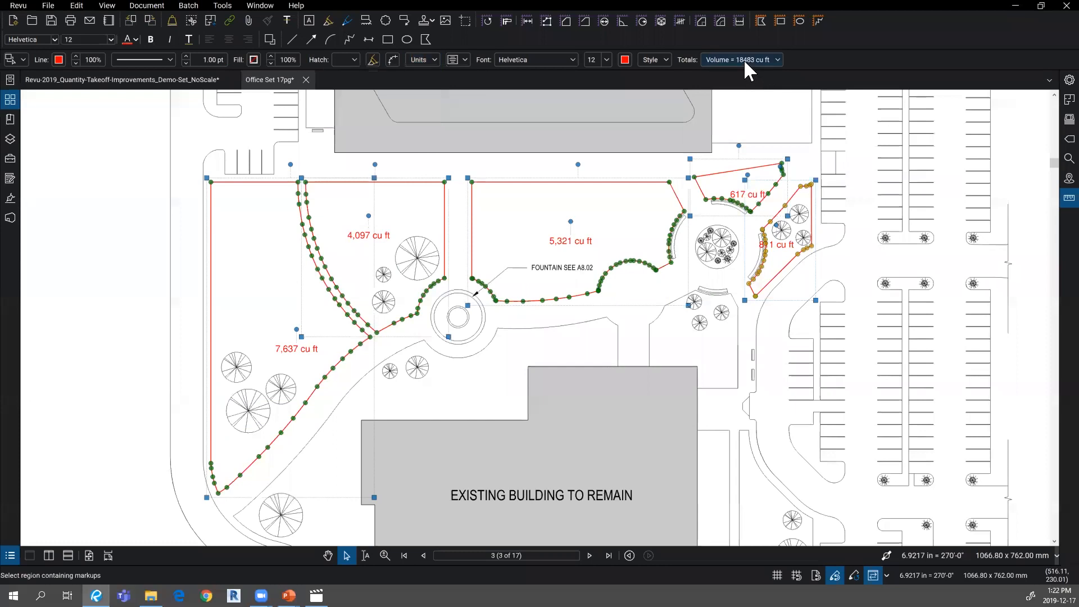
{"action": "mouse_move", "coordinate": [739, 59]}
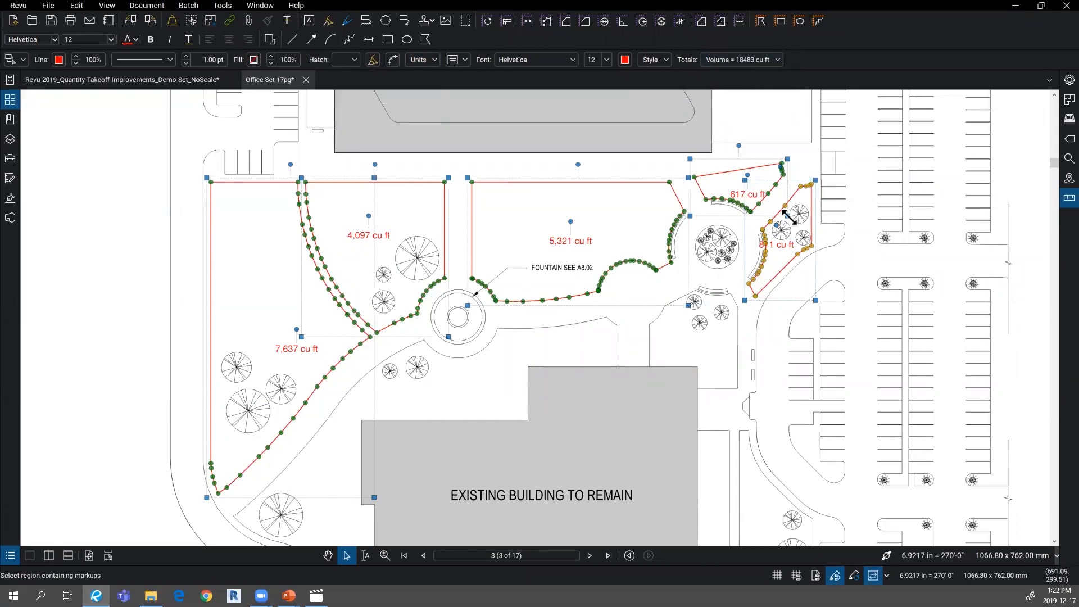
{"action": "mouse_move", "coordinate": [832, 217]}
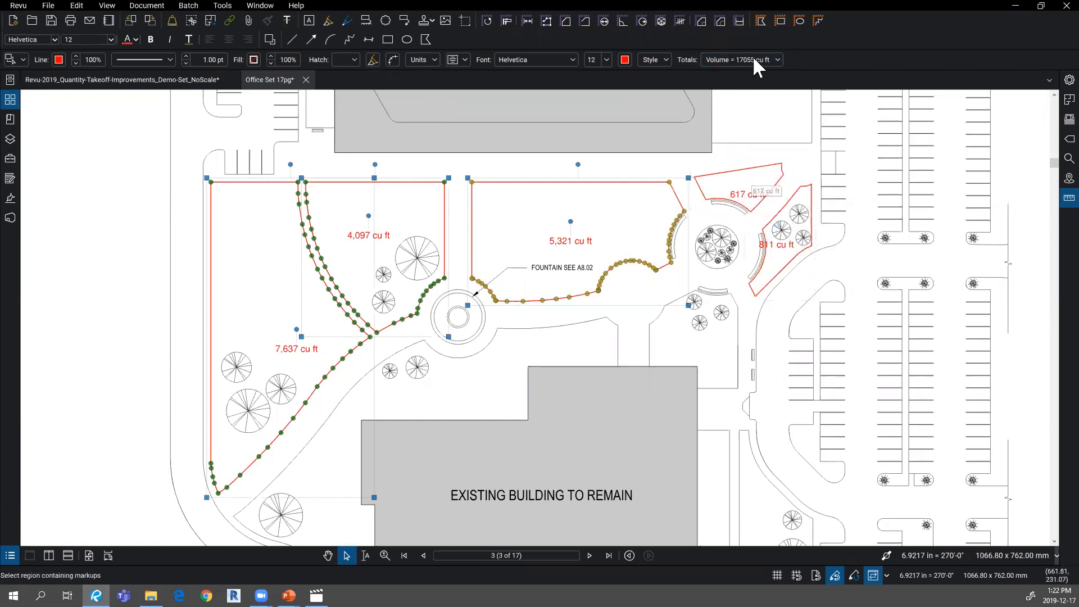
{"action": "mouse_move", "coordinate": [753, 64]}
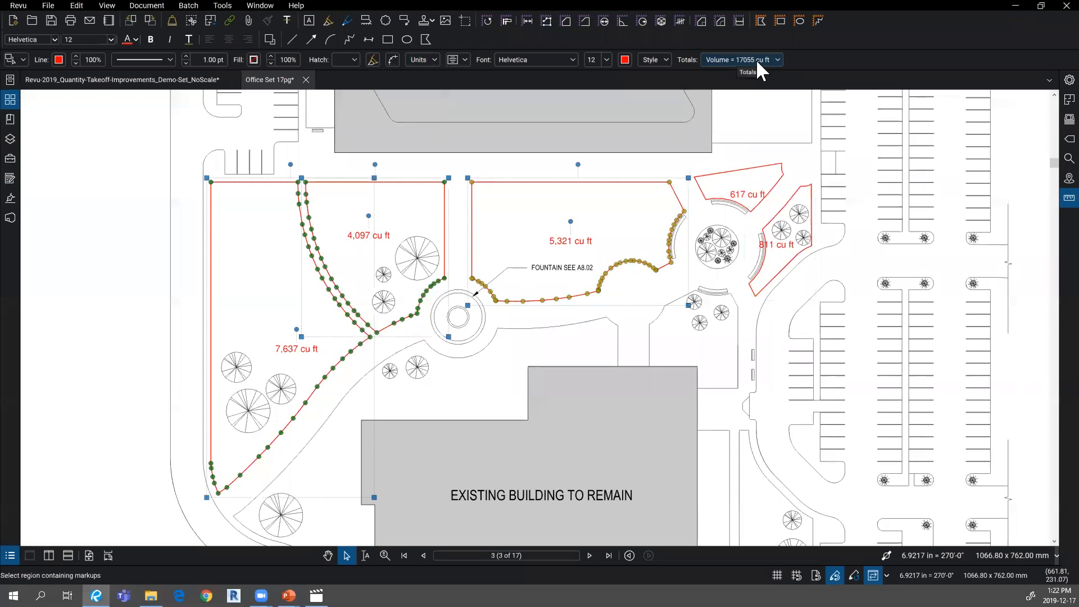
{"action": "mouse_move", "coordinate": [562, 199]}
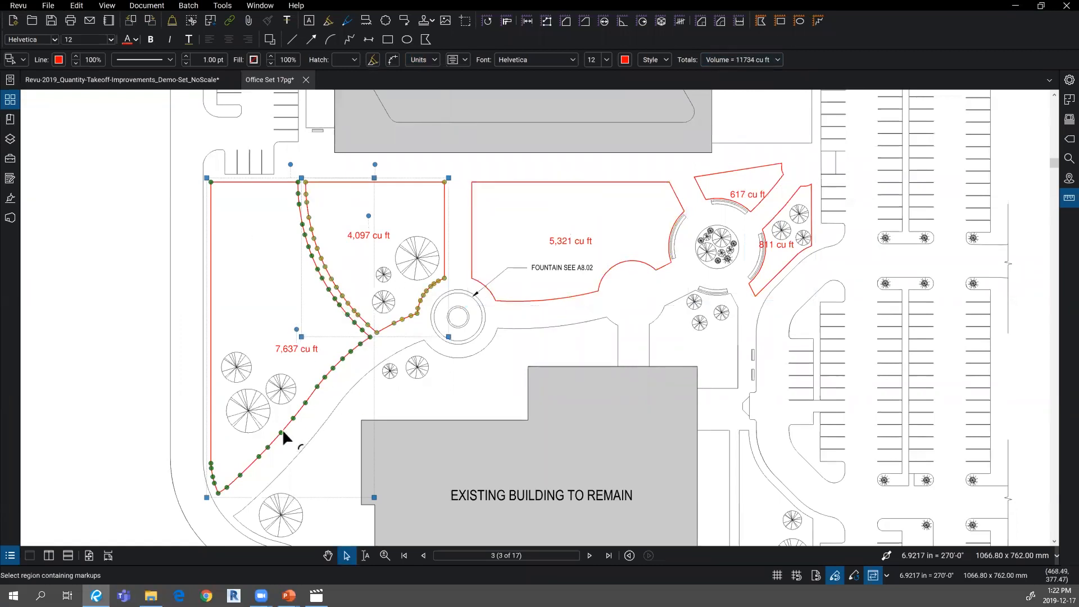
{"action": "mouse_move", "coordinate": [352, 402]}
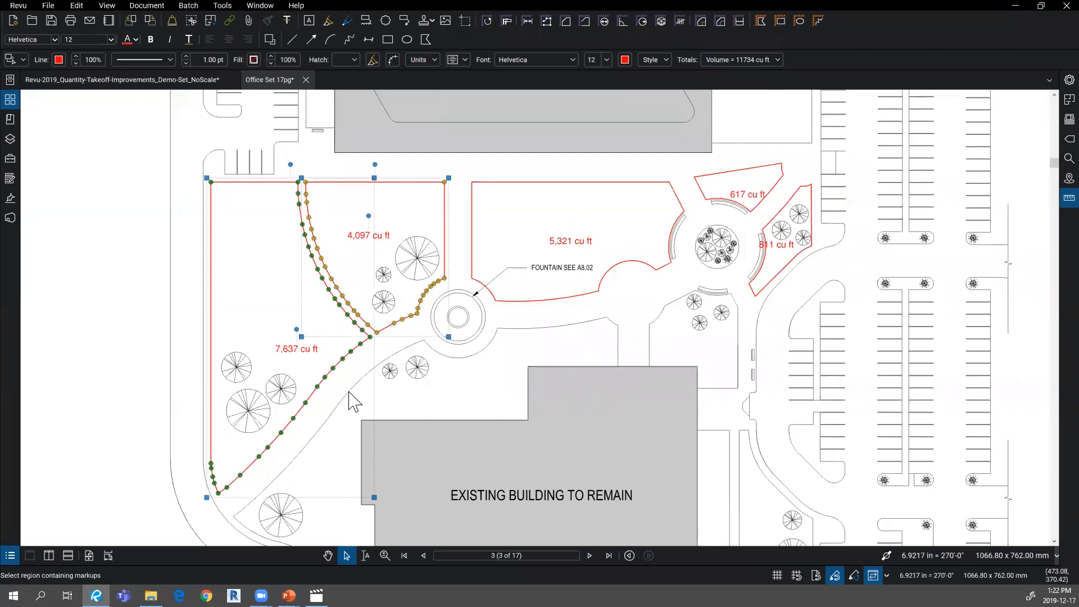
{"action": "mouse_move", "coordinate": [502, 423]}
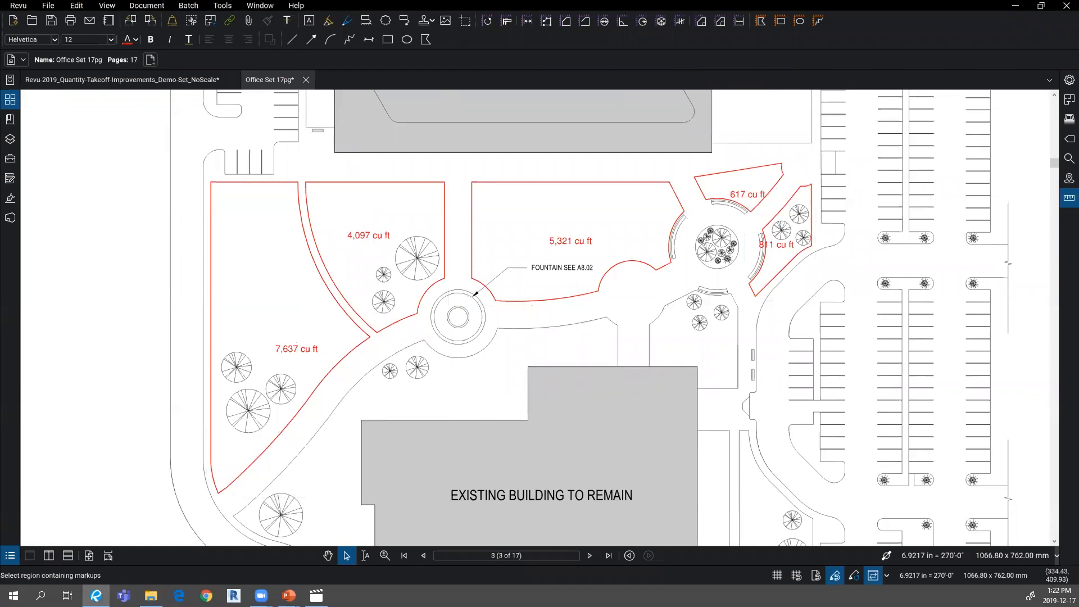
{"action": "mouse_move", "coordinate": [113, 383]}
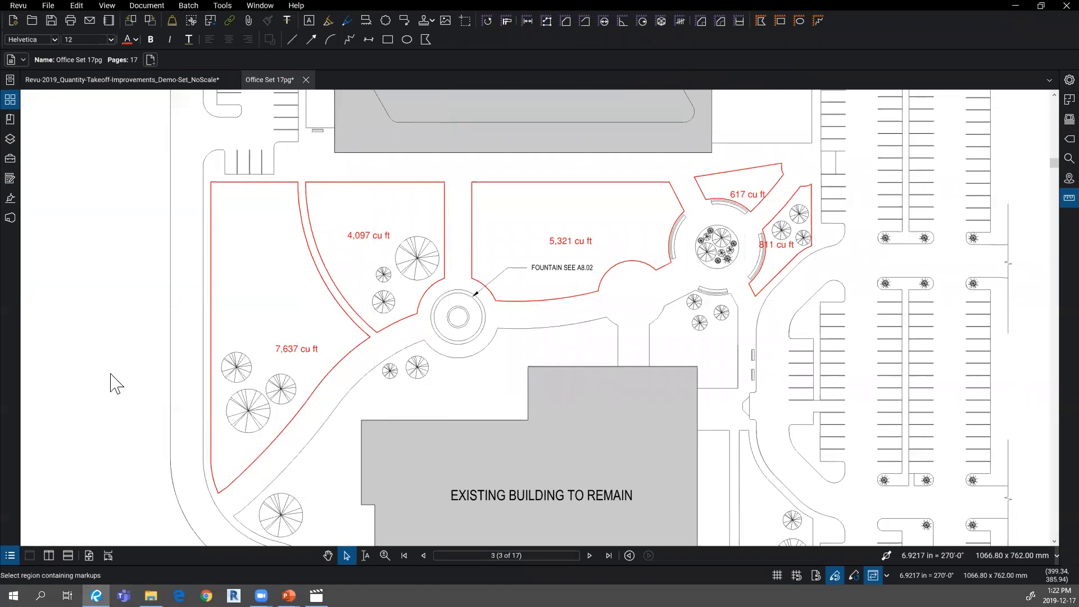
{"action": "mouse_move", "coordinate": [109, 355]}
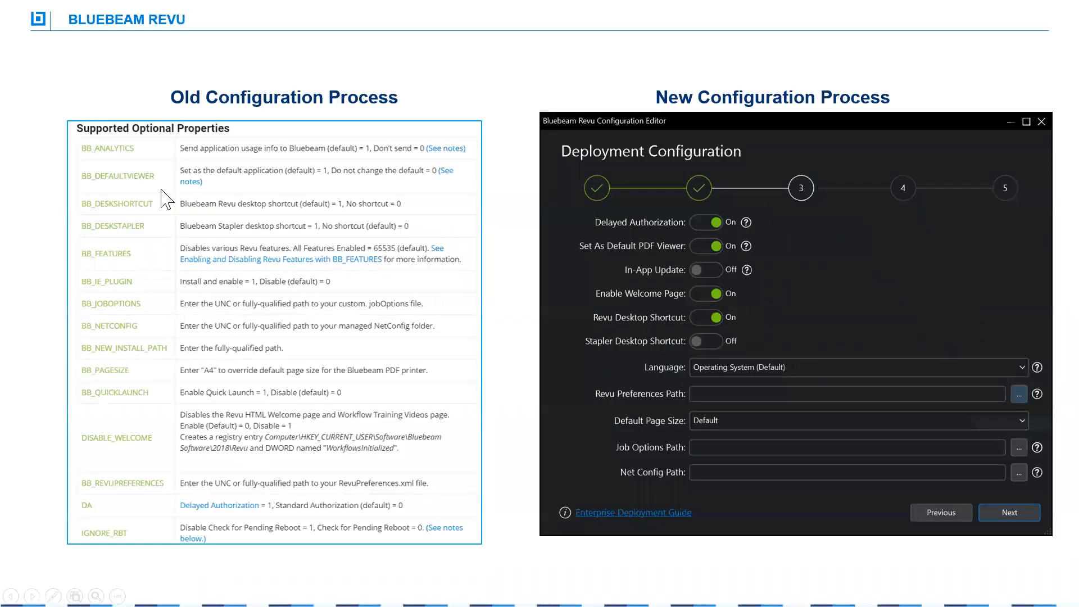
{"action": "mouse_move", "coordinate": [164, 151]}
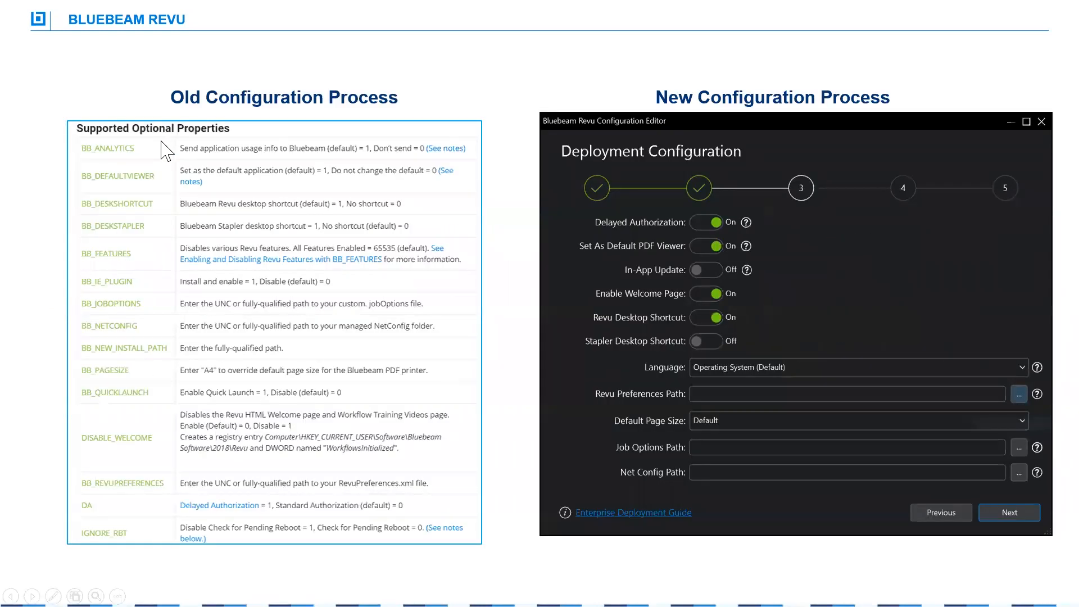
{"action": "mouse_move", "coordinate": [140, 555]}
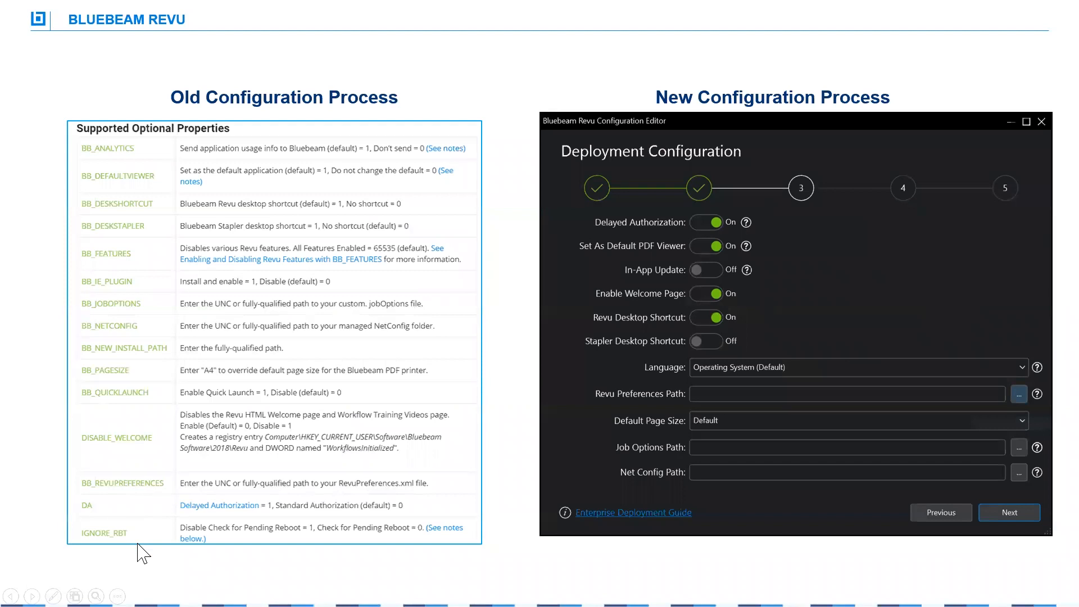
{"action": "mouse_move", "coordinate": [213, 286]}
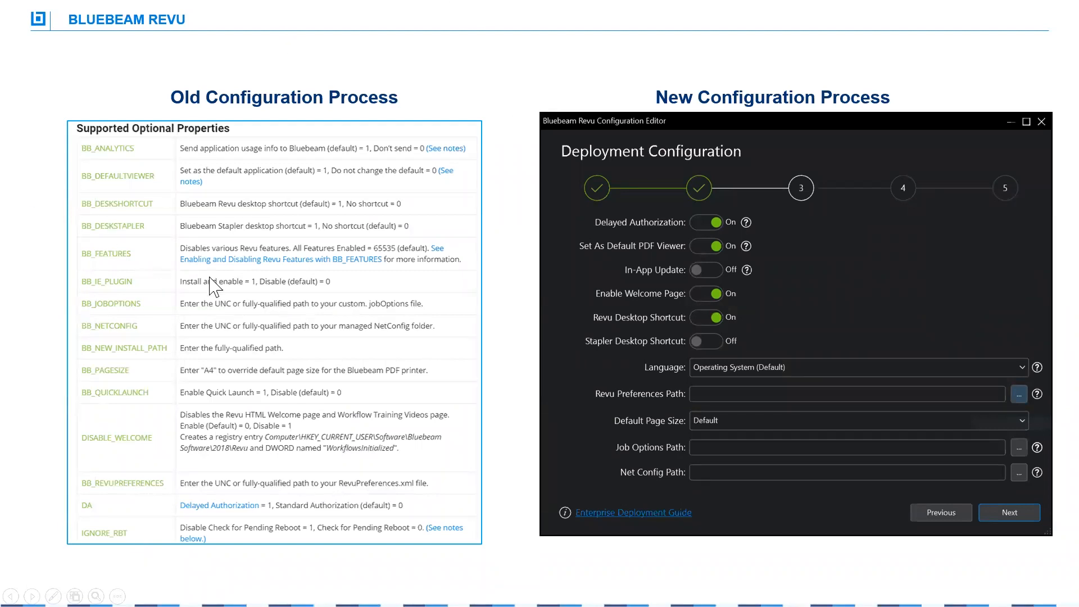
{"action": "mouse_move", "coordinate": [162, 538]}
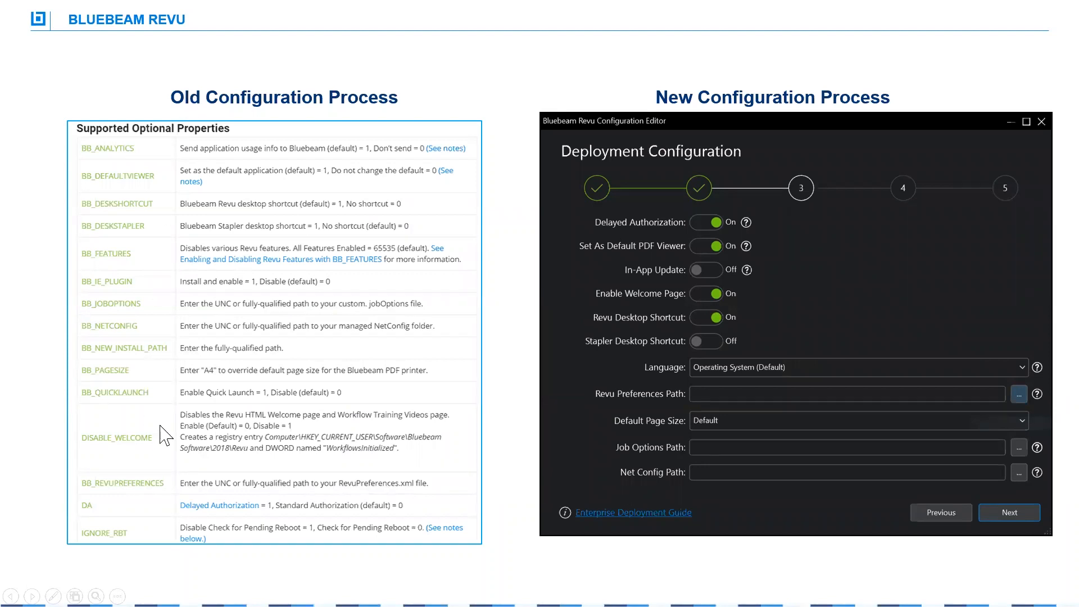
{"action": "mouse_move", "coordinate": [233, 175]}
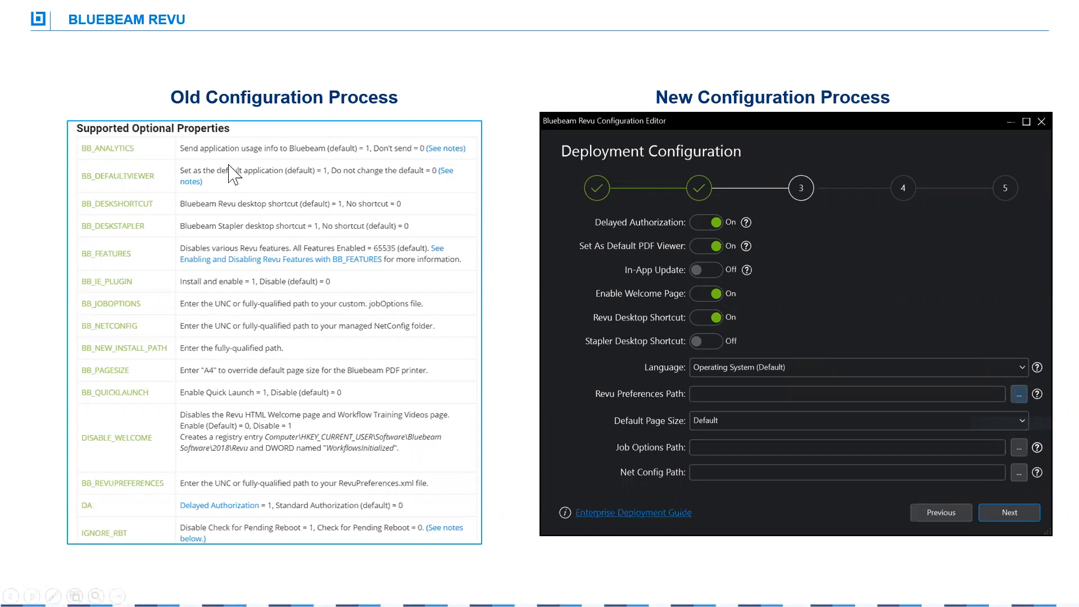
{"action": "mouse_move", "coordinate": [176, 537]}
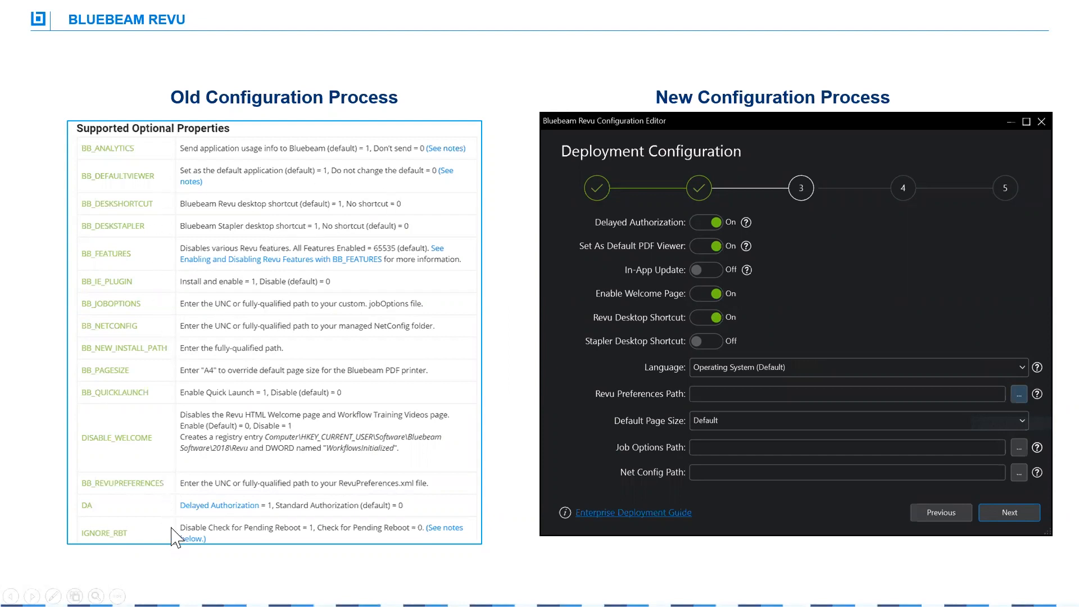
{"action": "mouse_move", "coordinate": [803, 138]}
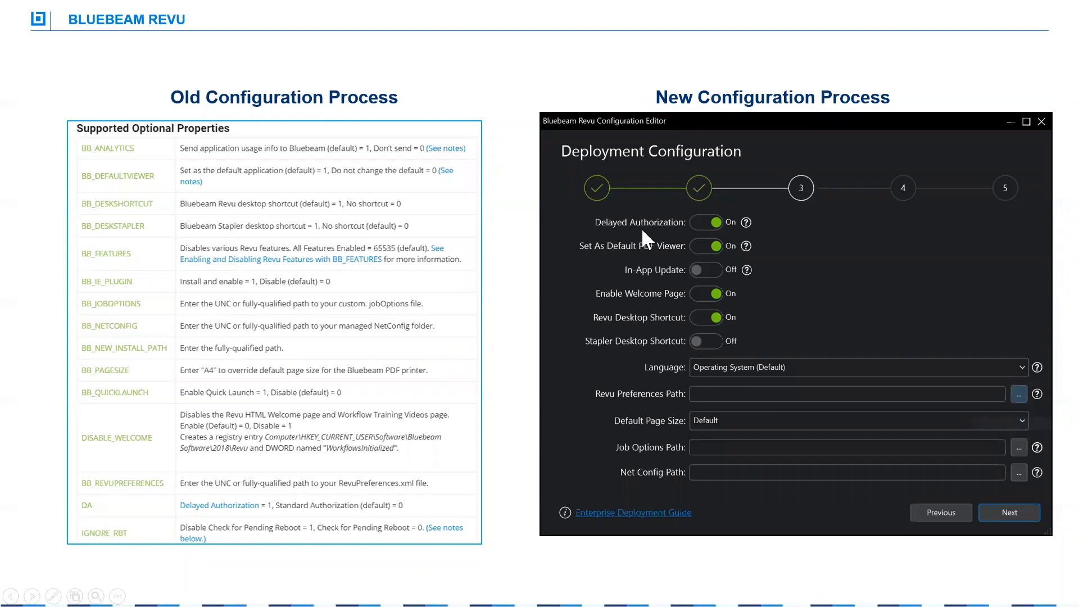
{"action": "mouse_move", "coordinate": [624, 227]}
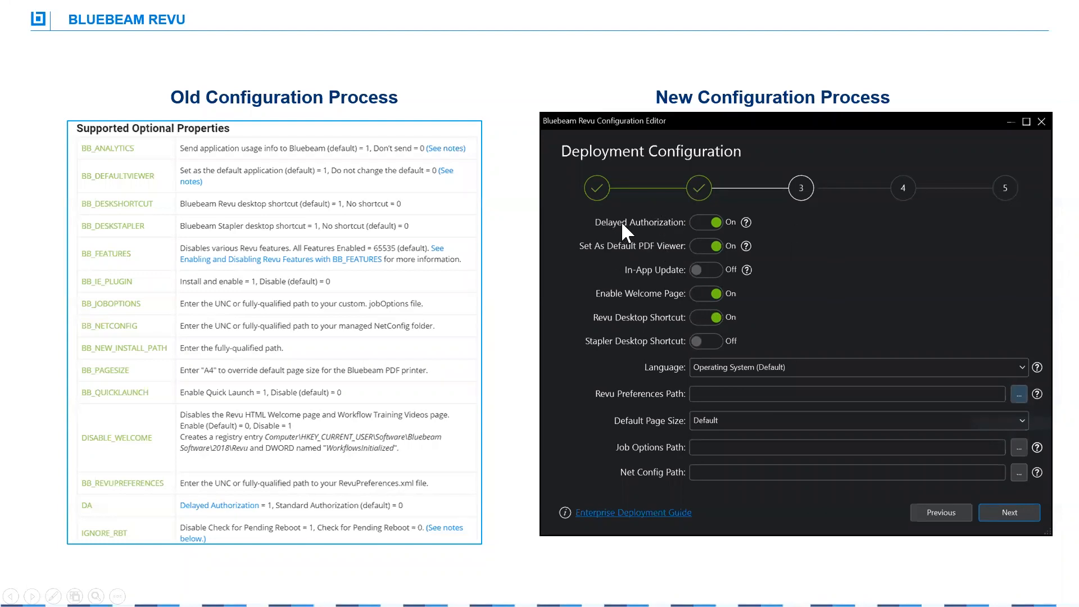
{"action": "mouse_move", "coordinate": [619, 359]}
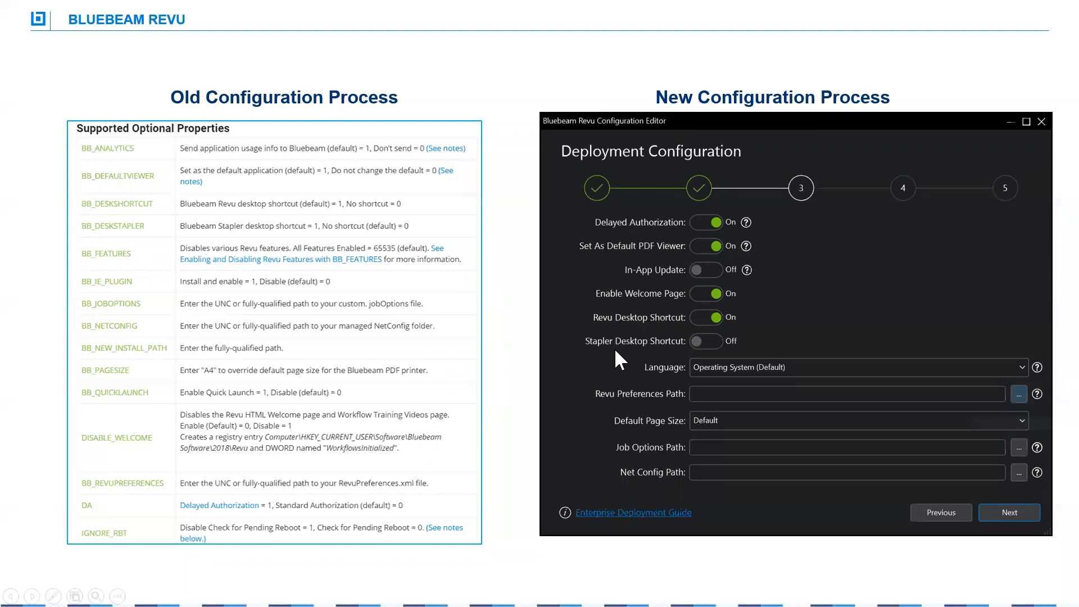
{"action": "mouse_move", "coordinate": [752, 365]}
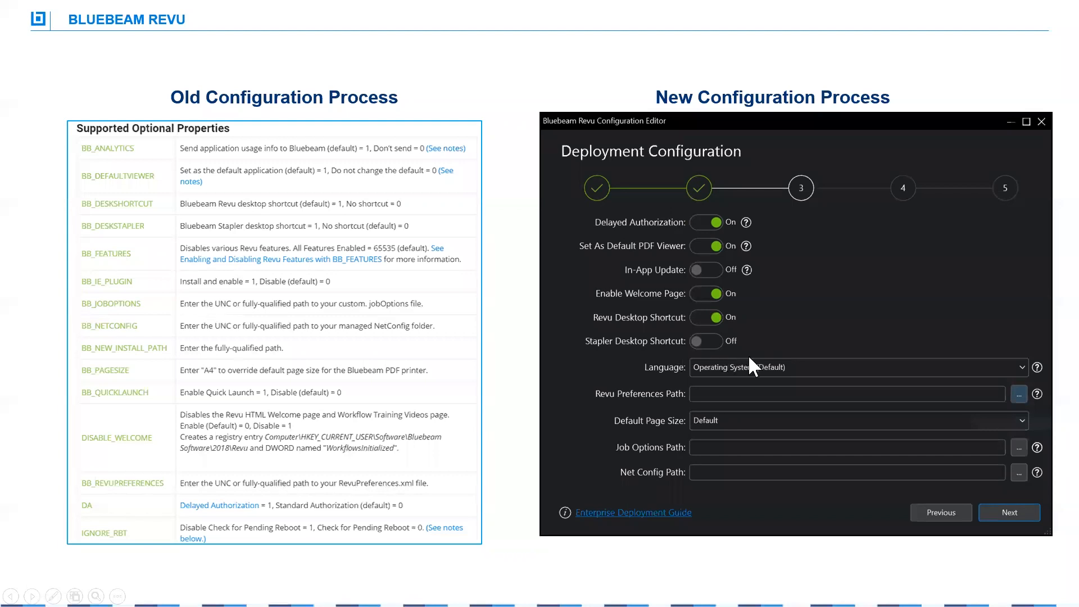
{"action": "mouse_move", "coordinate": [618, 411]}
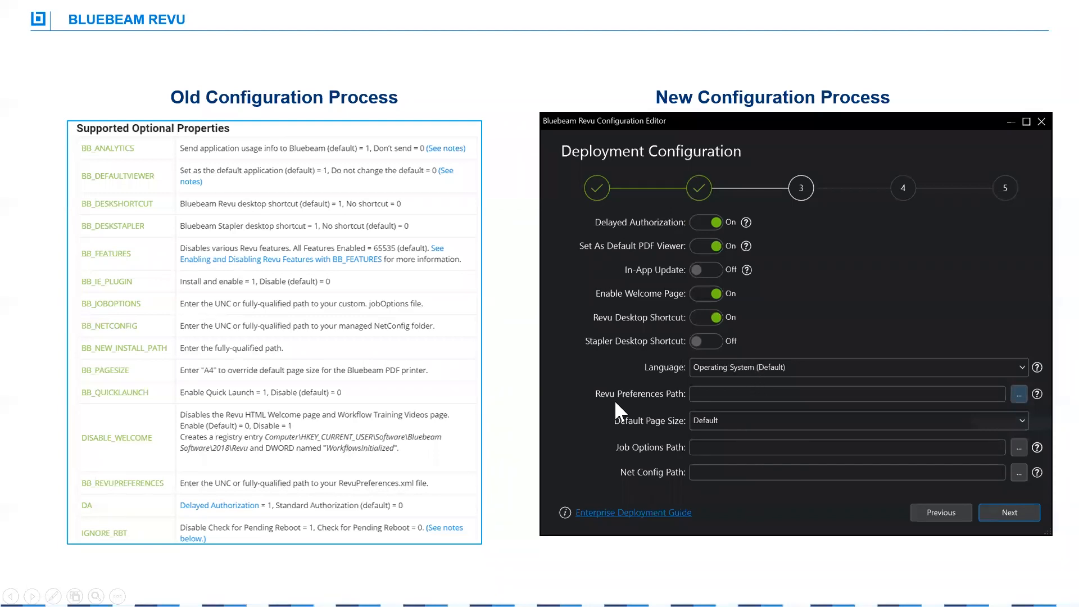
Step: Advance to the slide showing the Configuration Editor Welcome screen and New Deployment Location step
{"action": "key", "text": "right"}
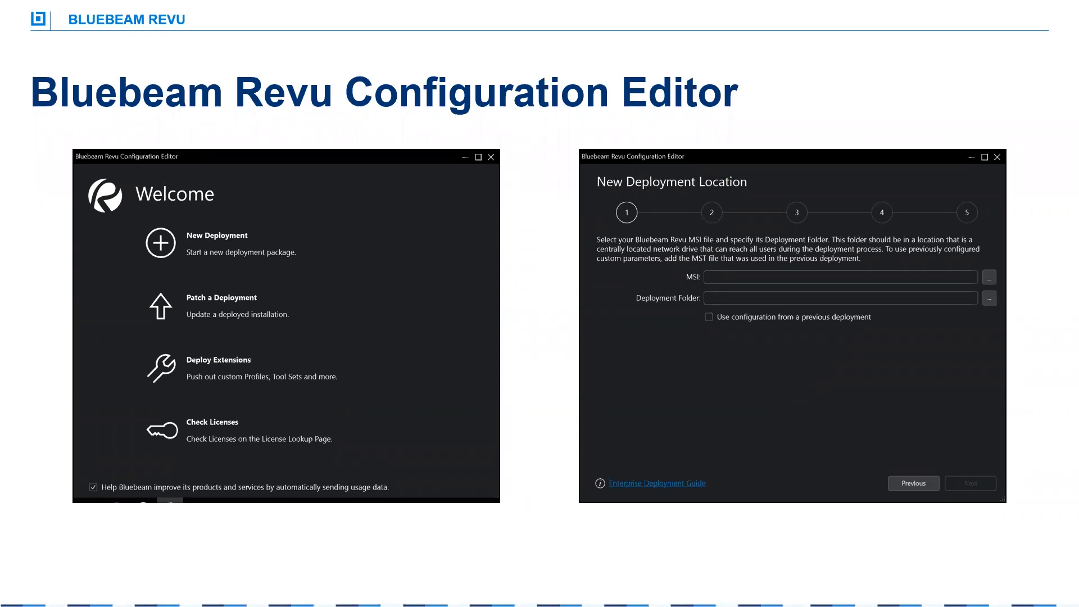